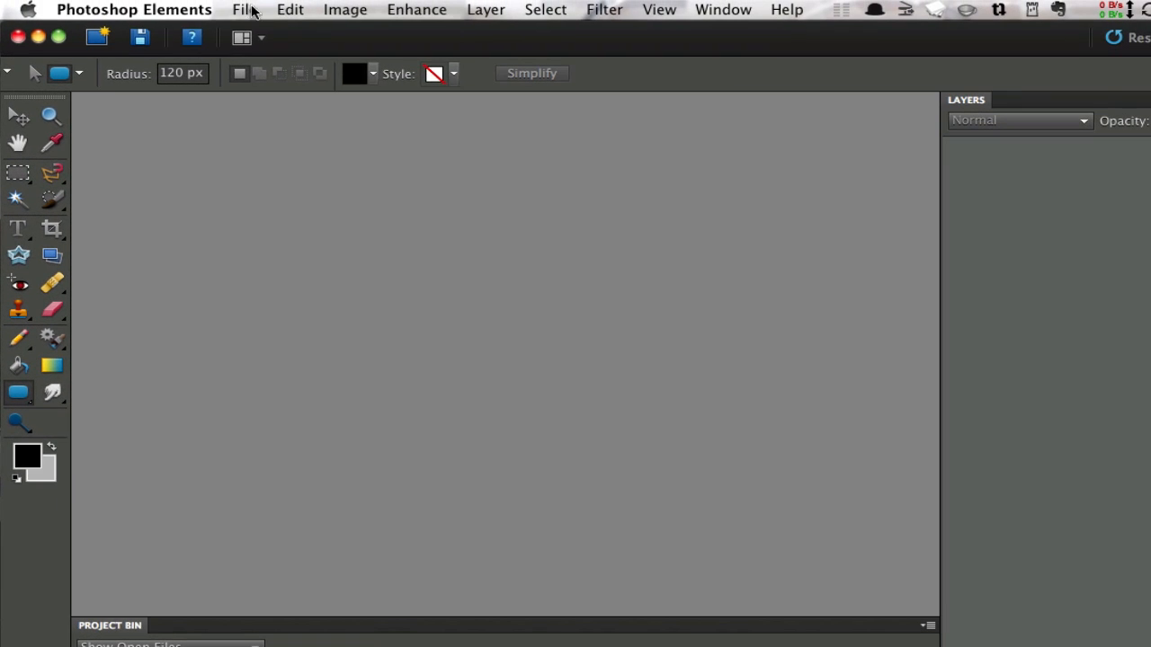
- Open C_130J_Super_Hercules.jpg from the 165th folder into the Camera Raw editor
{"action": "left_click", "coordinate": [244, 11]}
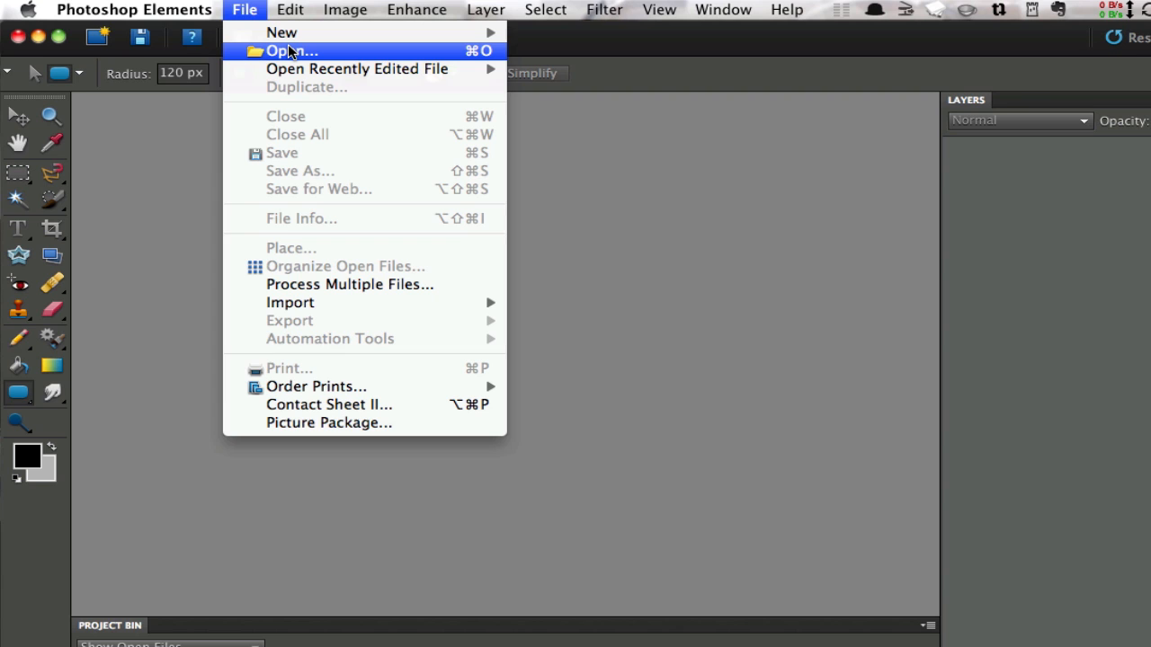
{"action": "left_click", "coordinate": [291, 50]}
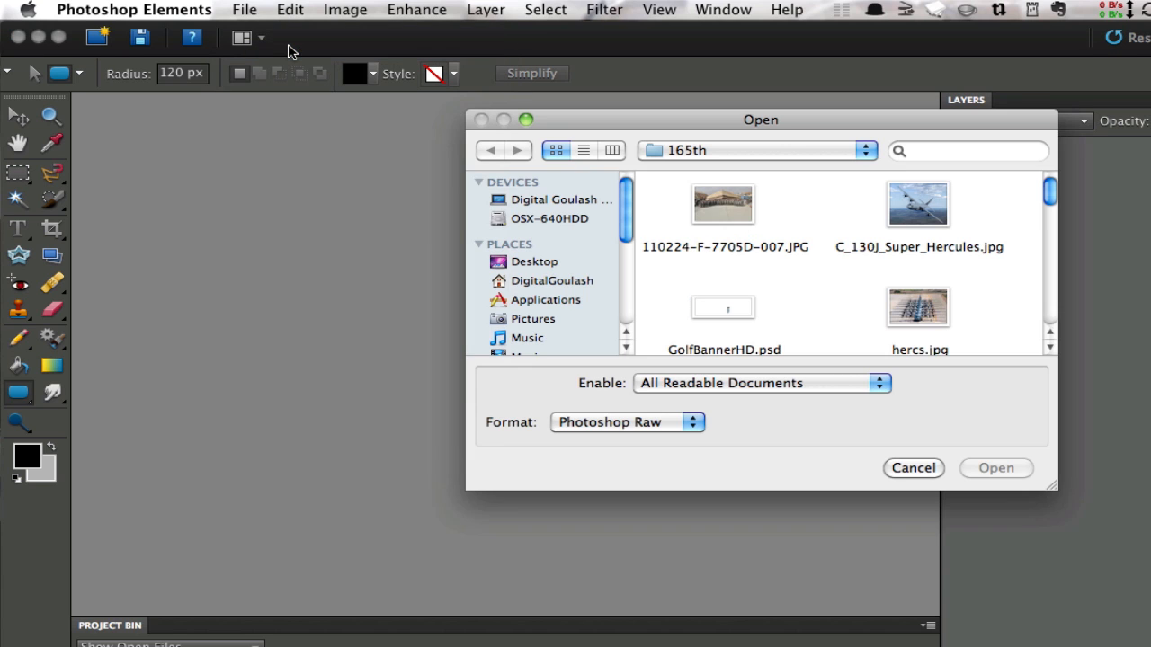
{"action": "left_click", "coordinate": [917, 205]}
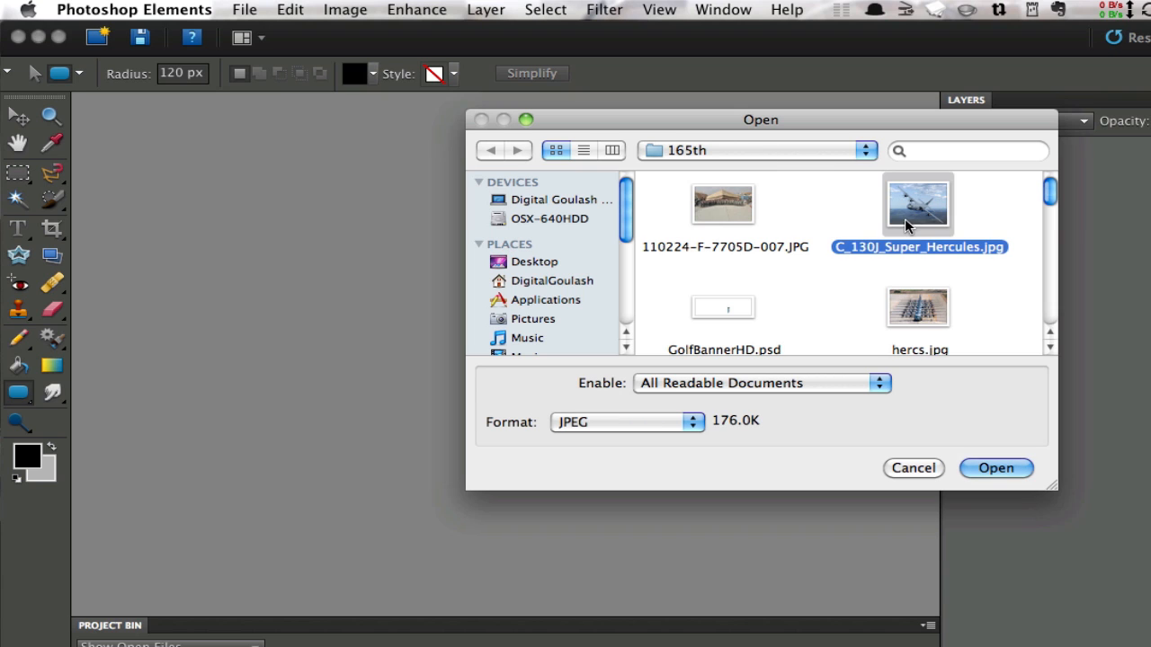
{"action": "left_click", "coordinate": [625, 421]}
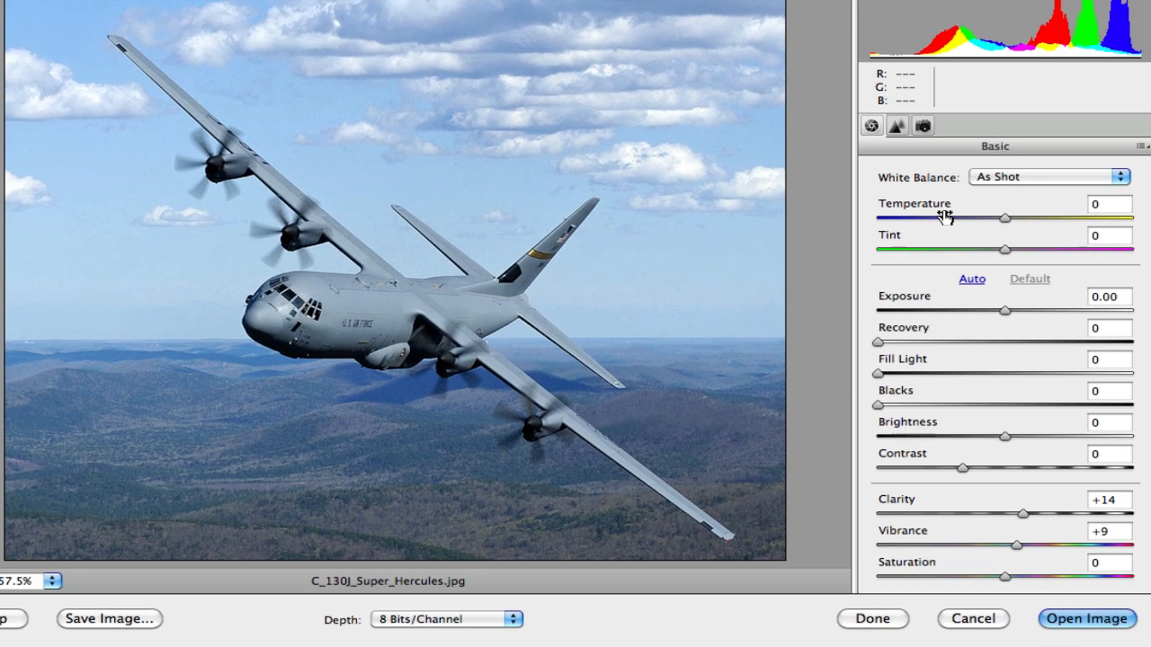
{"action": "mouse_move", "coordinate": [955, 349]}
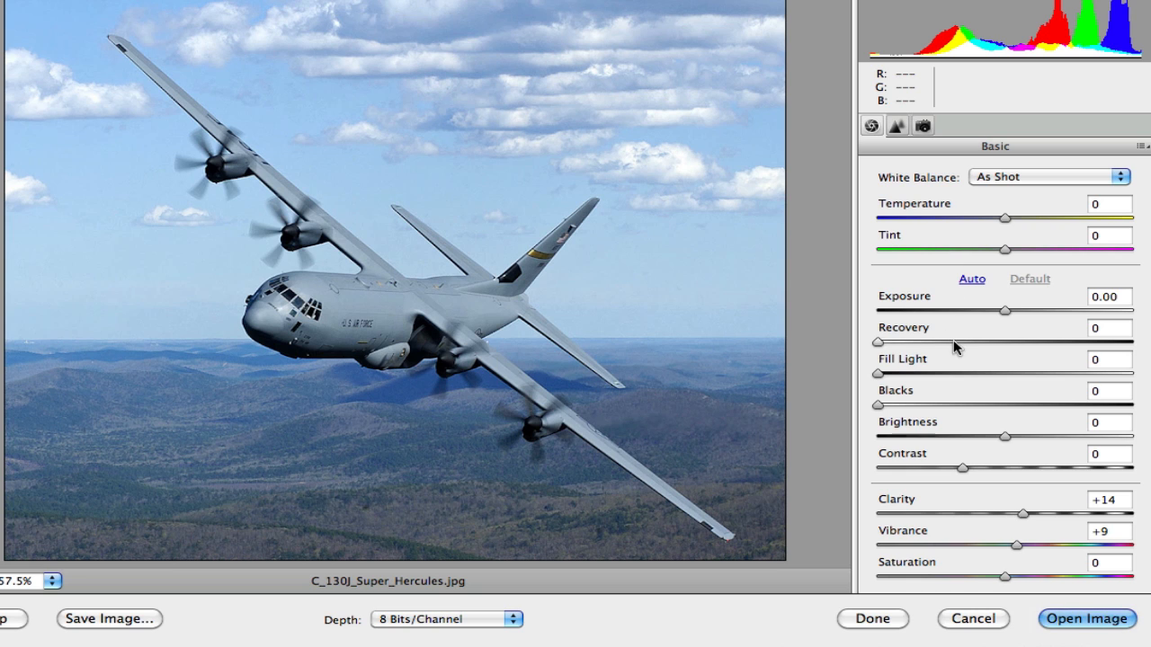
{"action": "mouse_move", "coordinate": [951, 244]}
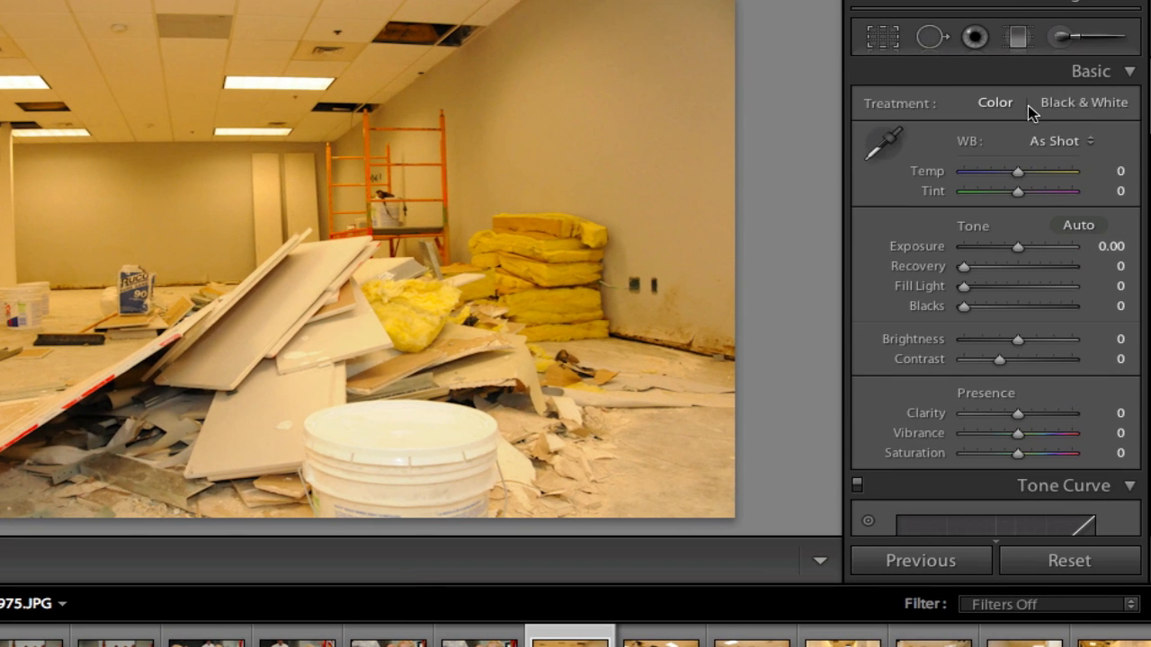
{"action": "mouse_move", "coordinate": [1064, 183]}
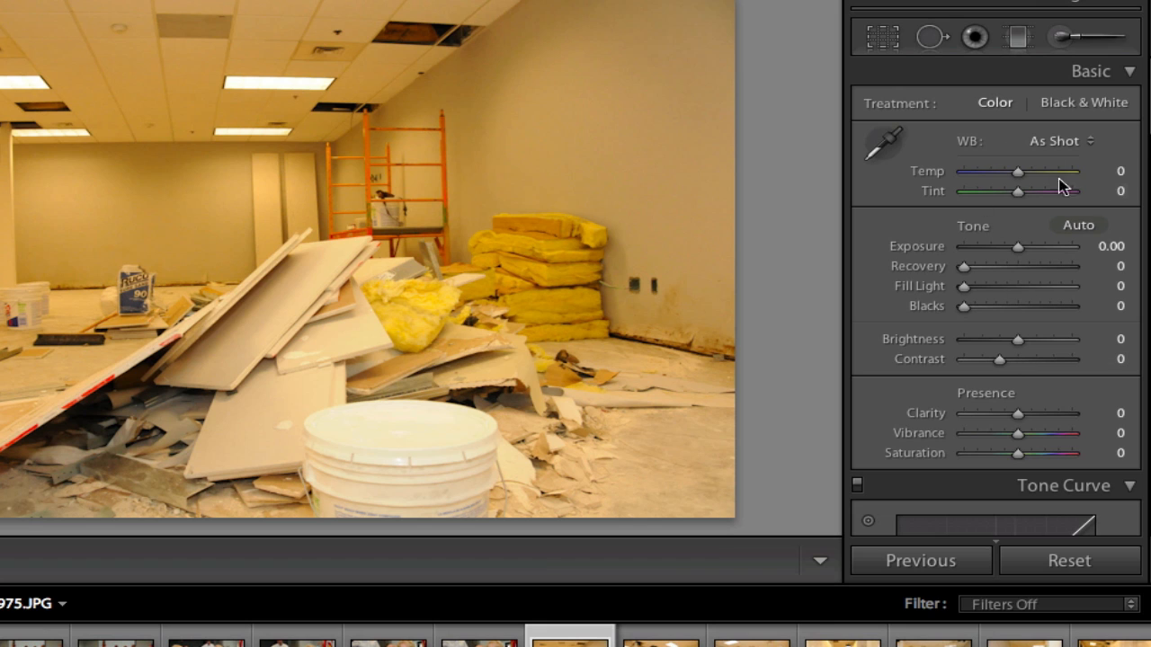
{"action": "mouse_move", "coordinate": [985, 232]}
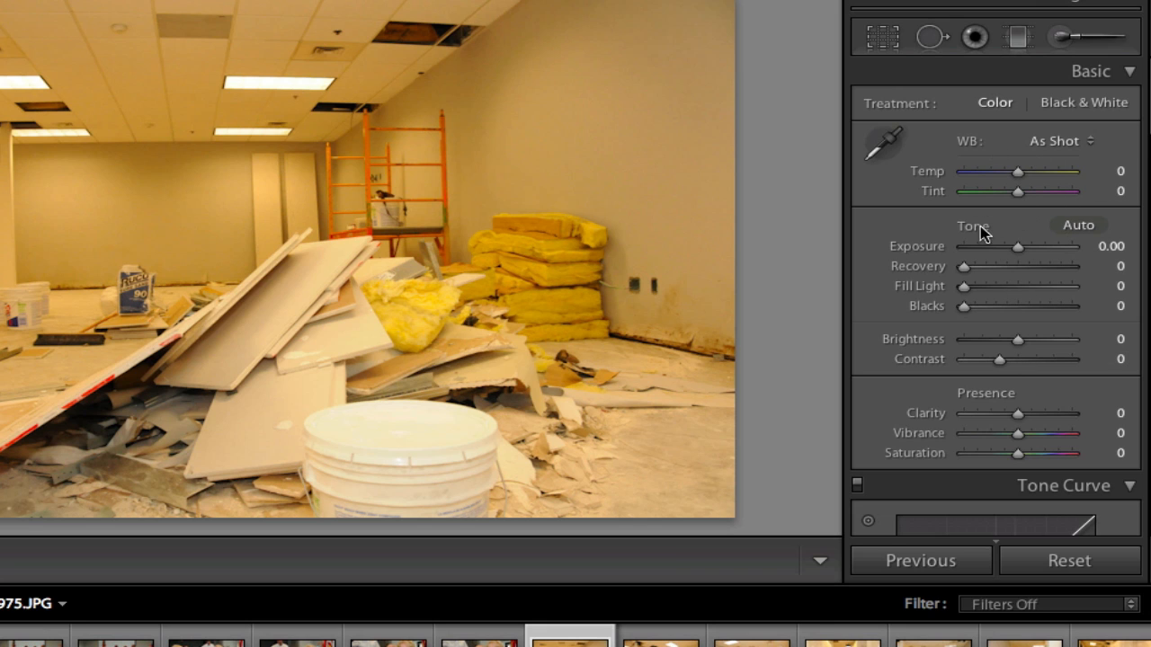
{"action": "mouse_move", "coordinate": [915, 232]}
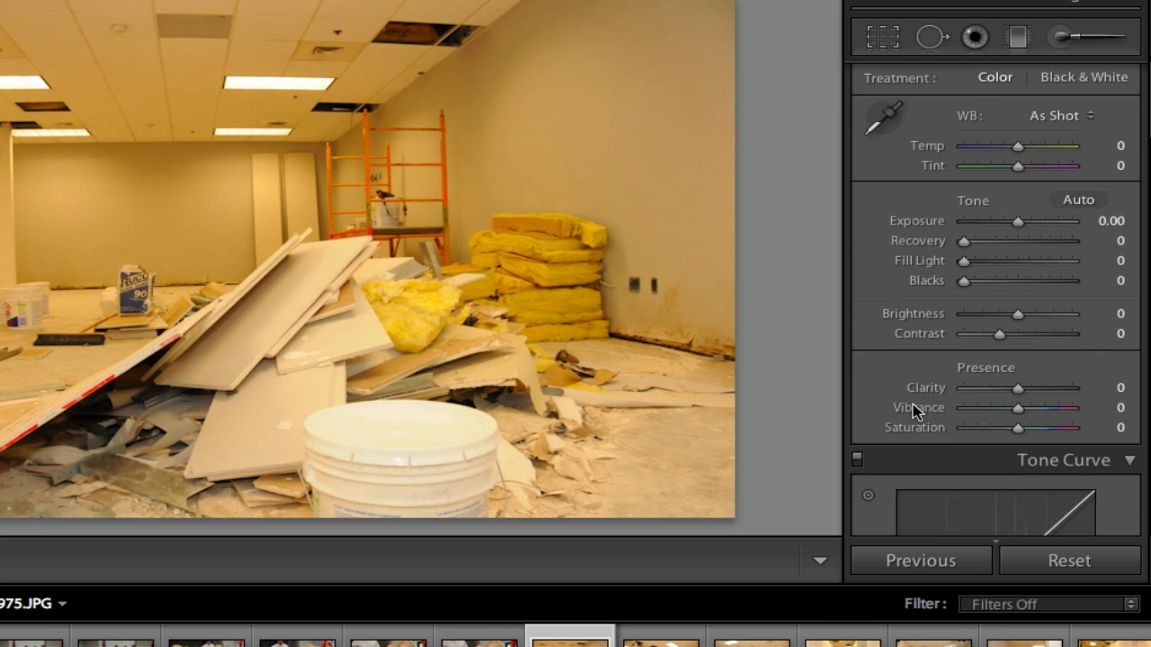
- Review the Basic and Detail develop panels, then return to the Library module
{"action": "scroll", "scroll_direction": "down", "scroll_amount": 3}
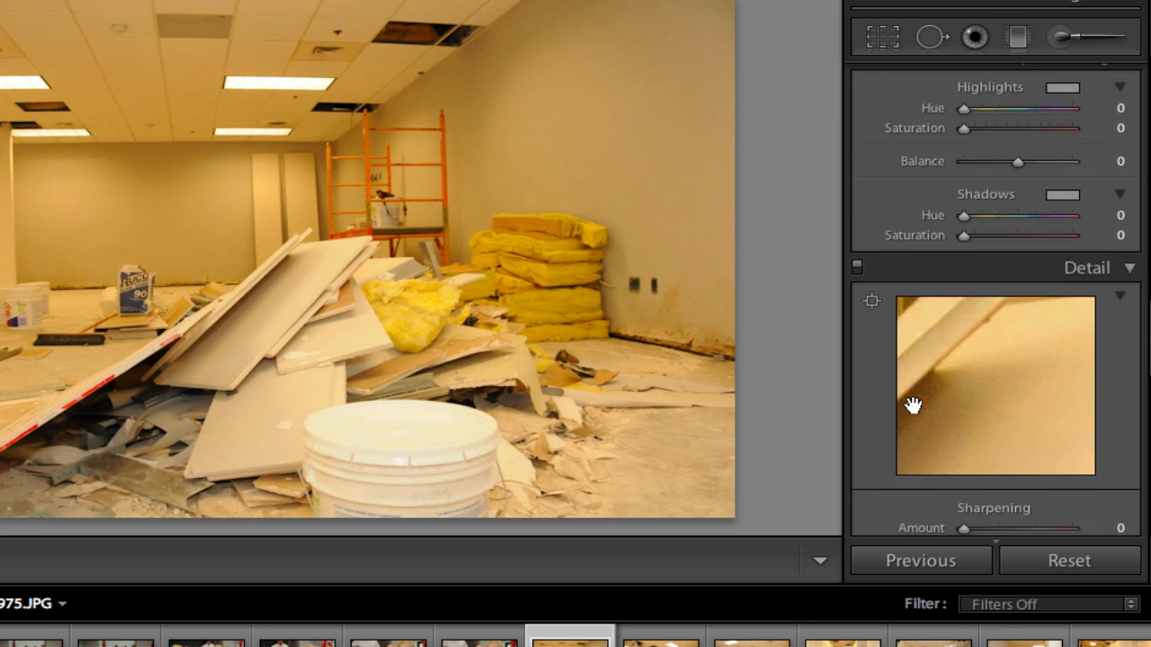
{"action": "scroll", "scroll_direction": "down", "scroll_amount": 3}
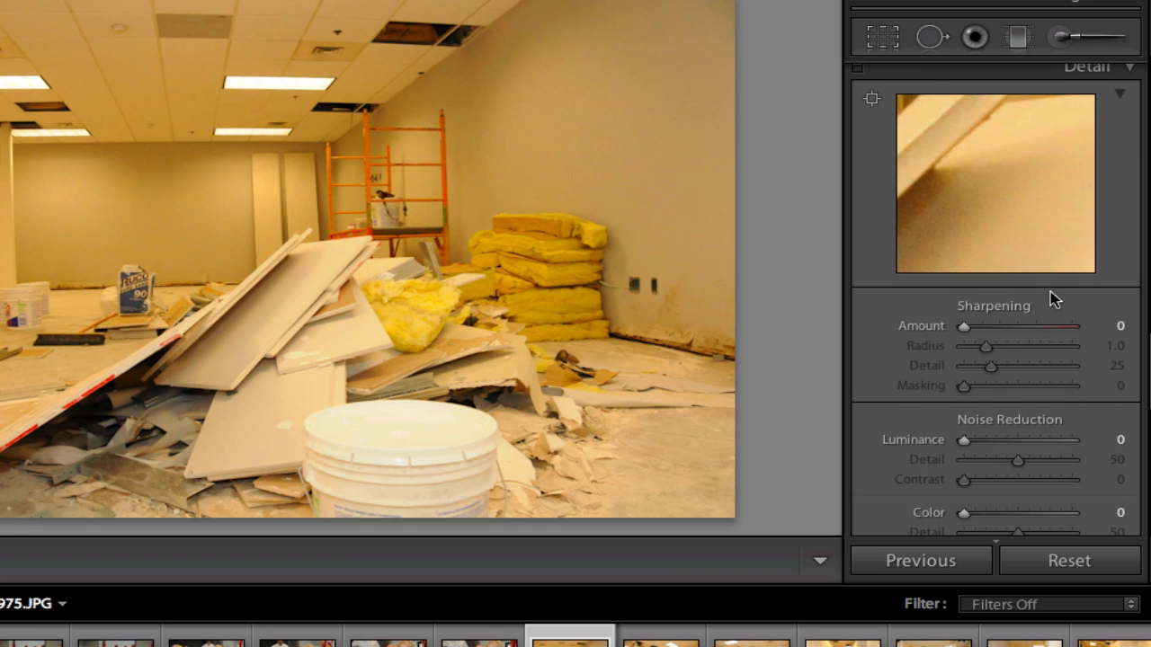
{"action": "mouse_move", "coordinate": [737, 29]}
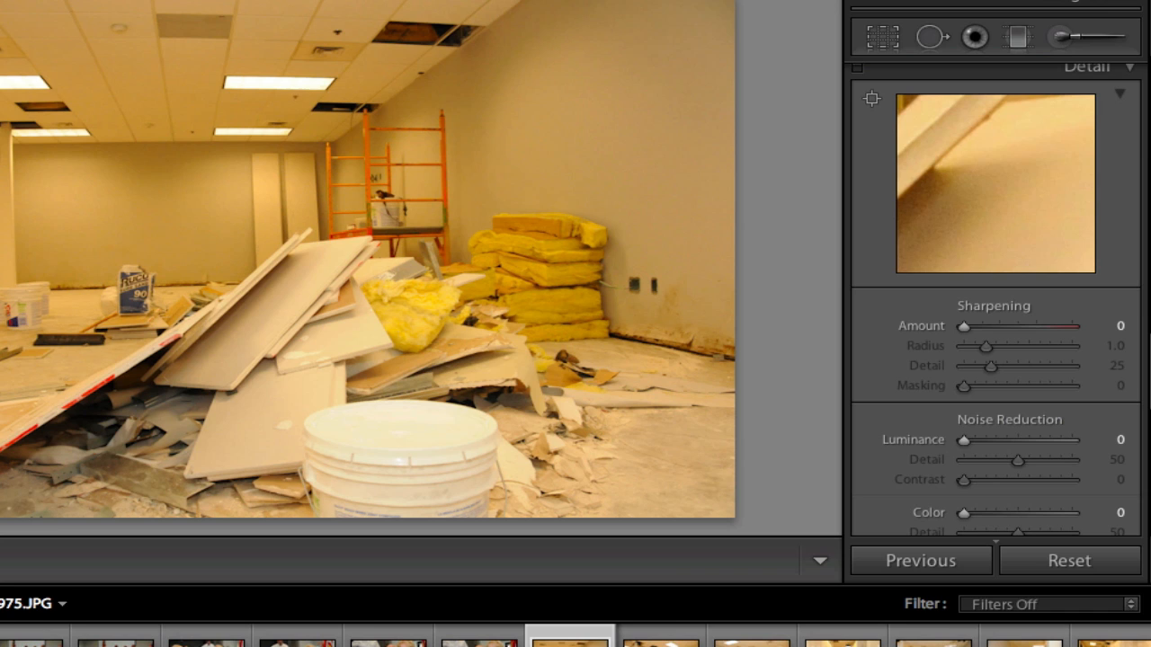
{"action": "left_click", "coordinate": [903, 25]}
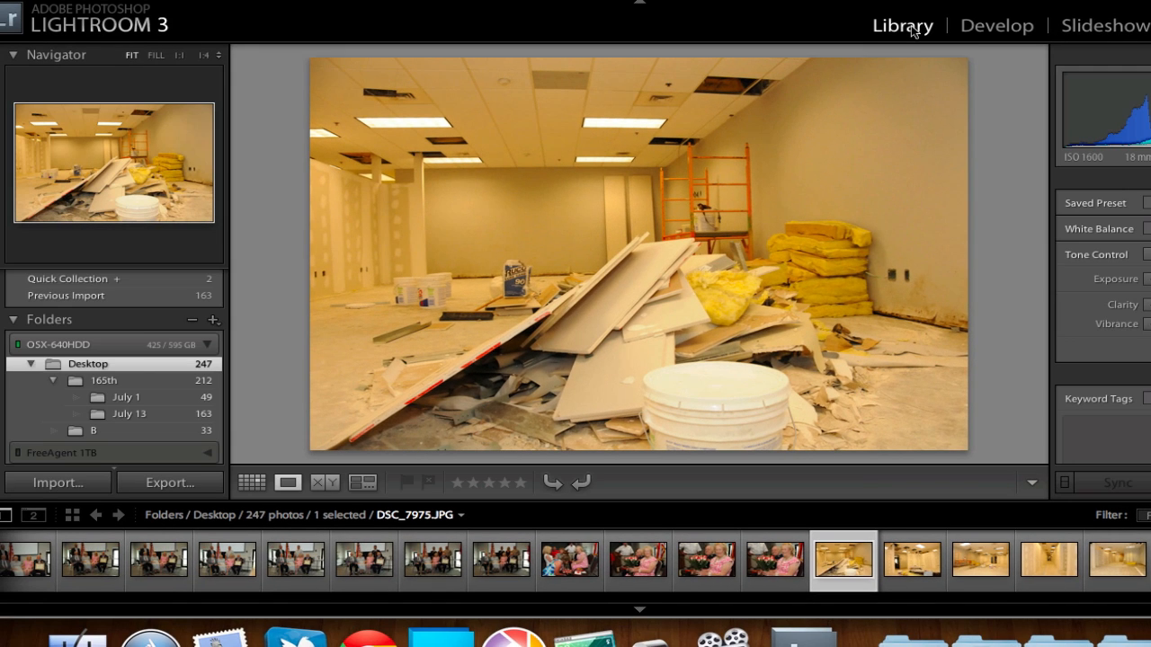
{"action": "mouse_move", "coordinate": [638, 21]}
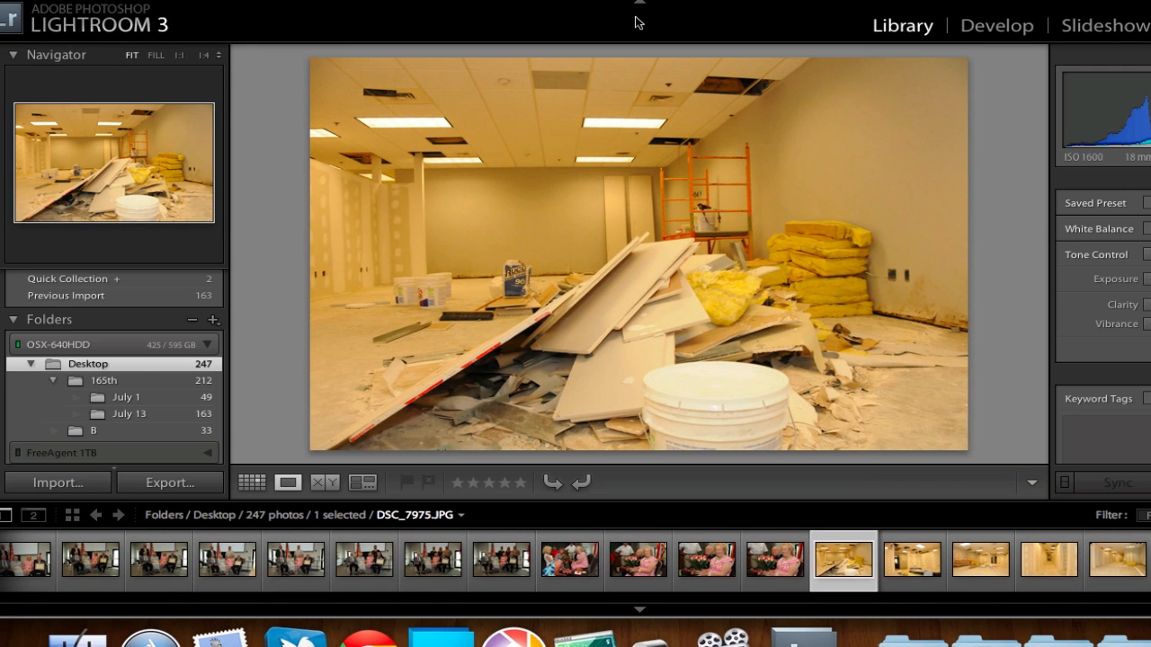
{"action": "mouse_move", "coordinate": [489, 21]}
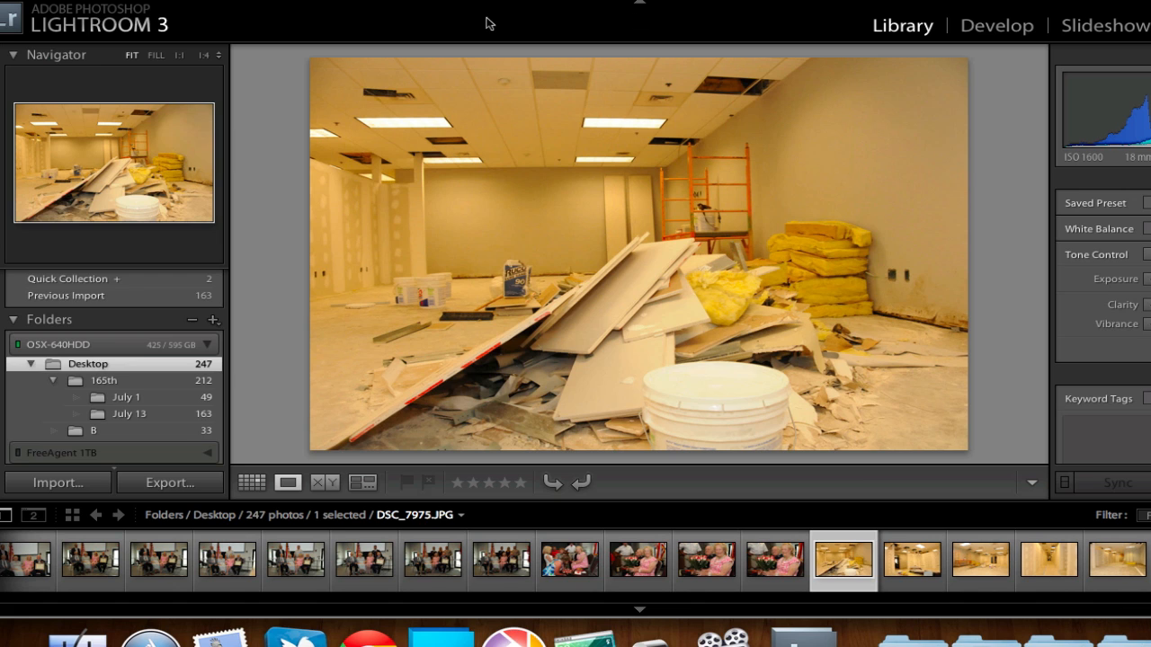
{"action": "mouse_move", "coordinate": [277, 306]}
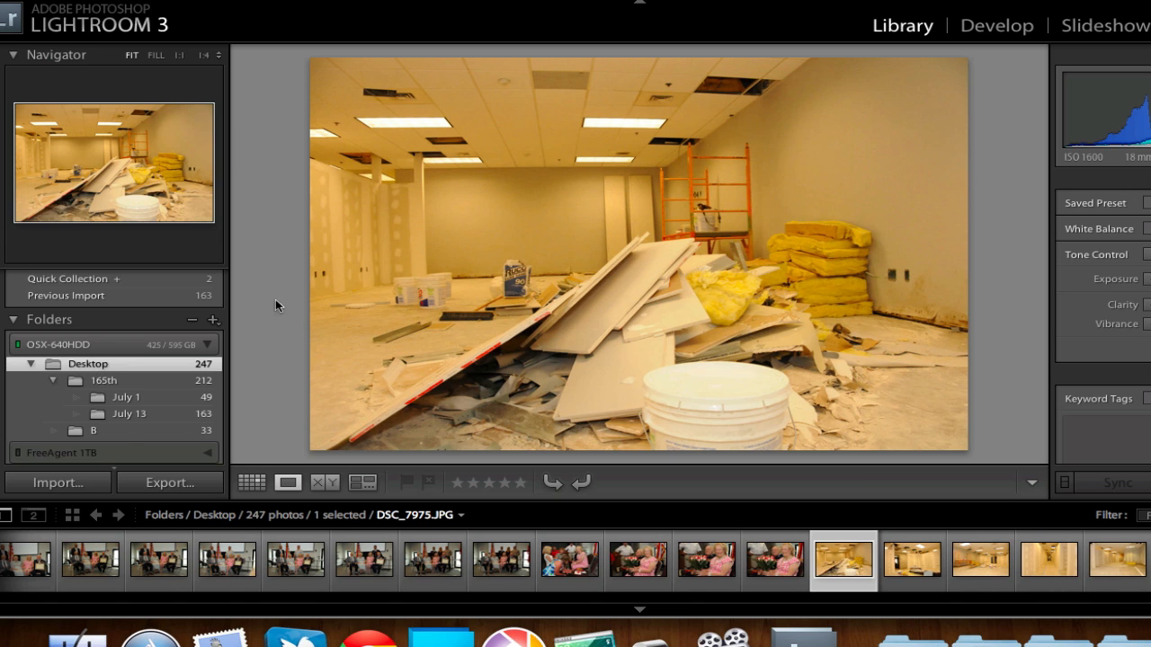
- Start an import set to Copy with Make a Second Copy To enabled for backup
{"action": "left_click", "coordinate": [58, 482]}
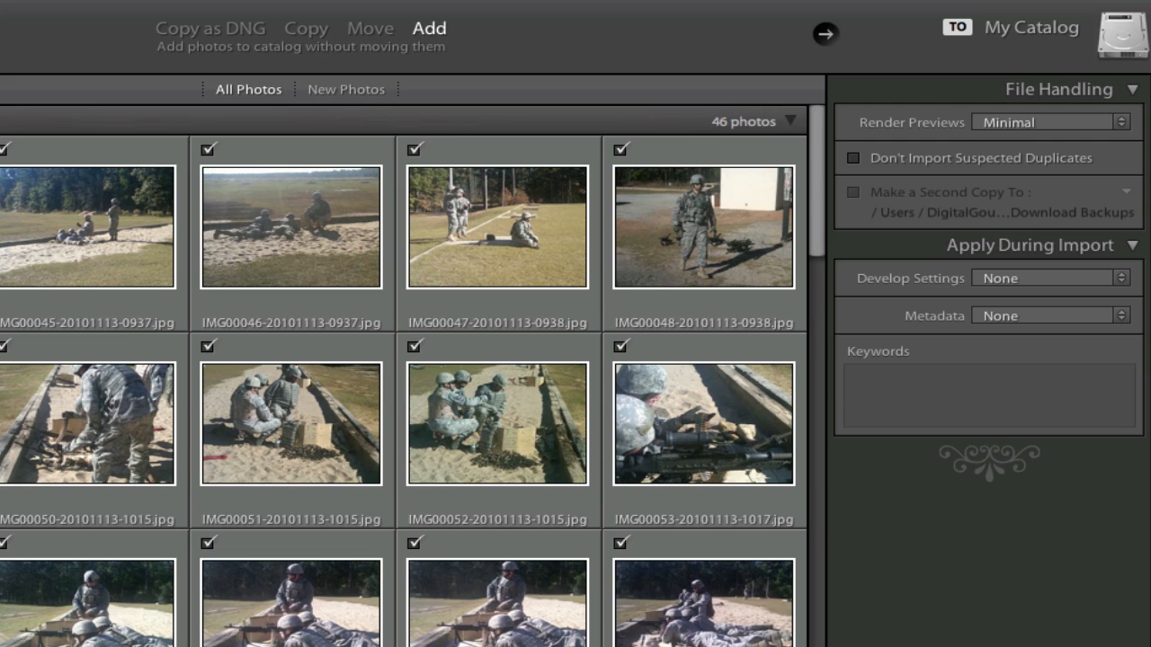
{"action": "mouse_move", "coordinate": [101, 316]}
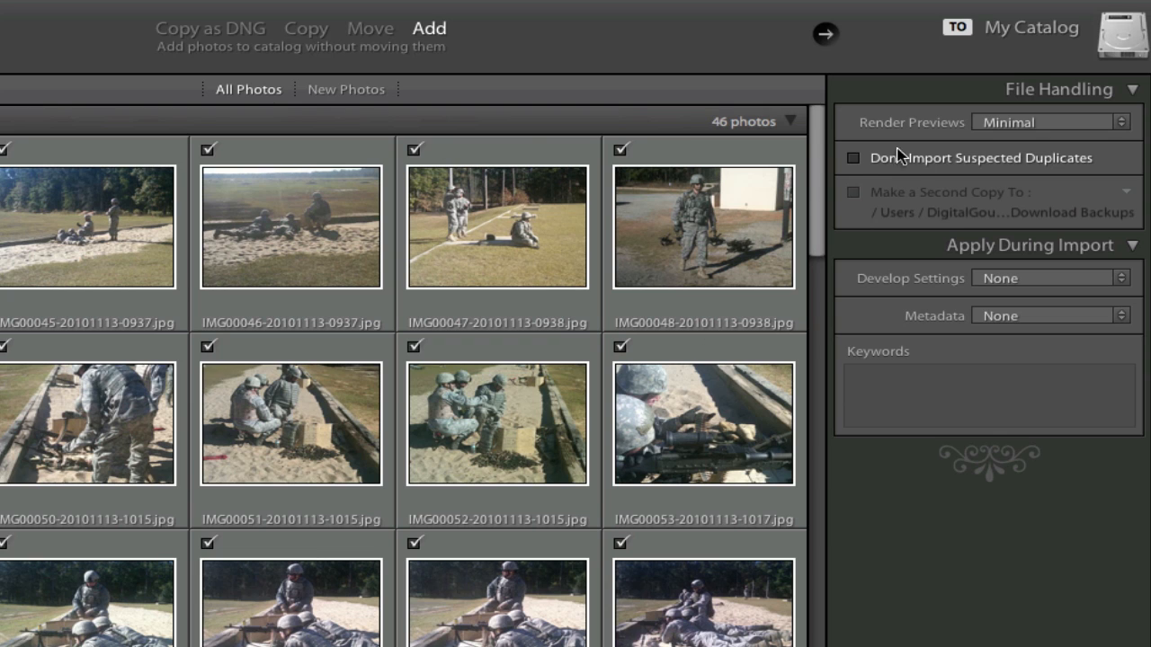
{"action": "mouse_move", "coordinate": [1003, 162]}
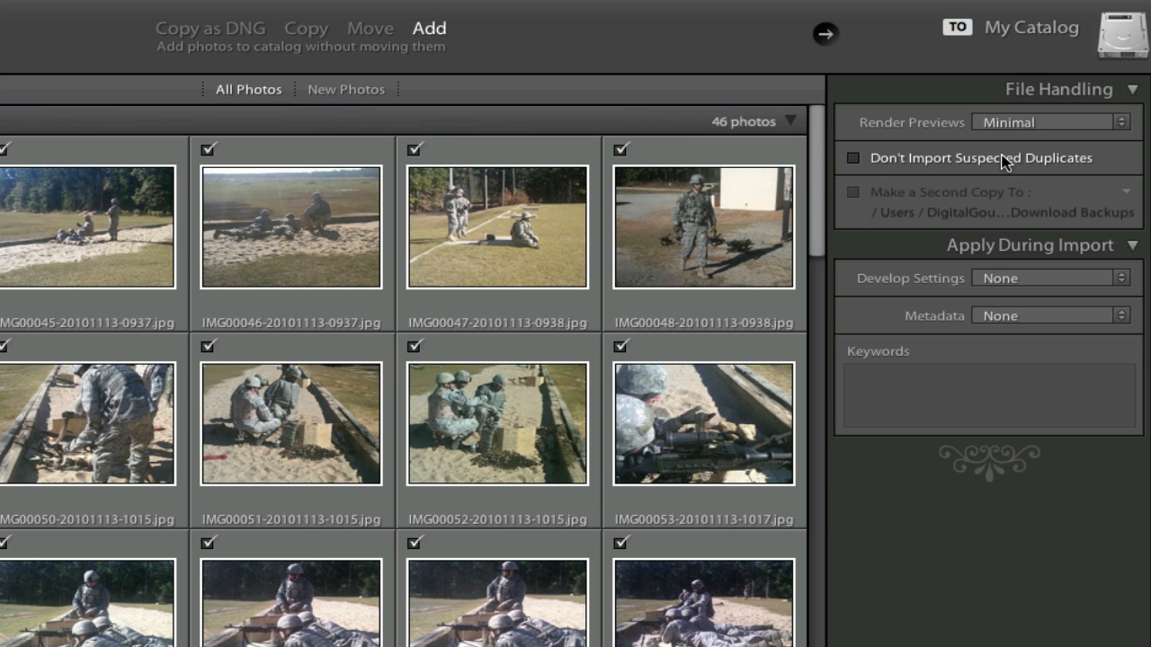
{"action": "mouse_move", "coordinate": [1041, 161]}
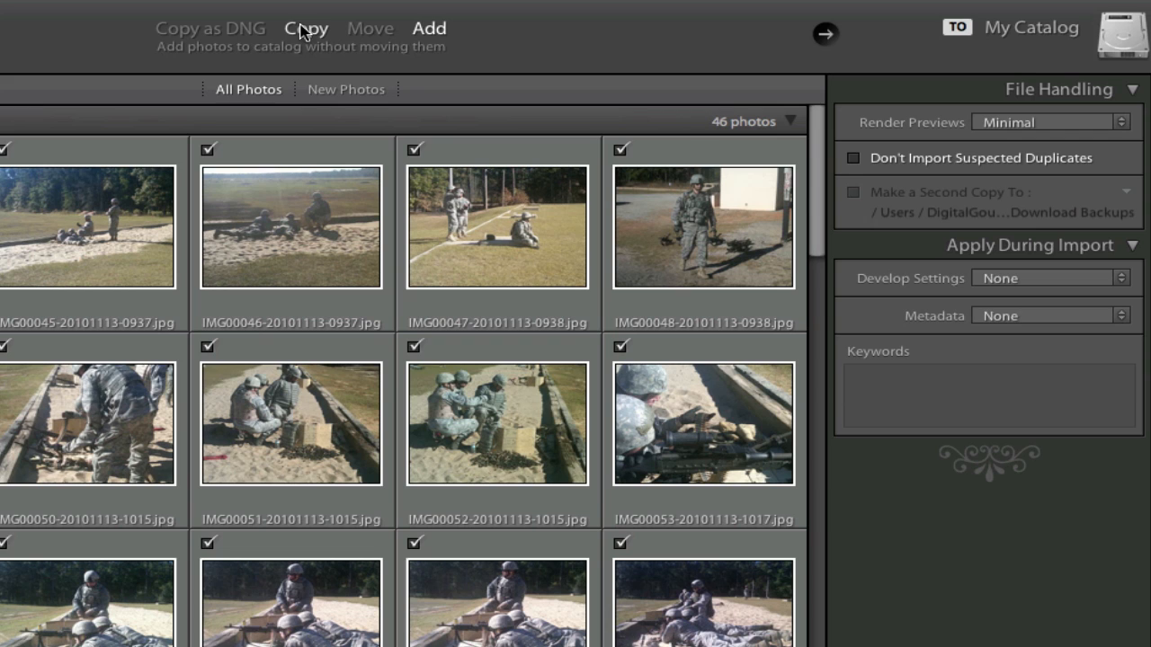
{"action": "left_click", "coordinate": [306, 29]}
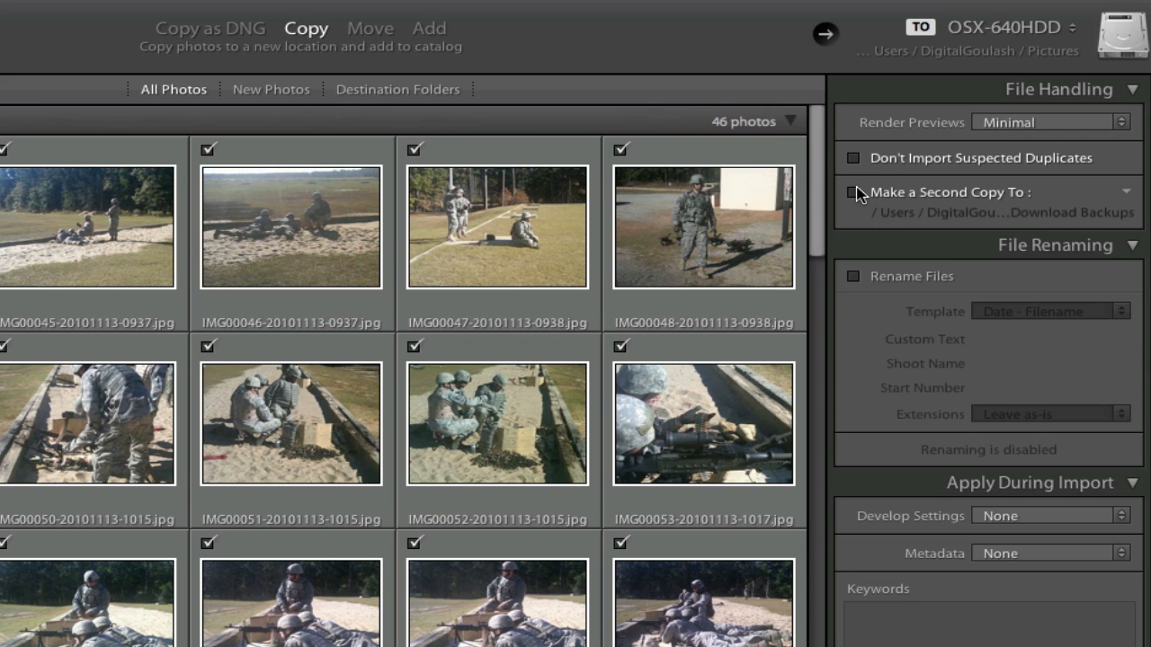
{"action": "left_click", "coordinate": [852, 190]}
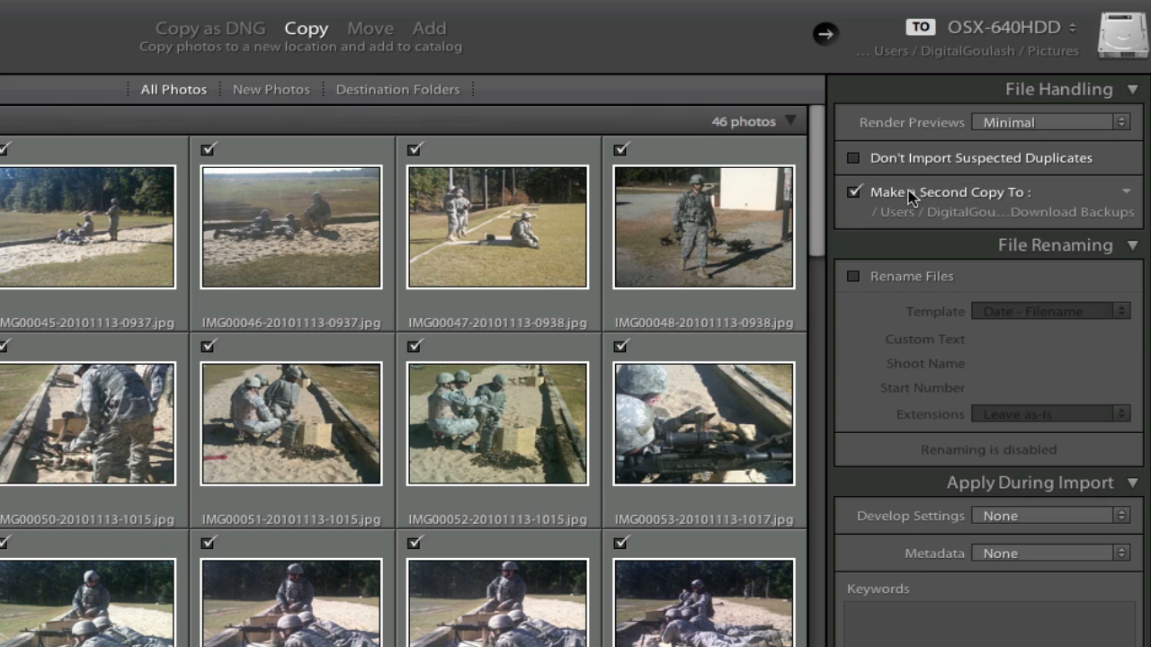
{"action": "mouse_move", "coordinate": [931, 205]}
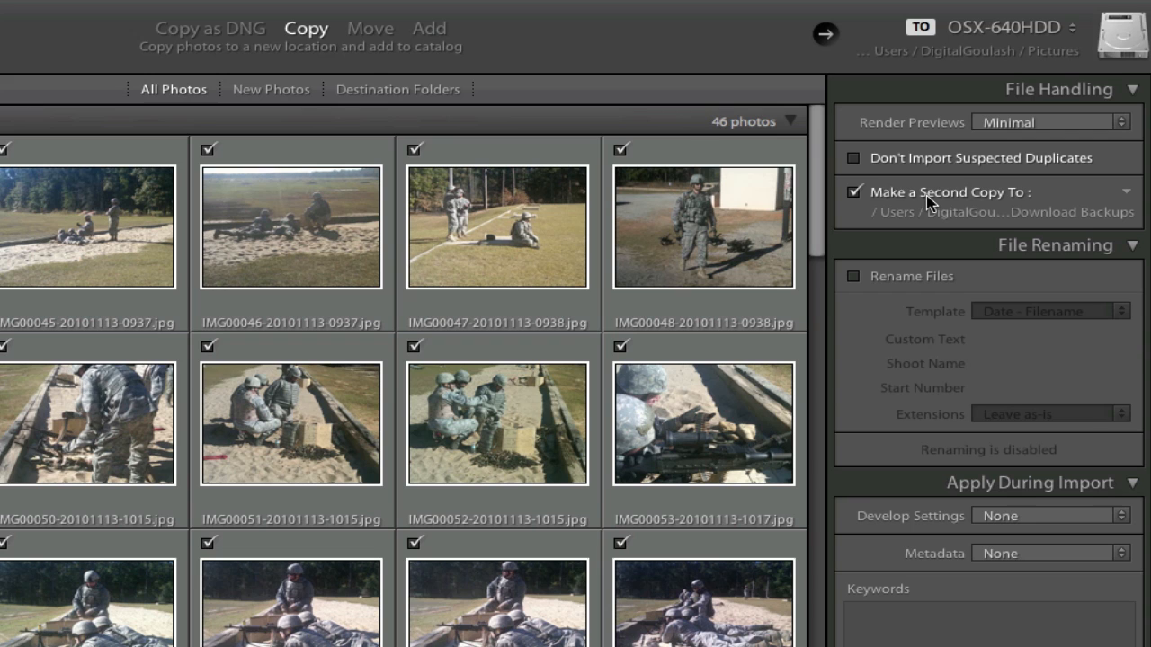
{"action": "mouse_move", "coordinate": [942, 313]}
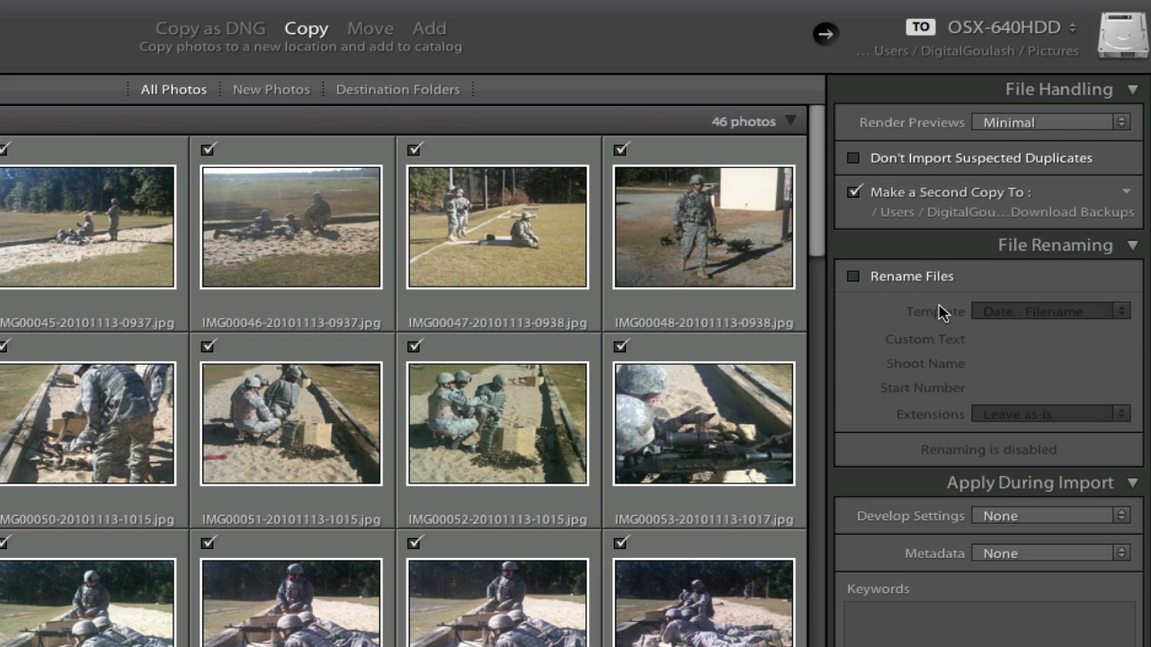
- Leave the import develop preset at None and enable Into Subfolder for the destination
{"action": "scroll", "scroll_direction": "down", "scroll_amount": 3}
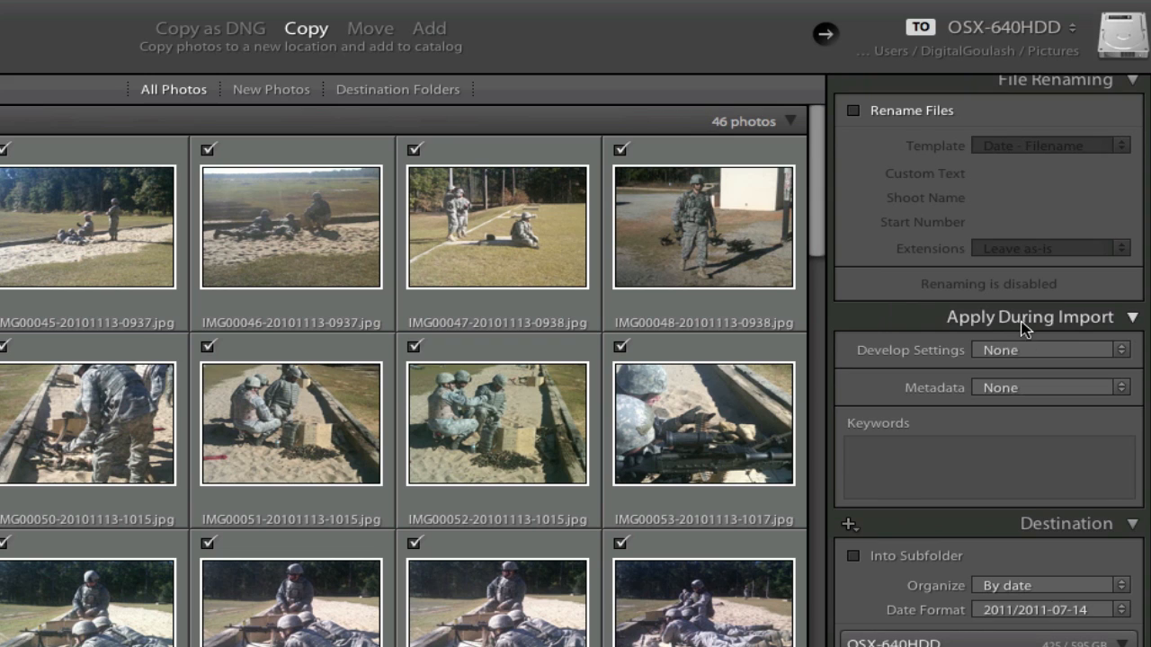
{"action": "mouse_move", "coordinate": [1122, 356]}
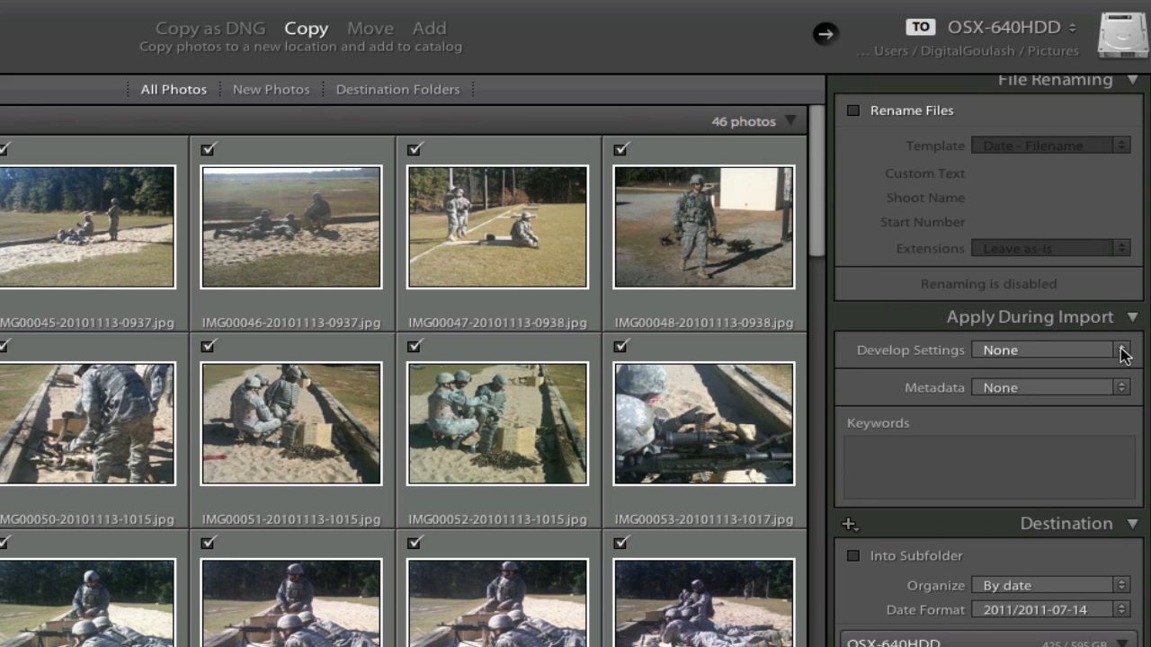
{"action": "left_click", "coordinate": [1047, 349]}
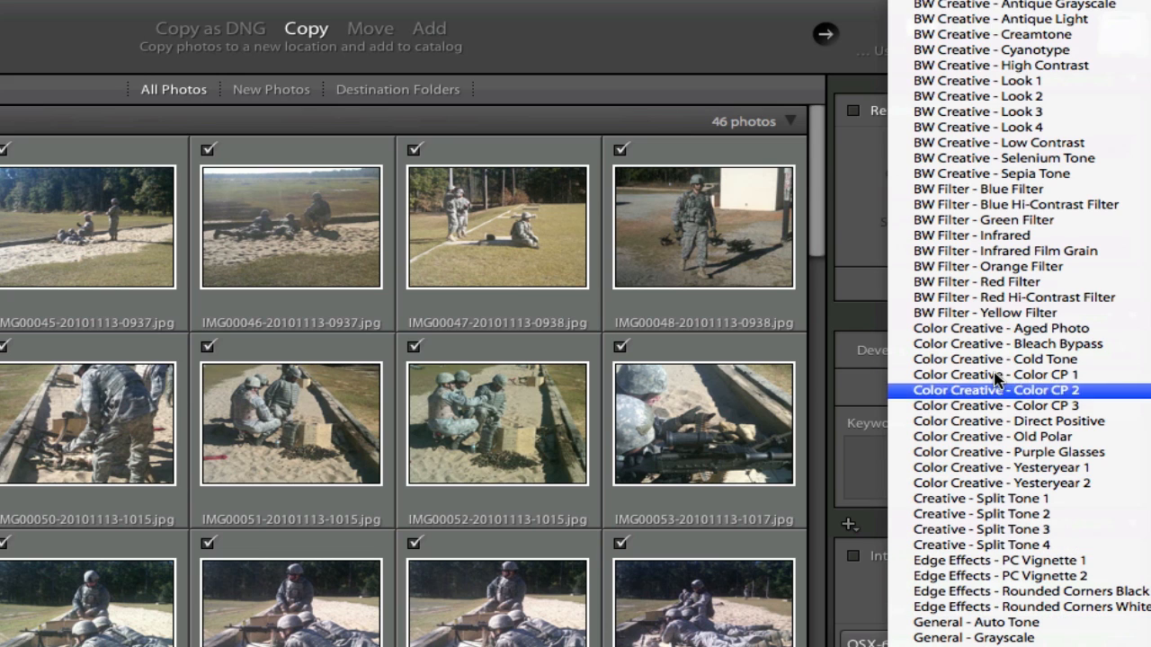
{"action": "mouse_move", "coordinate": [989, 467]}
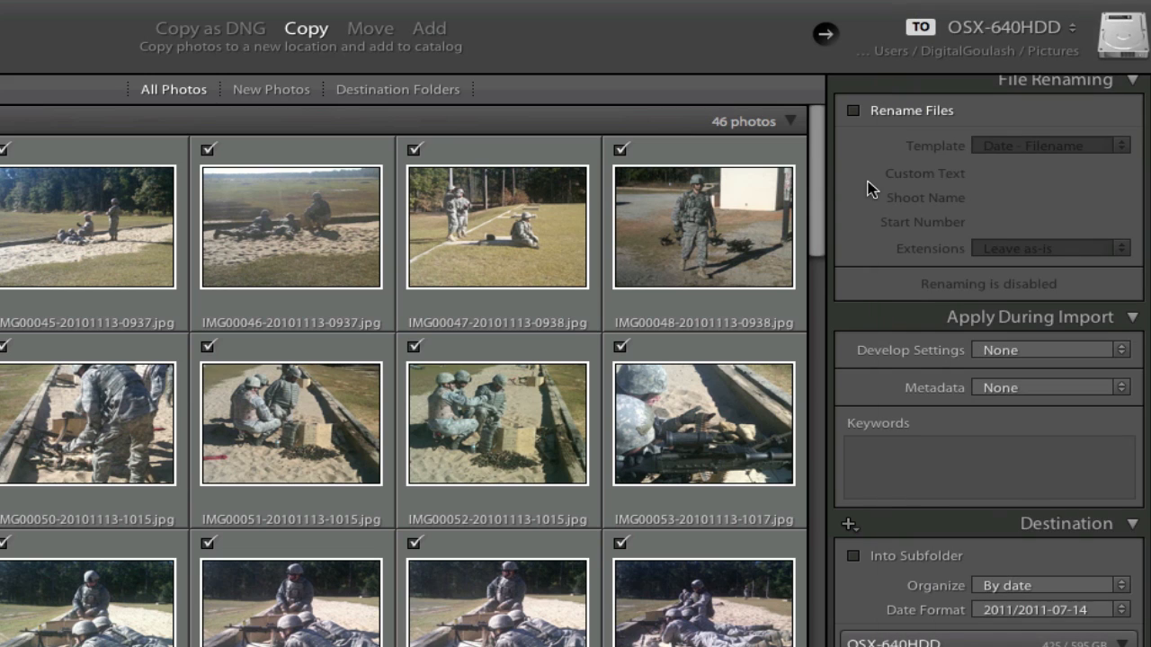
{"action": "mouse_move", "coordinate": [705, 241]}
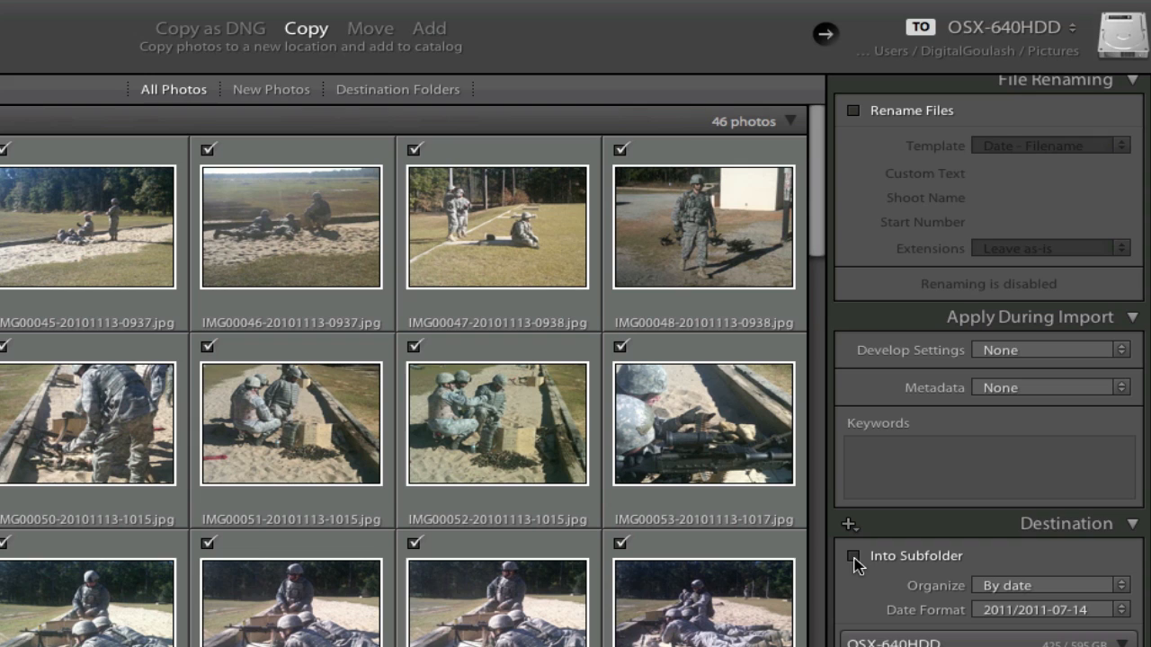
{"action": "left_click", "coordinate": [852, 554]}
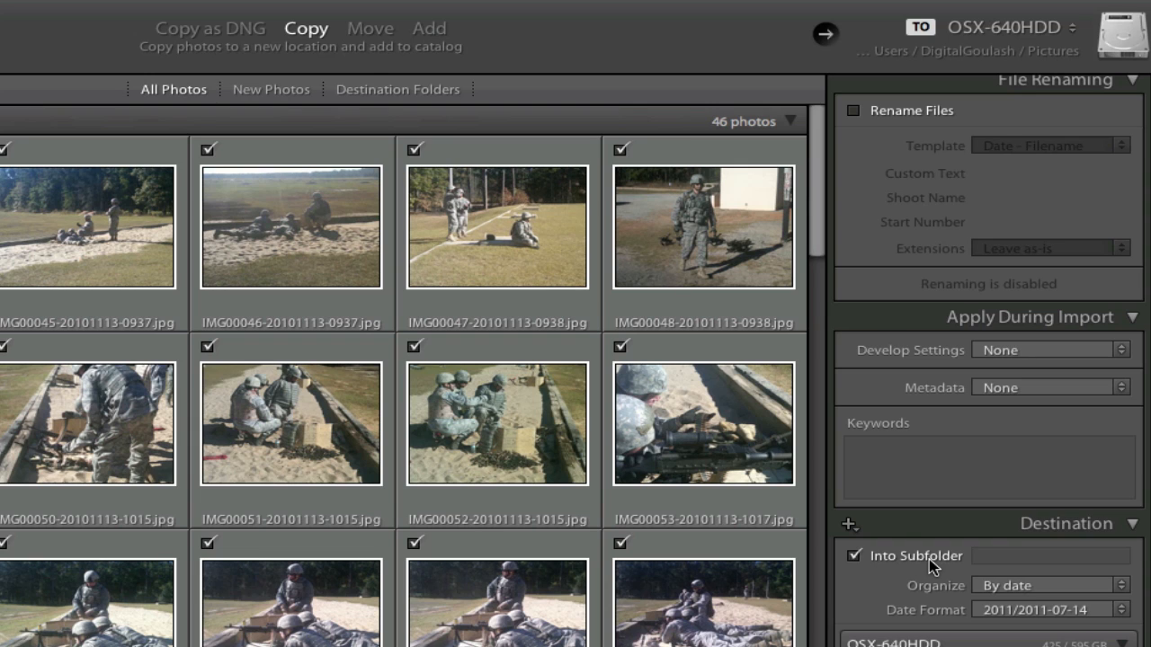
{"action": "mouse_move", "coordinate": [550, 377]}
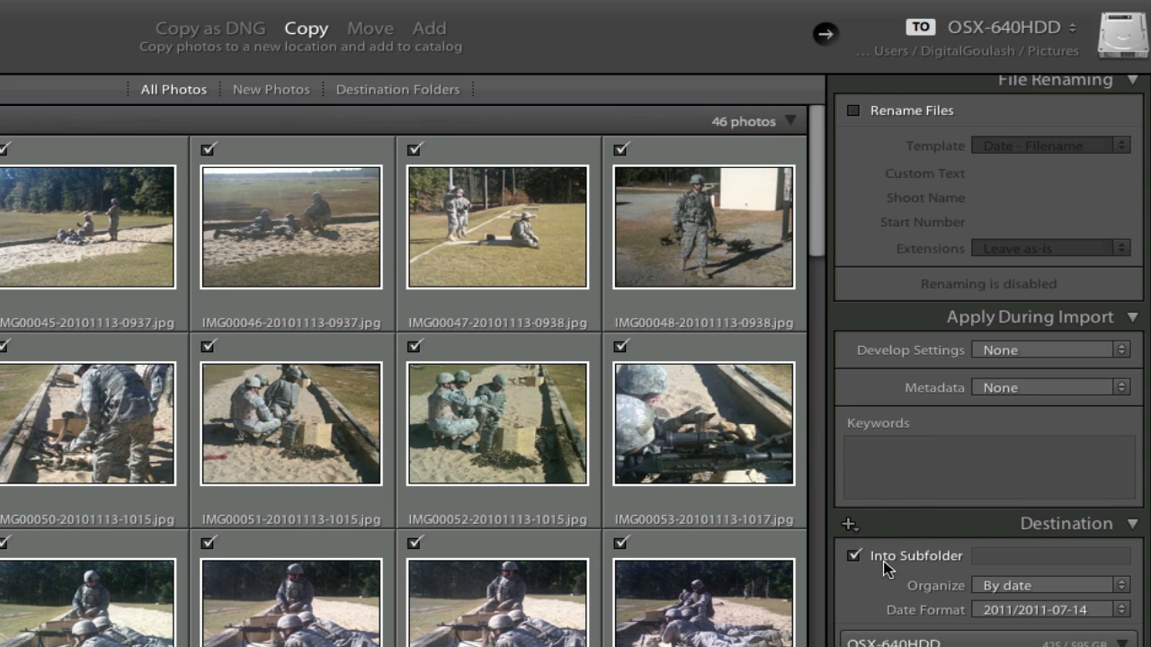
{"action": "mouse_move", "coordinate": [765, 215]}
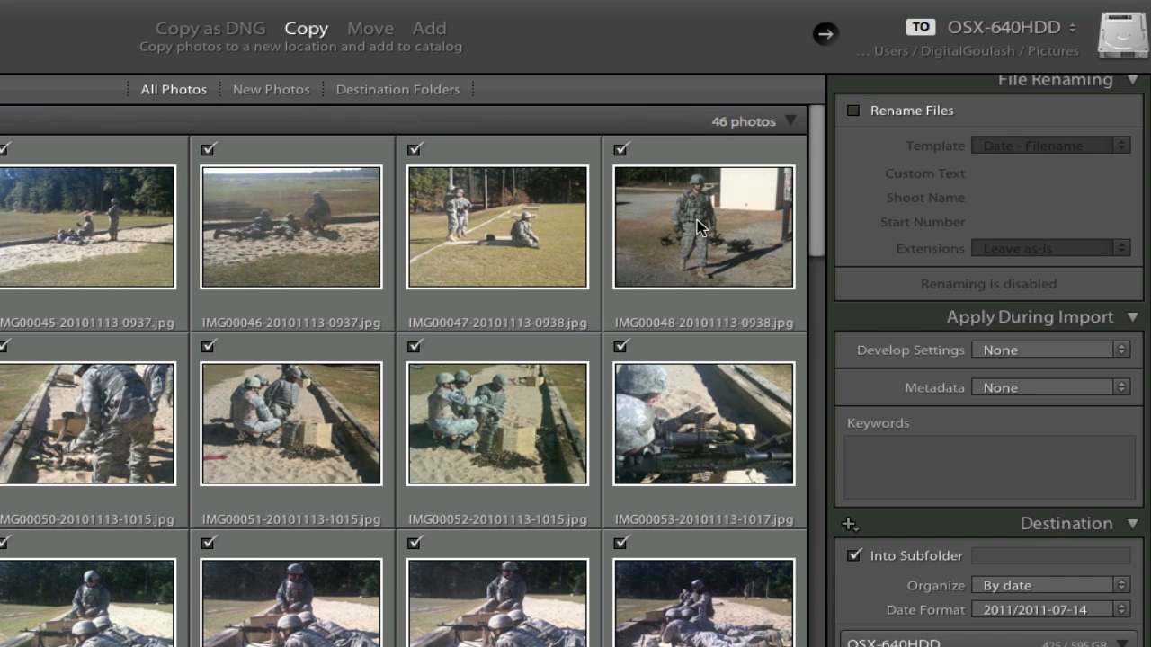
{"action": "mouse_move", "coordinate": [945, 571]}
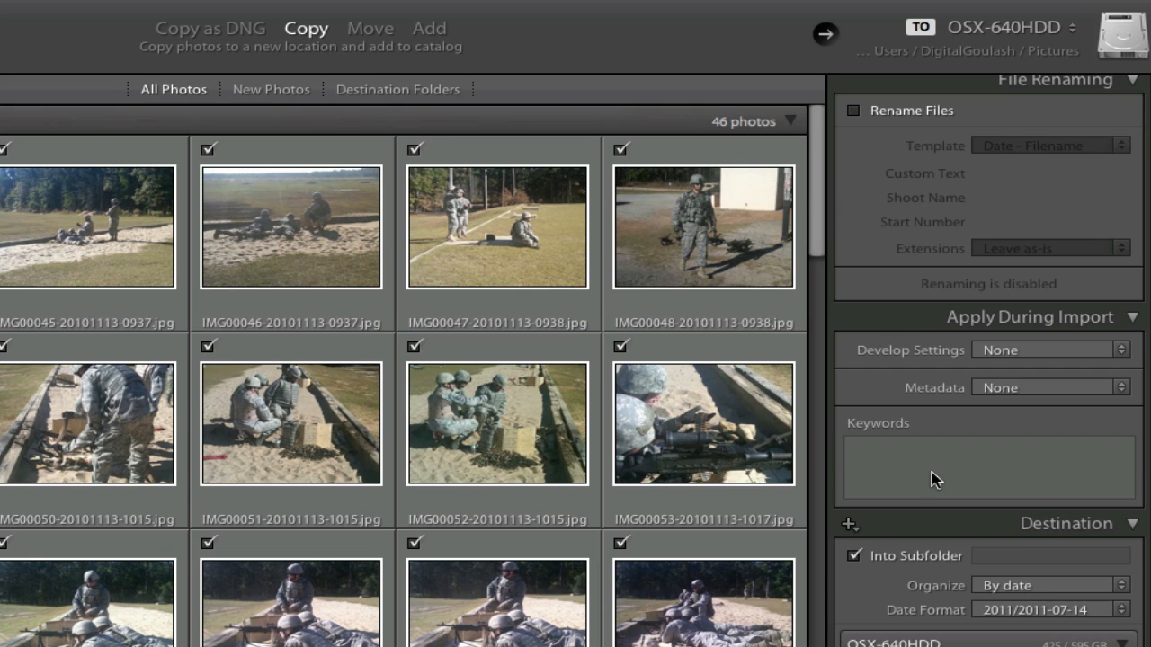
{"action": "mouse_move", "coordinate": [945, 467]}
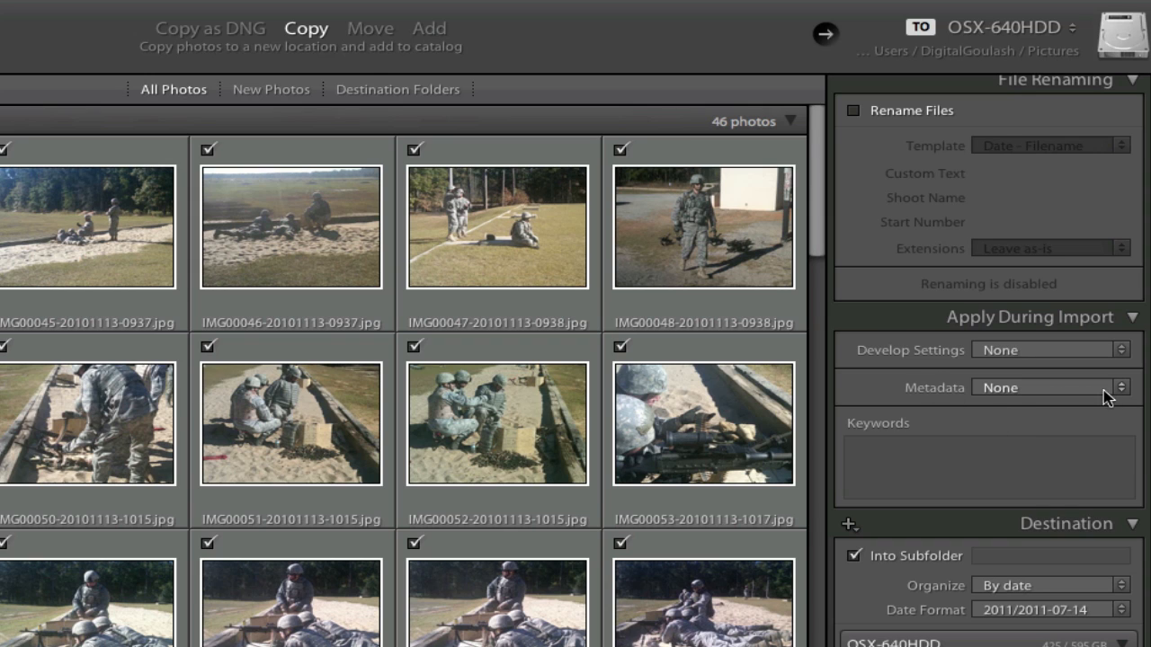
{"action": "left_click", "coordinate": [1047, 388]}
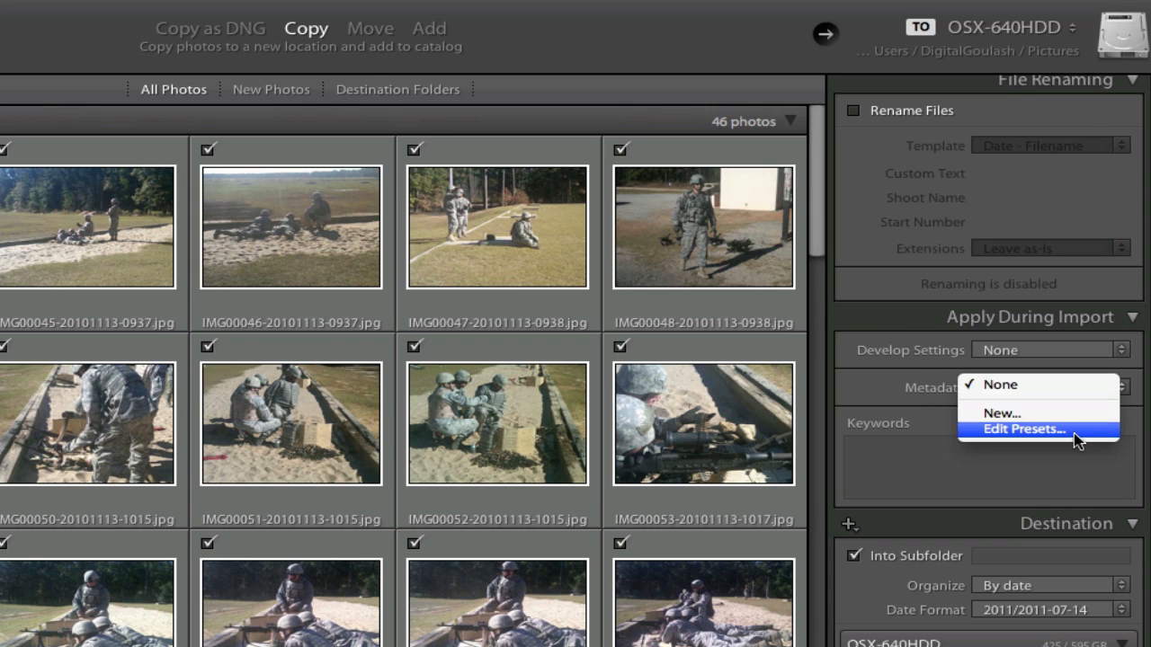
{"action": "left_click", "coordinate": [1023, 428]}
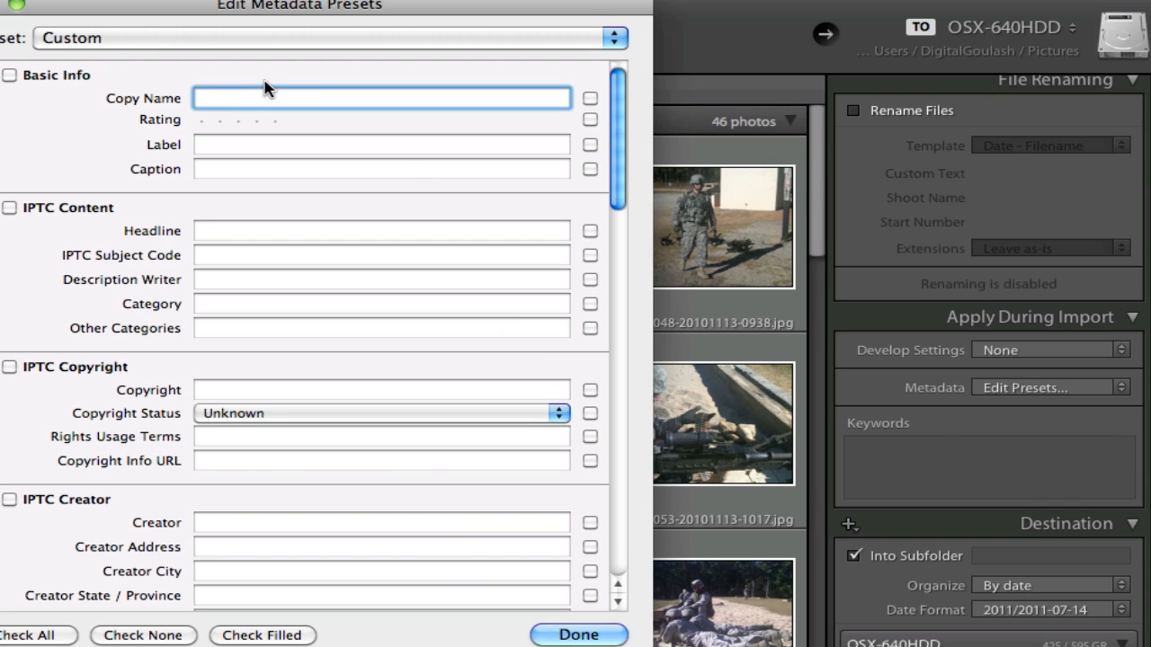
{"action": "scroll", "scroll_direction": "down", "scroll_amount": 3}
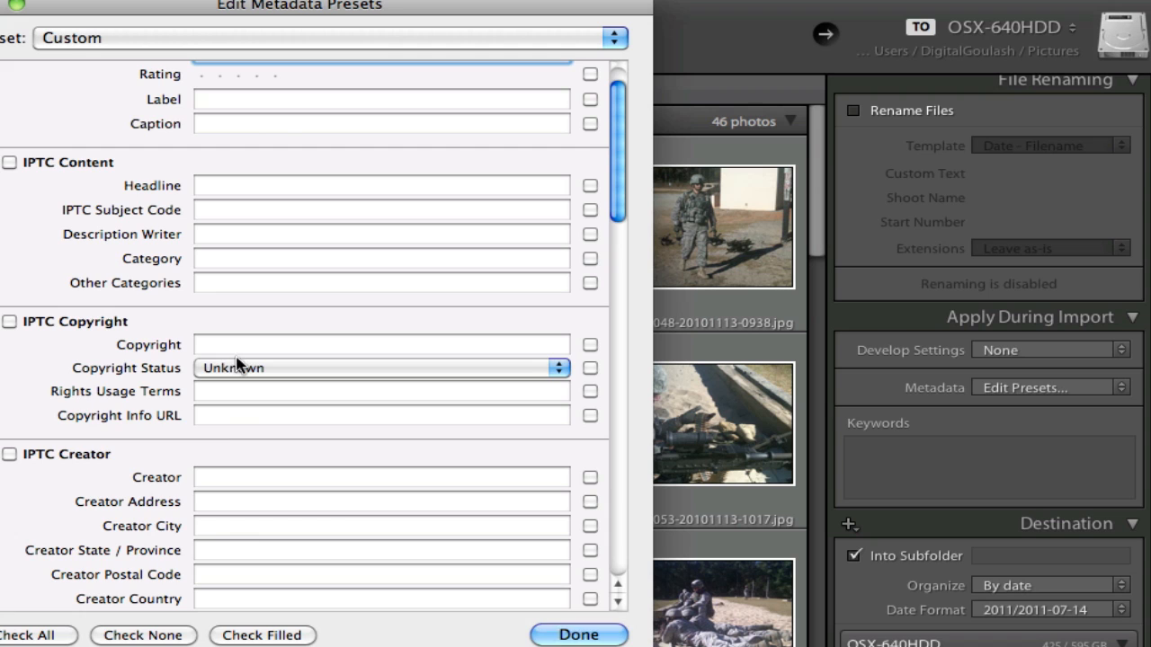
{"action": "scroll", "scroll_direction": "down", "scroll_amount": 3}
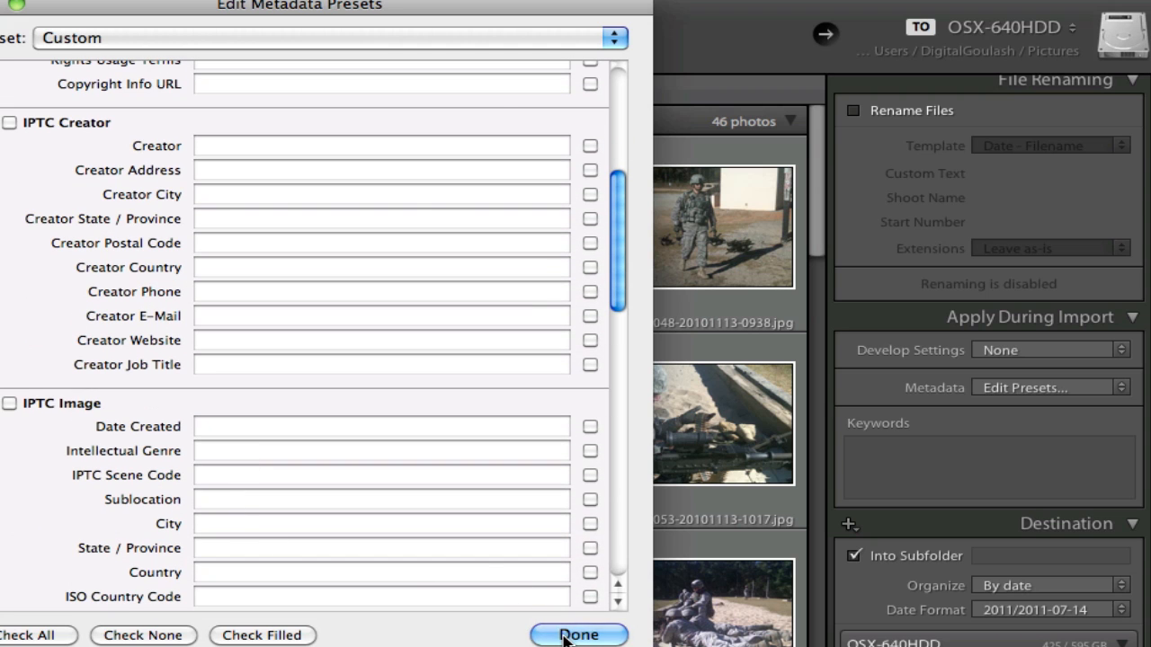
{"action": "left_click", "coordinate": [579, 635]}
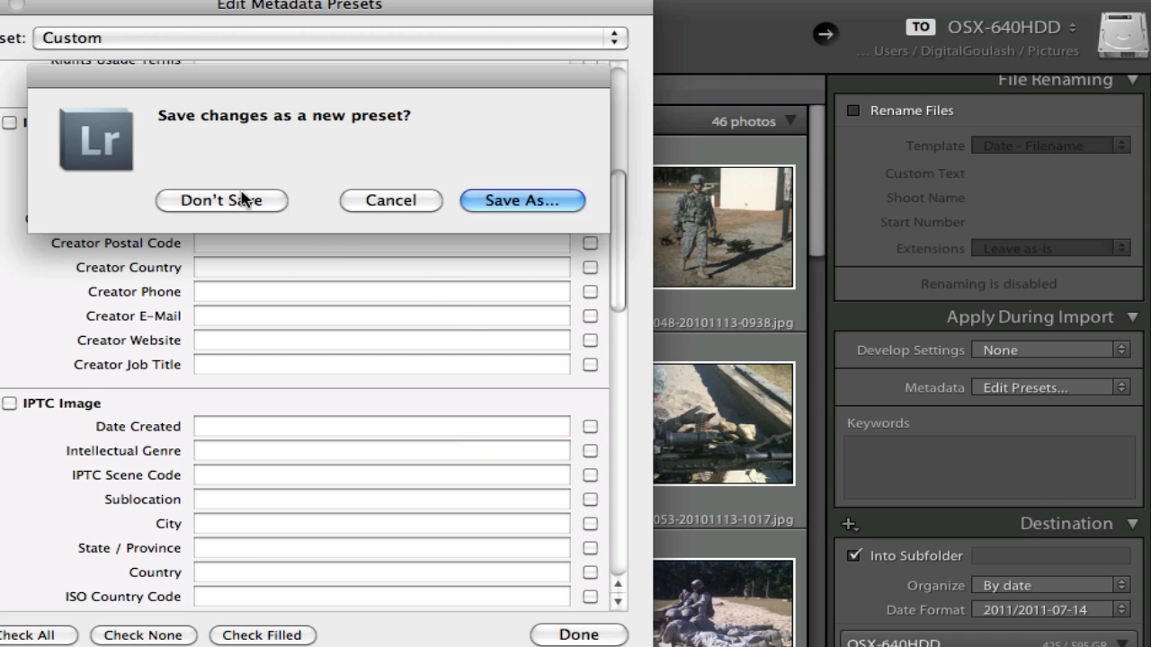
{"action": "left_click", "coordinate": [221, 200]}
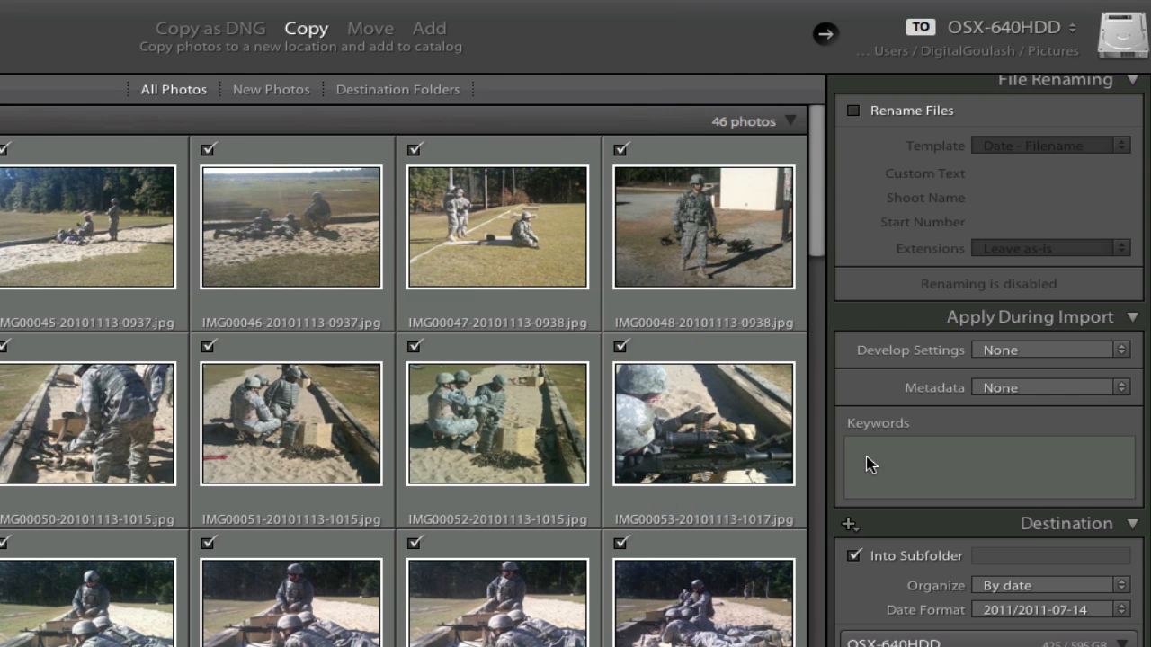
{"action": "mouse_move", "coordinate": [978, 458]}
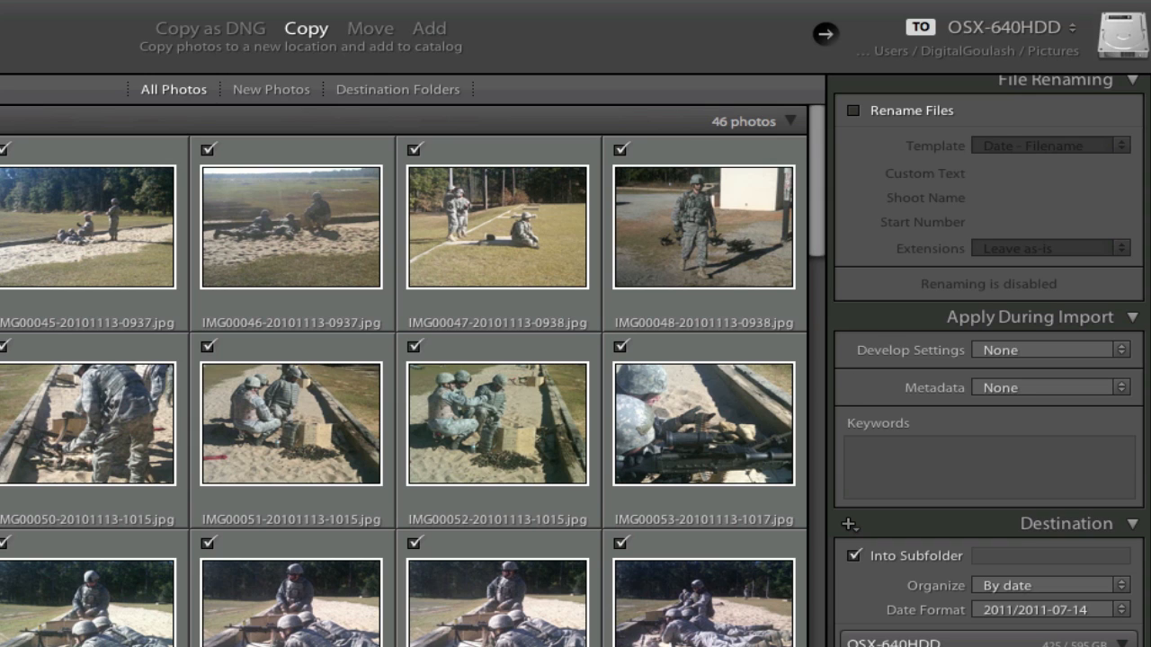
{"action": "mouse_move", "coordinate": [58, 323]}
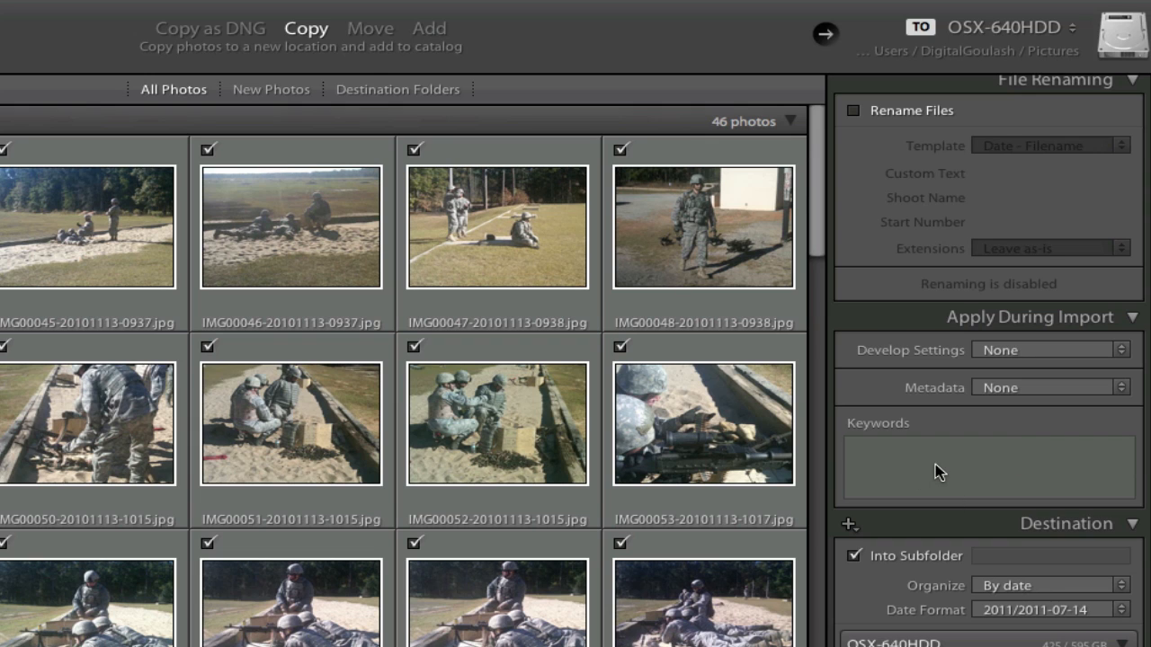
{"action": "mouse_move", "coordinate": [953, 471]}
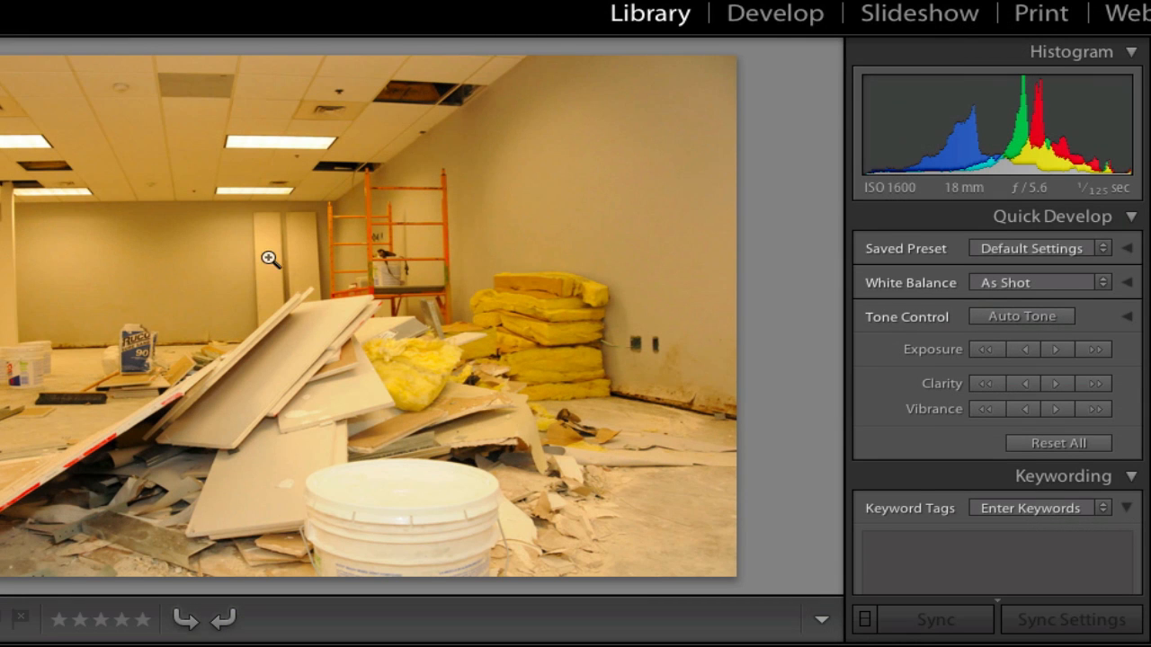
{"action": "mouse_move", "coordinate": [687, 20]}
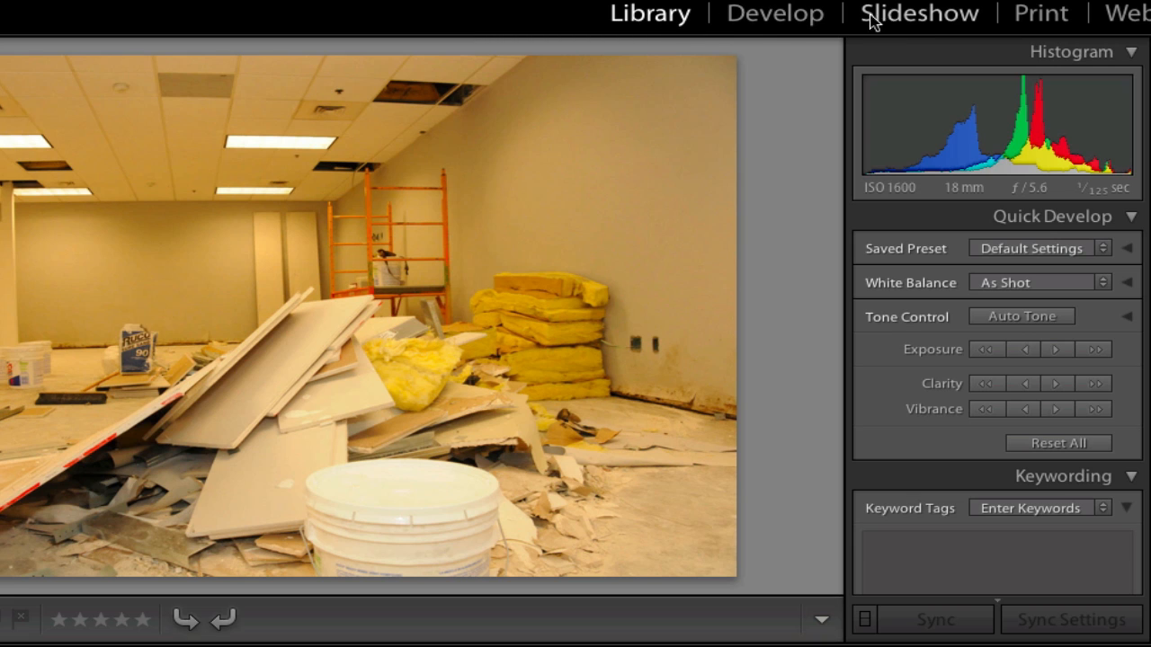
{"action": "mouse_move", "coordinate": [1022, 7]}
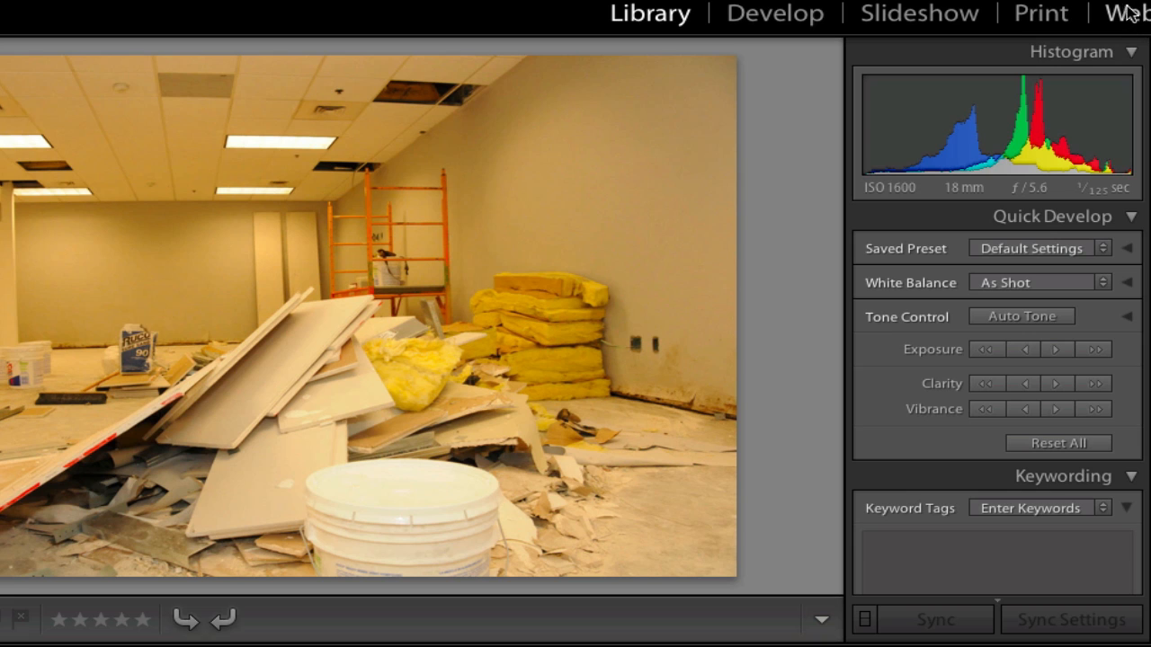
{"action": "mouse_move", "coordinate": [775, 16]}
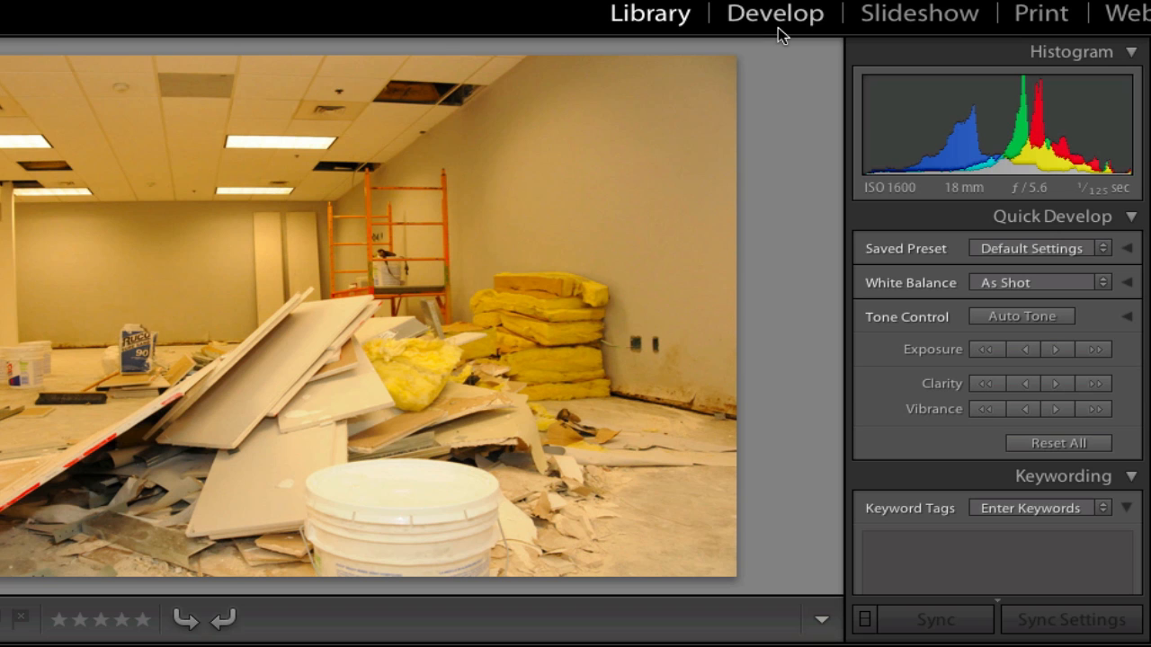
- Switch the construction-site photo into the Develop module
{"action": "left_click", "coordinate": [773, 14]}
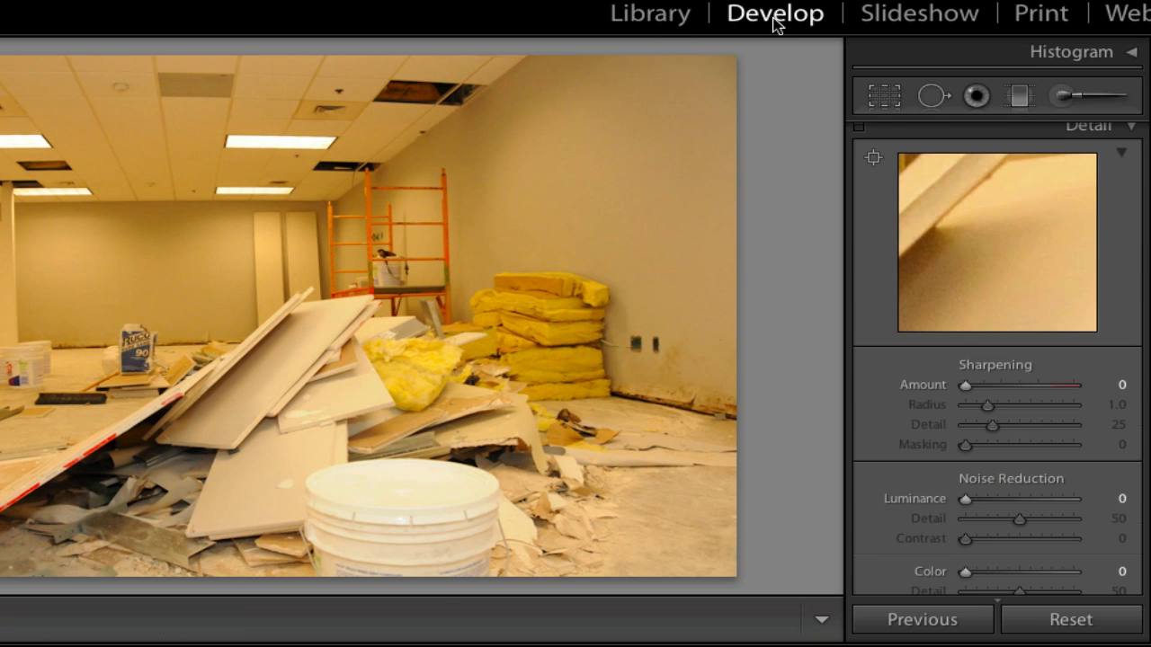
{"action": "mouse_move", "coordinate": [219, 313]}
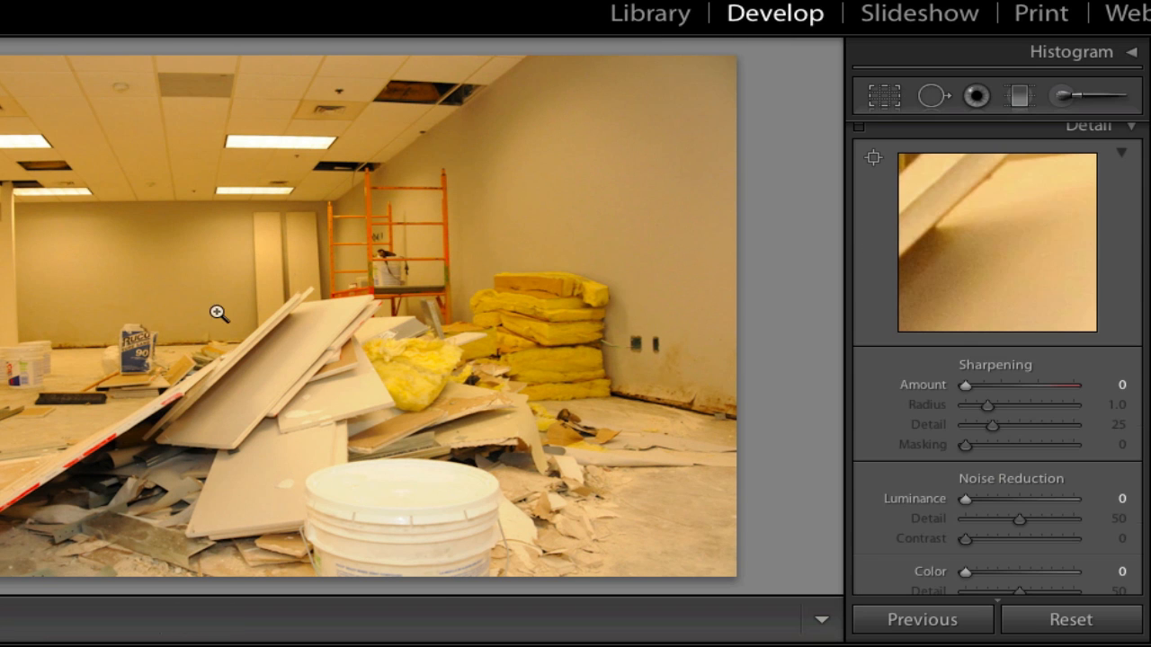
{"action": "mouse_move", "coordinate": [552, 299]}
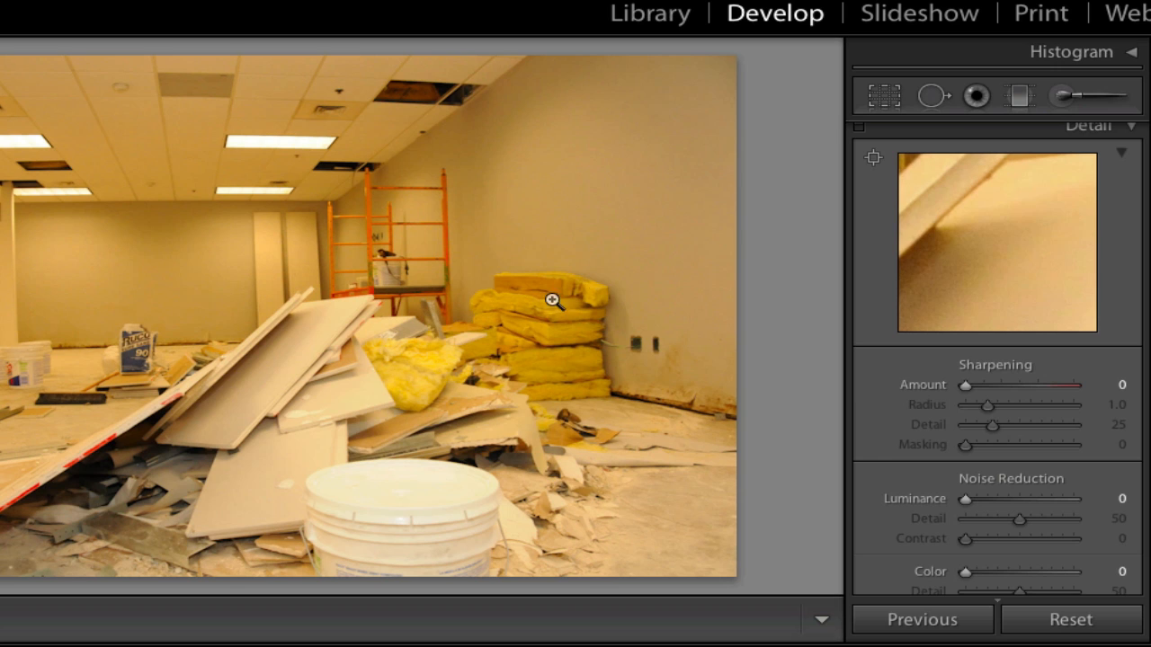
{"action": "mouse_move", "coordinate": [769, 259]}
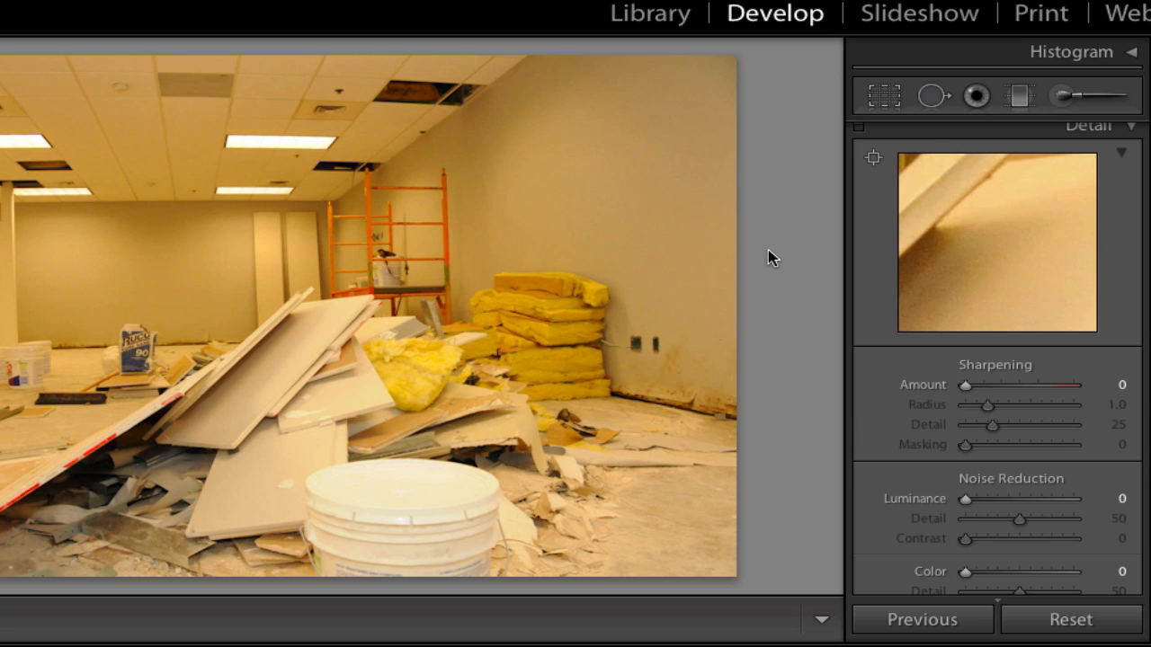
{"action": "mouse_move", "coordinate": [842, 331]}
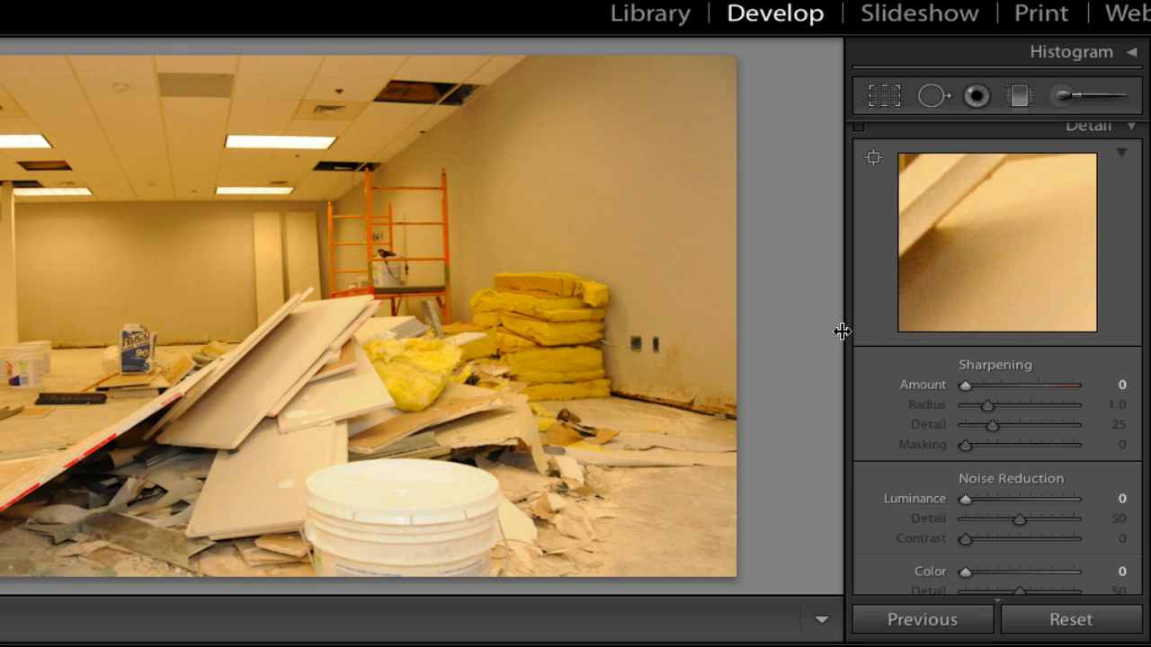
- Cool the white balance temperature down to -39 in the Basic panel
{"action": "left_click", "coordinate": [1093, 129]}
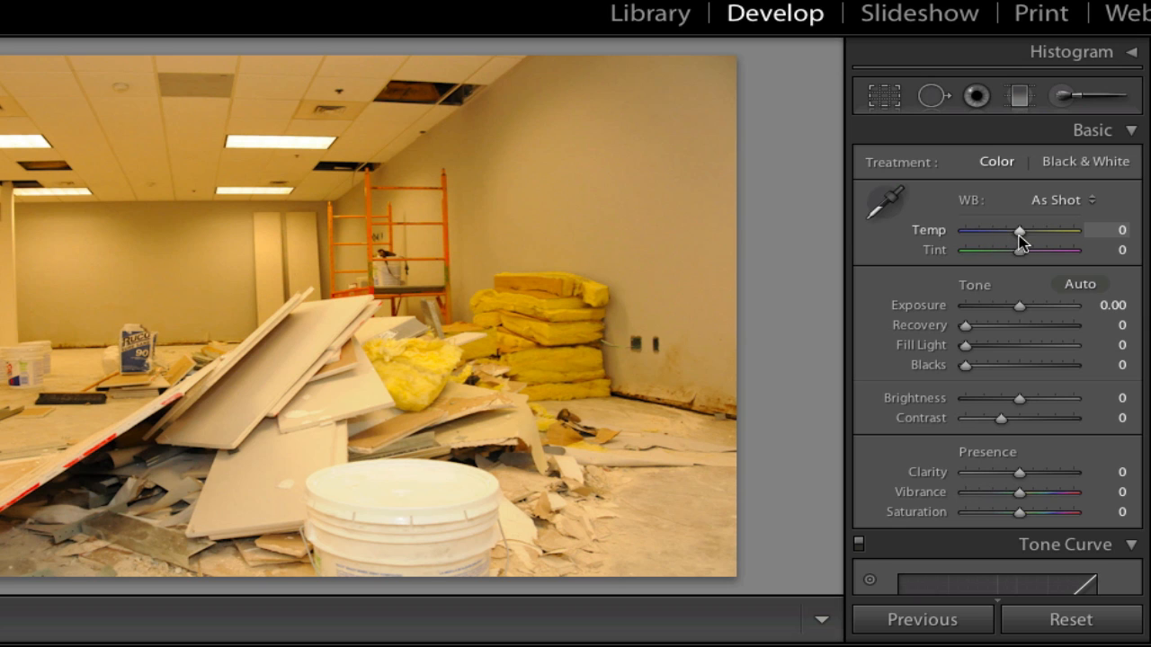
{"action": "mouse_move", "coordinate": [985, 232]}
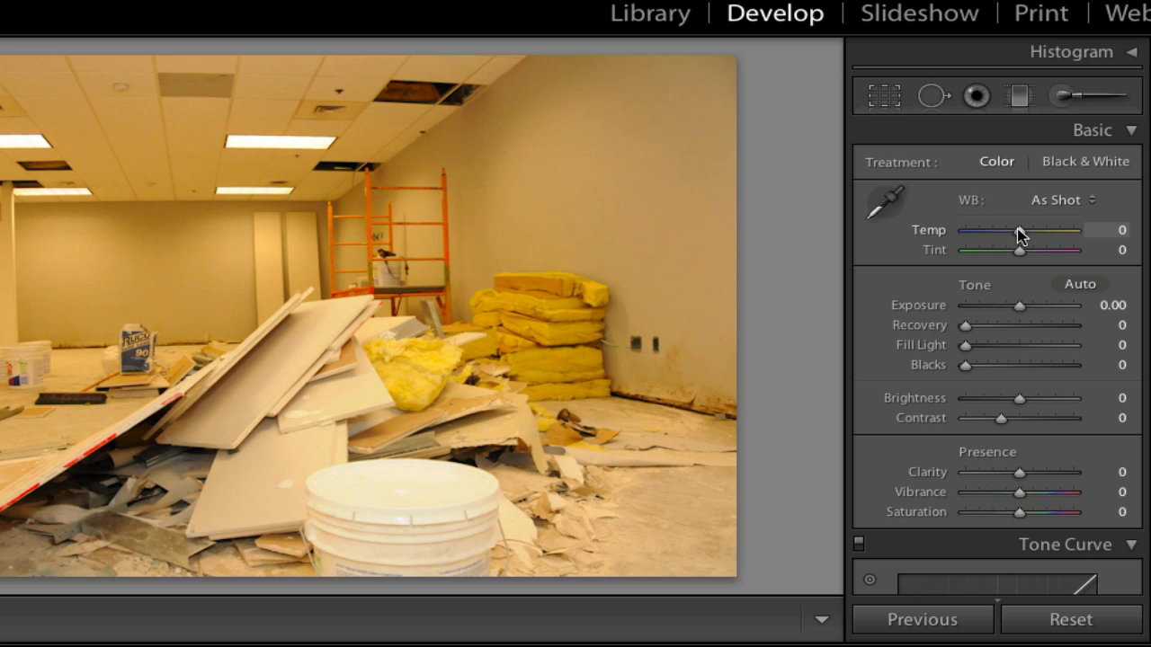
{"action": "left_click_drag", "start_coordinate": [1017, 230], "coordinate": [1009, 230]}
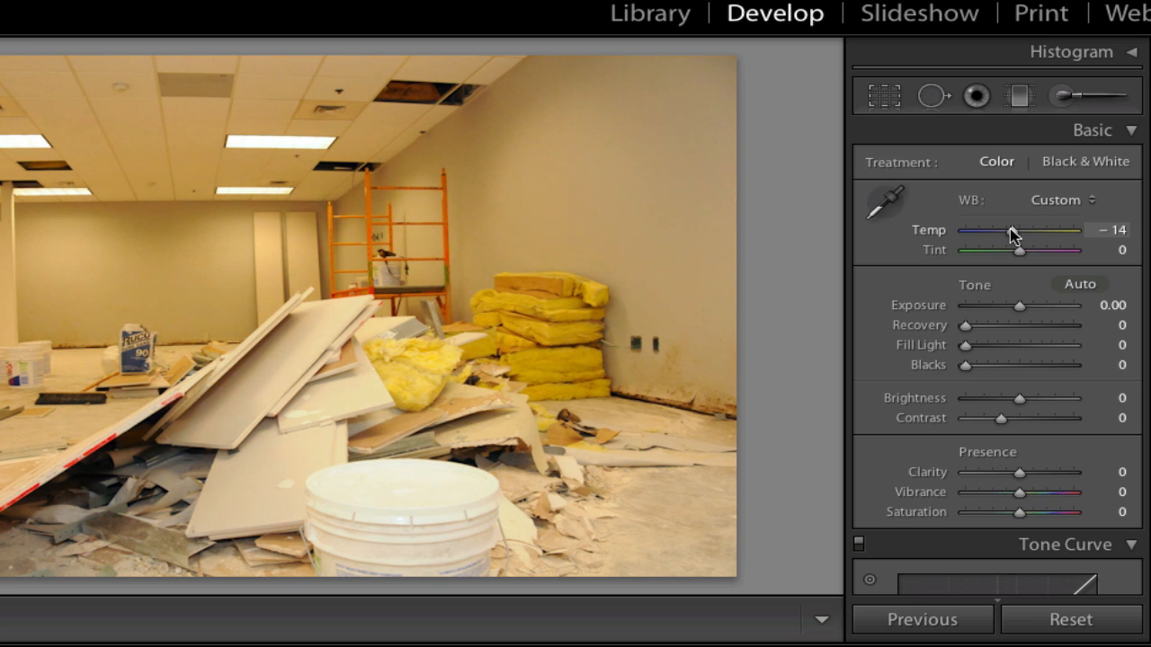
{"action": "left_click_drag", "start_coordinate": [1010, 232], "coordinate": [974, 232]}
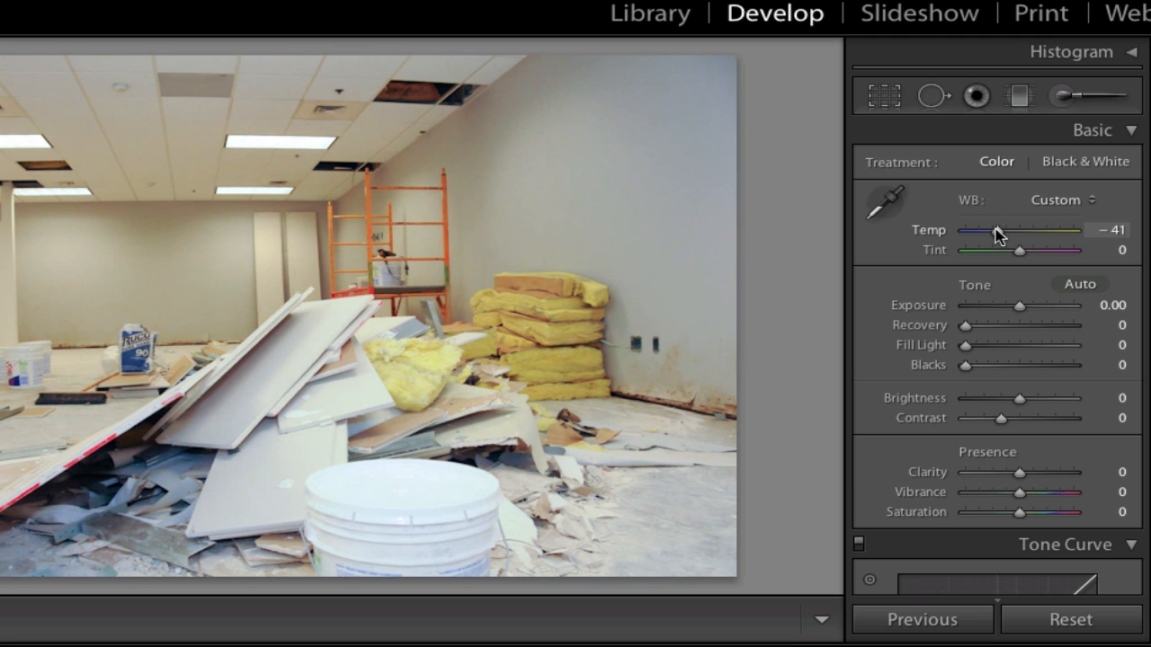
{"action": "left_click_drag", "start_coordinate": [996, 230], "coordinate": [1002, 230]}
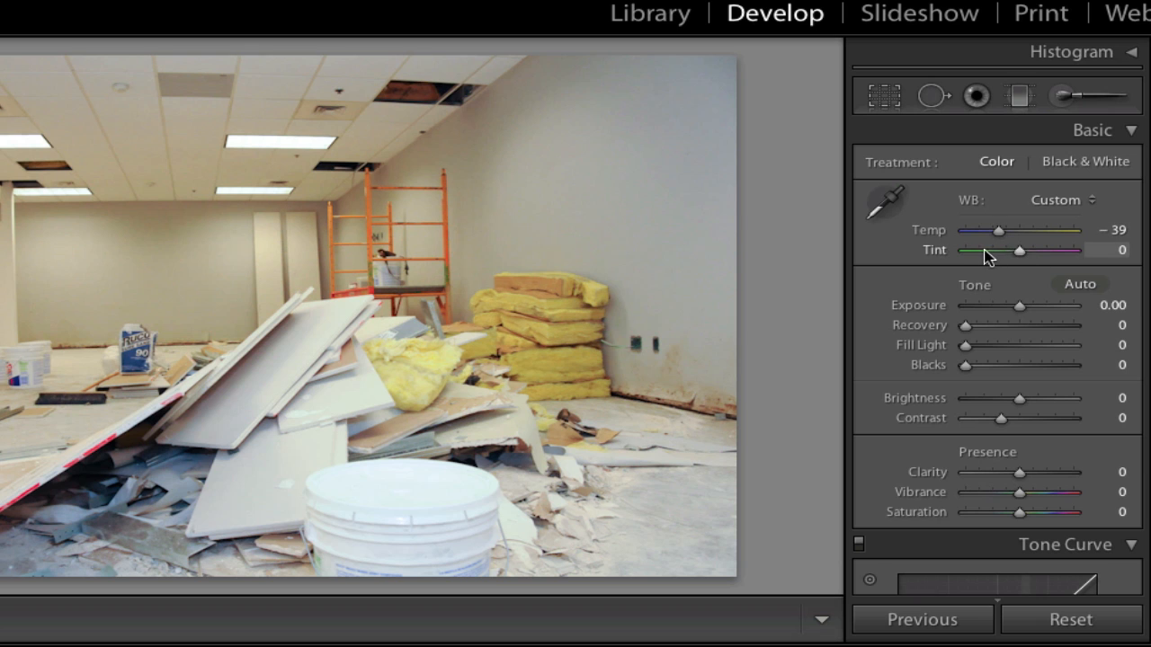
{"action": "mouse_move", "coordinate": [1025, 255]}
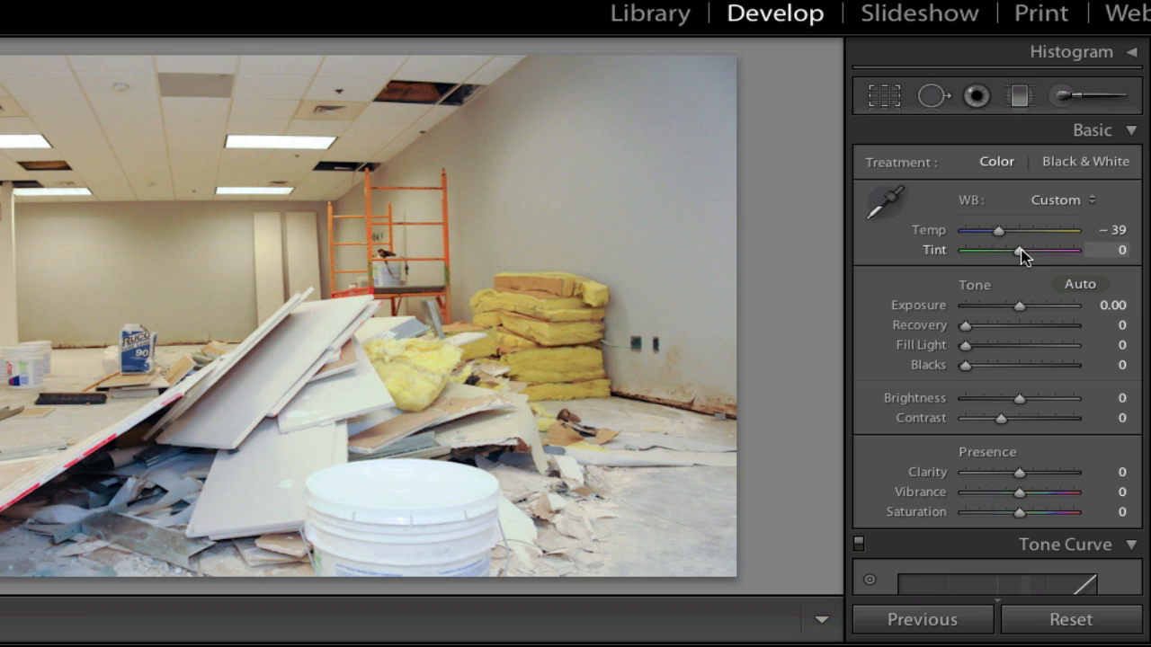
- Shift the tint toward green, settling at -7
{"action": "left_click_drag", "start_coordinate": [1021, 256], "coordinate": [1014, 255]}
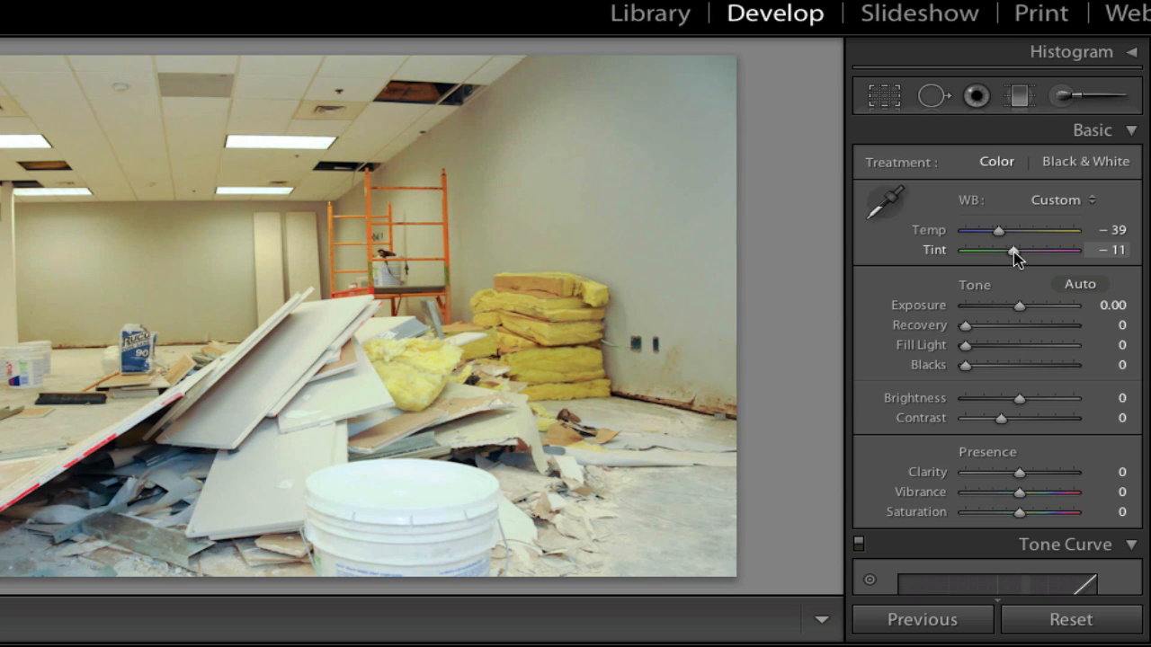
{"action": "left_click_drag", "start_coordinate": [1014, 251], "coordinate": [1011, 251]}
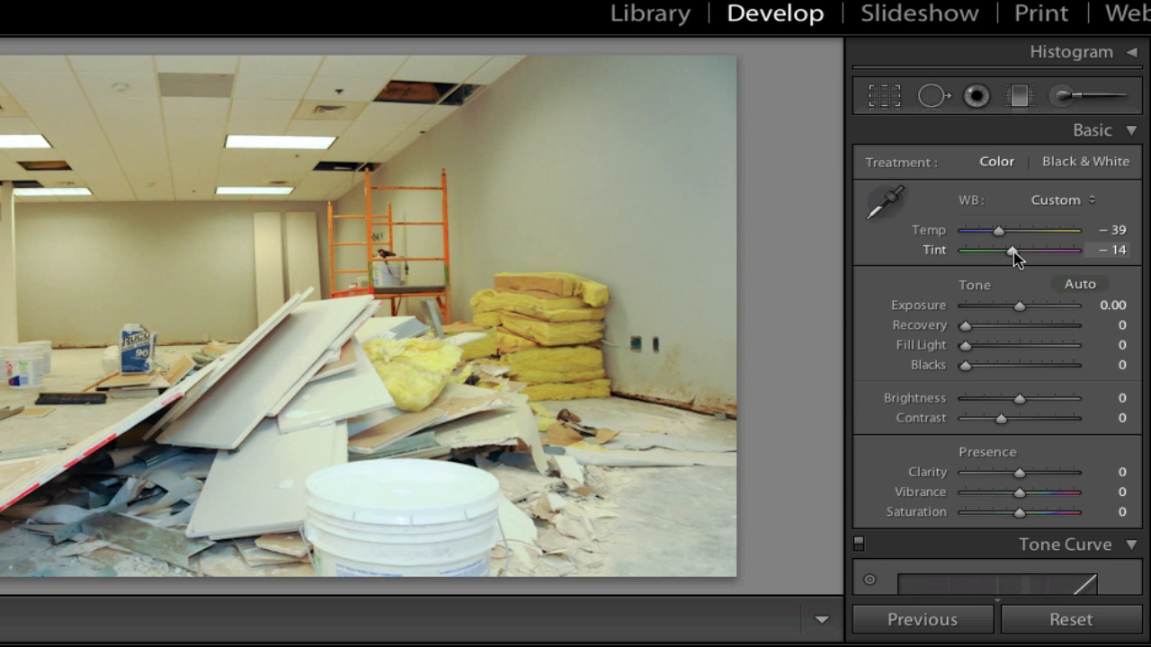
{"action": "left_click_drag", "start_coordinate": [1010, 252], "coordinate": [1018, 251]}
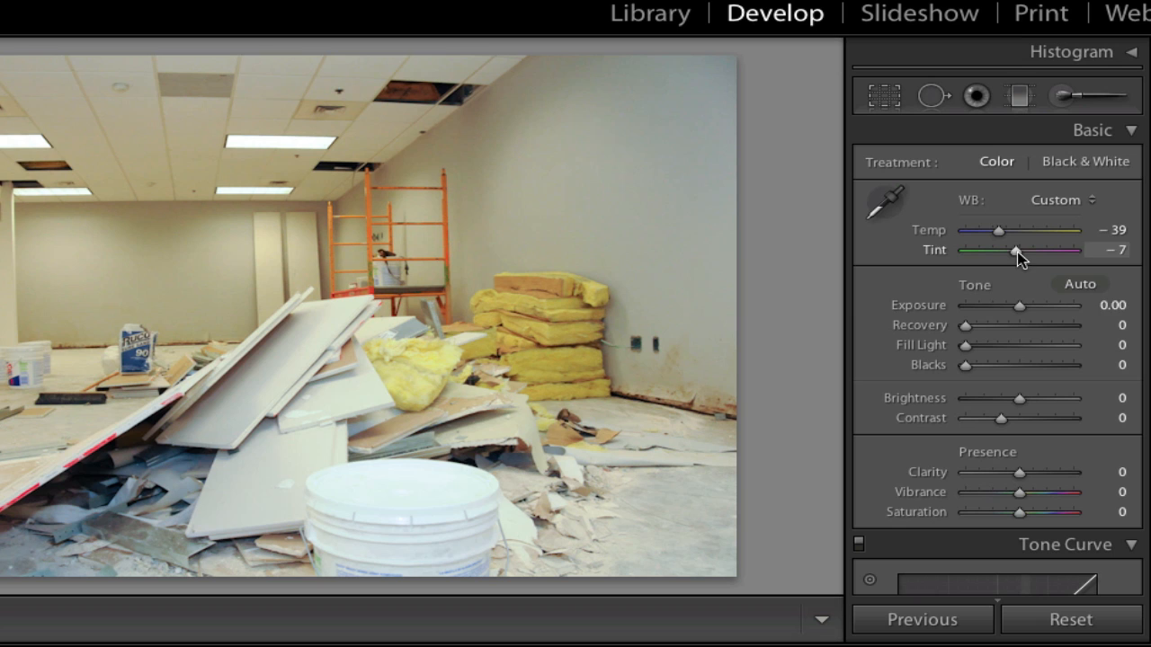
{"action": "mouse_move", "coordinate": [476, 299]}
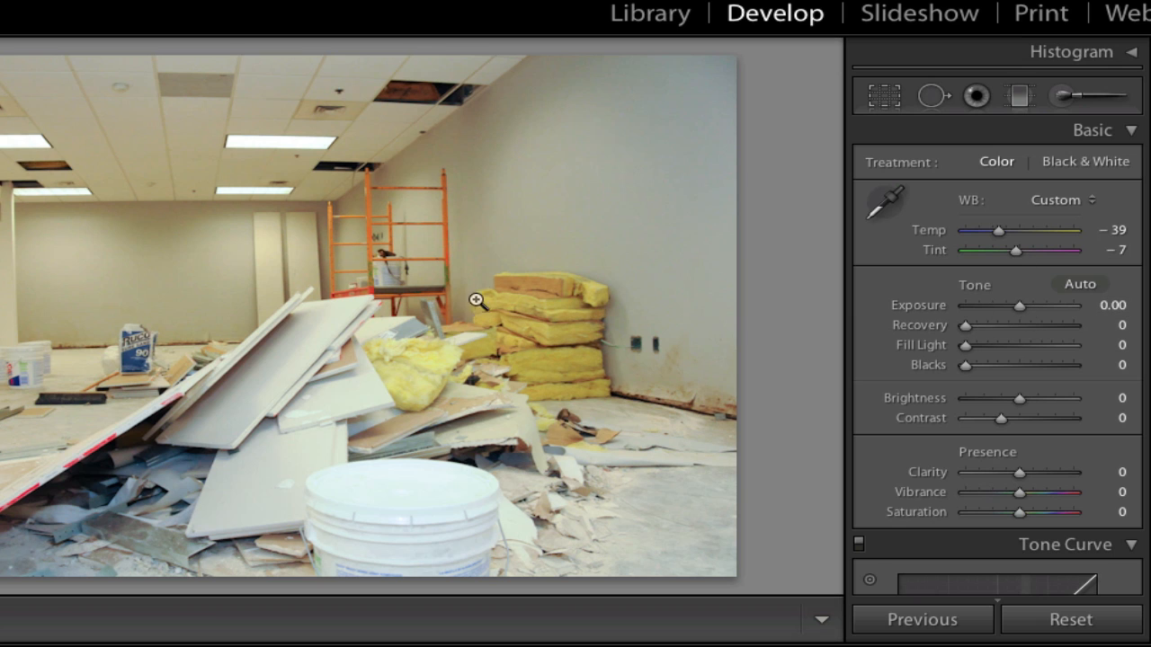
{"action": "mouse_move", "coordinate": [503, 437]}
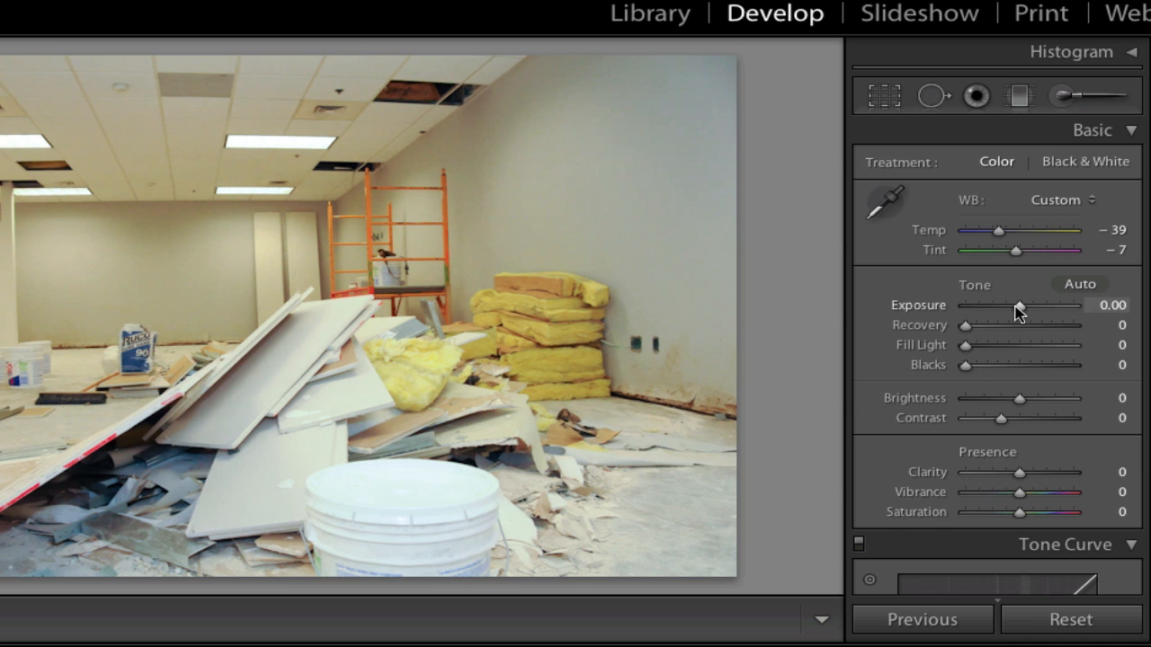
- Lower exposure to -0.35 and set highlight recovery to 31
{"action": "left_click_drag", "start_coordinate": [1021, 306], "coordinate": [1016, 305]}
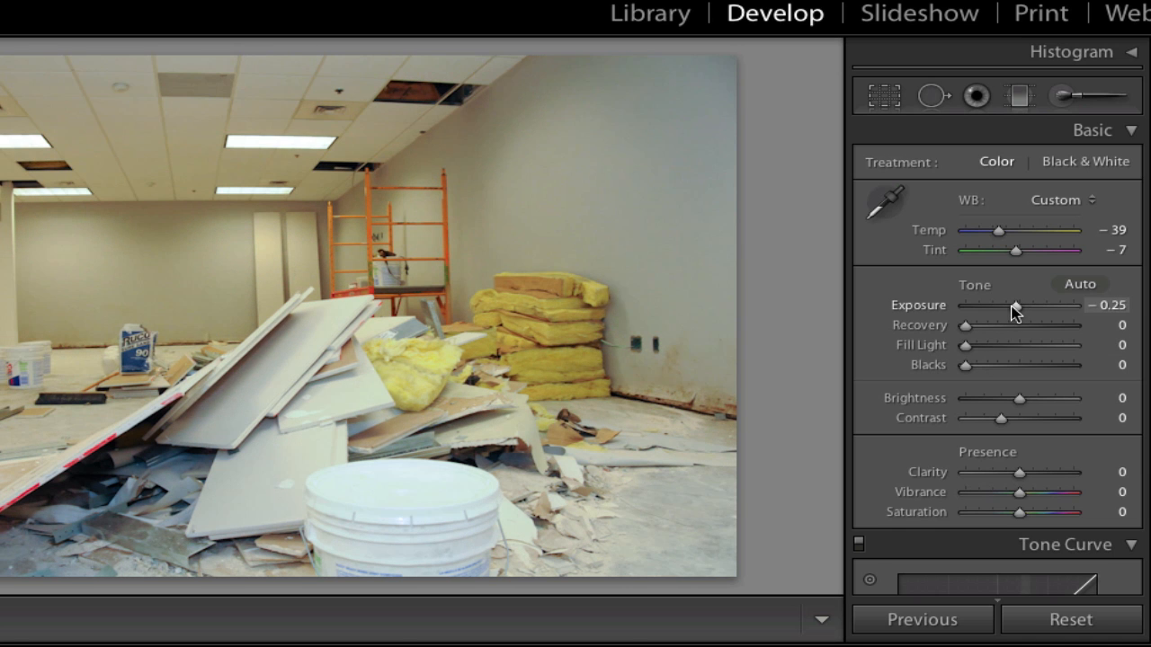
{"action": "left_click_drag", "start_coordinate": [1014, 306], "coordinate": [1010, 306]}
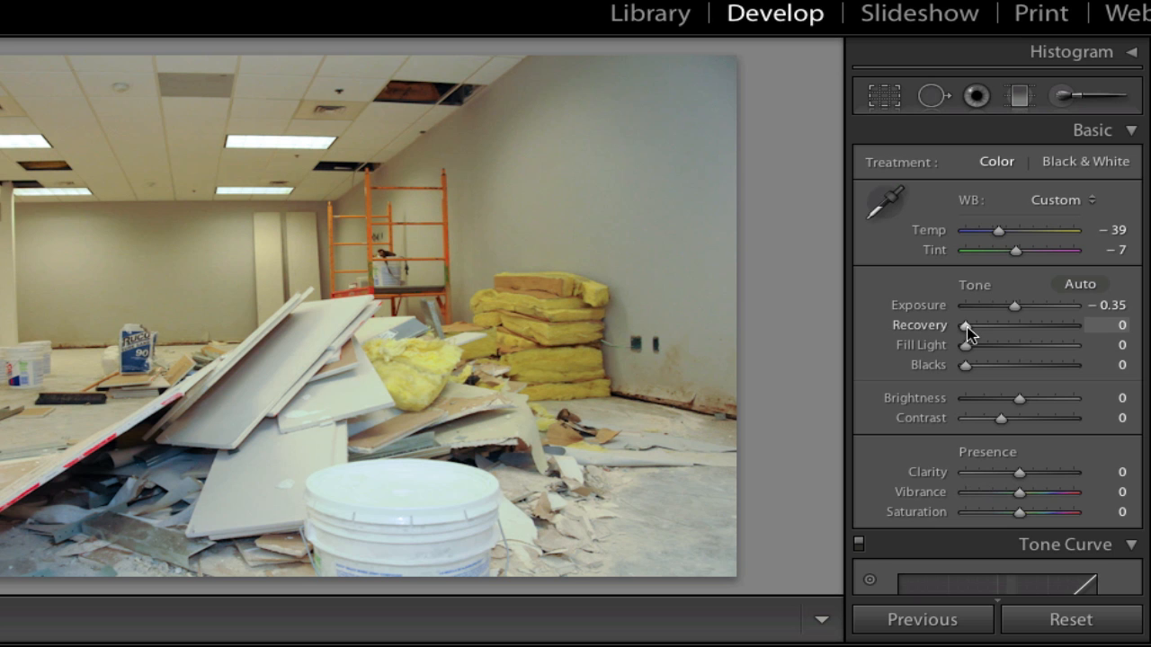
{"action": "left_click_drag", "start_coordinate": [963, 323], "coordinate": [1007, 324]}
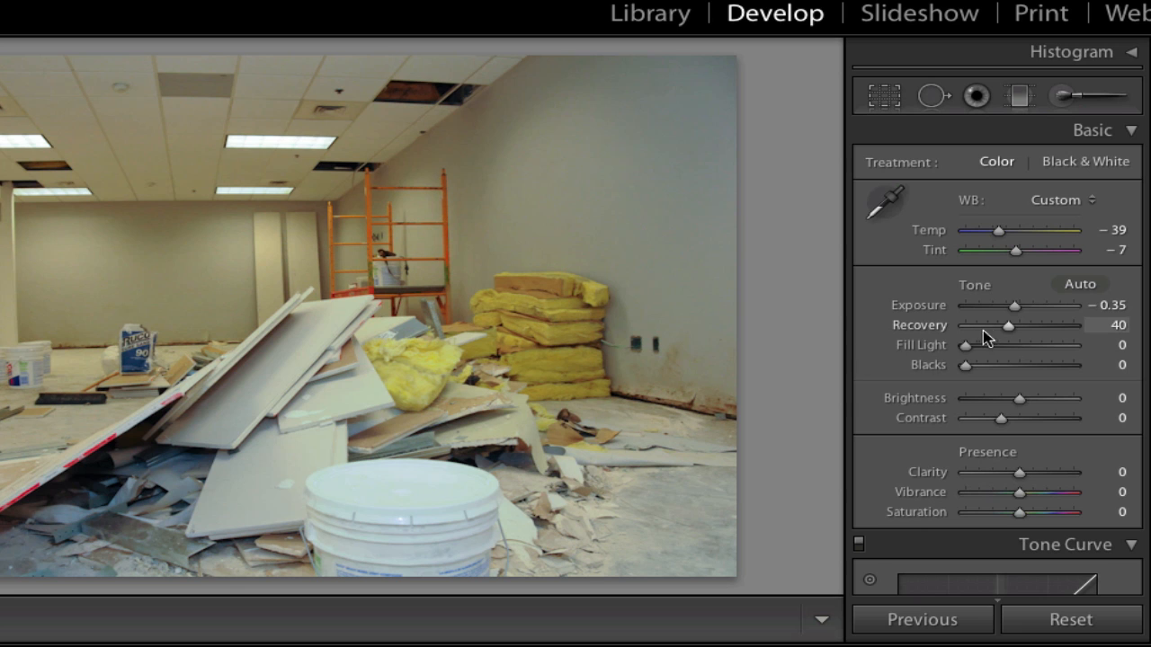
{"action": "left_click_drag", "start_coordinate": [1006, 325], "coordinate": [996, 325]}
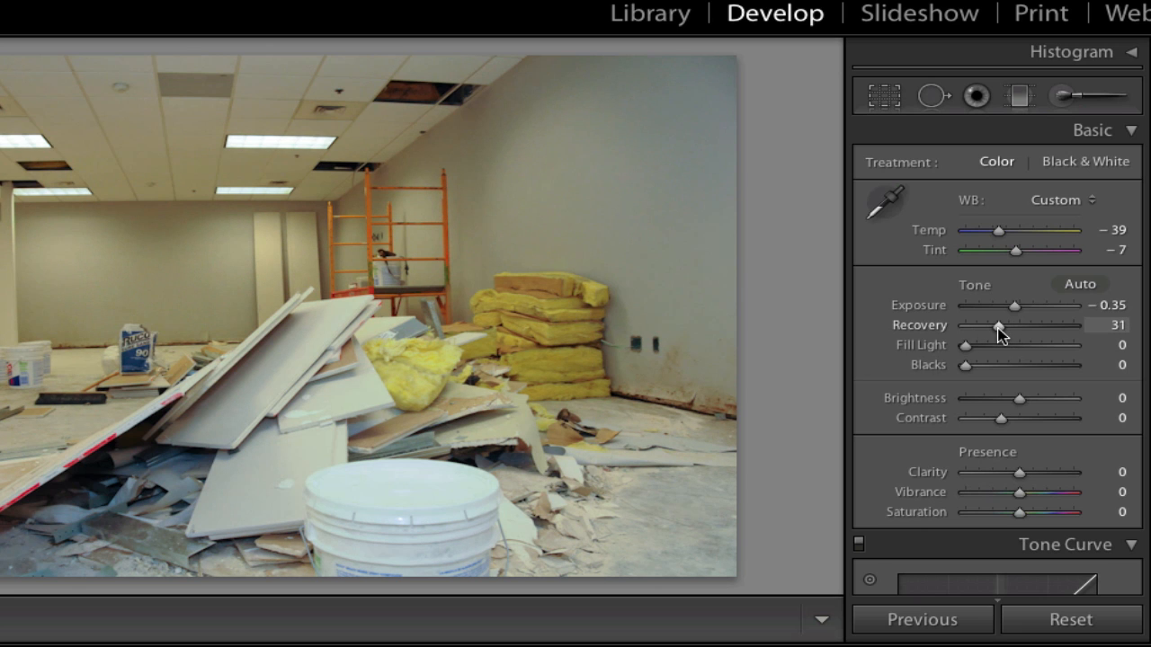
{"action": "mouse_move", "coordinate": [966, 351]}
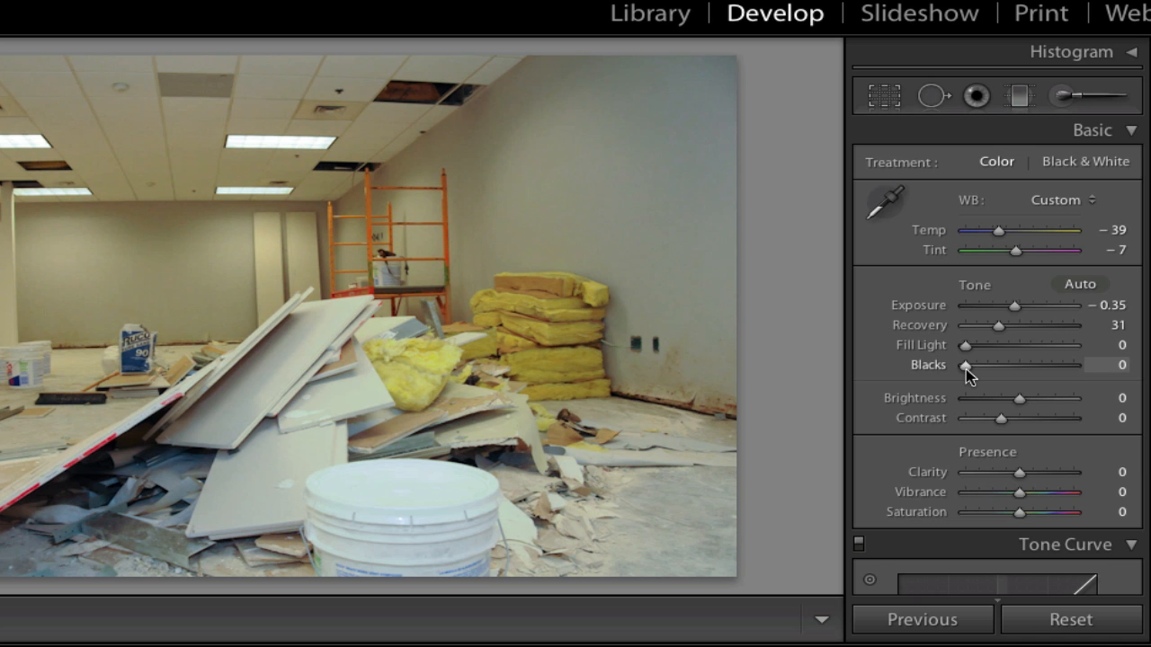
{"action": "mouse_move", "coordinate": [938, 376]}
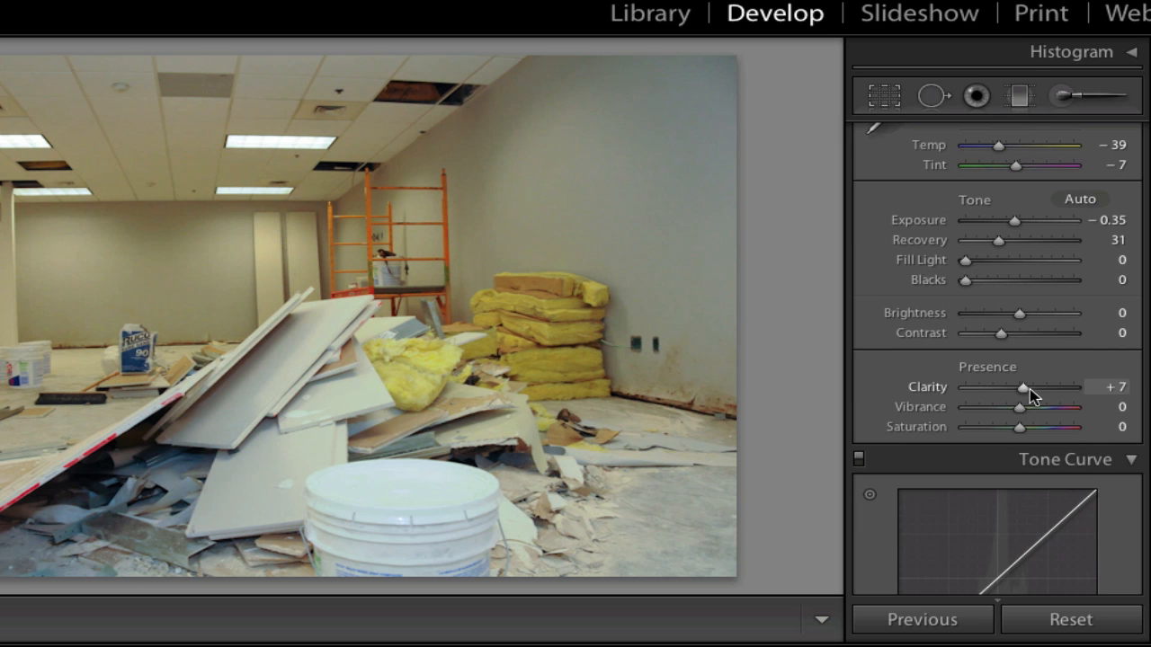
- Boost clarity to +30 and raise vibrance to +16
{"action": "left_click_drag", "start_coordinate": [1021, 387], "coordinate": [1039, 387]}
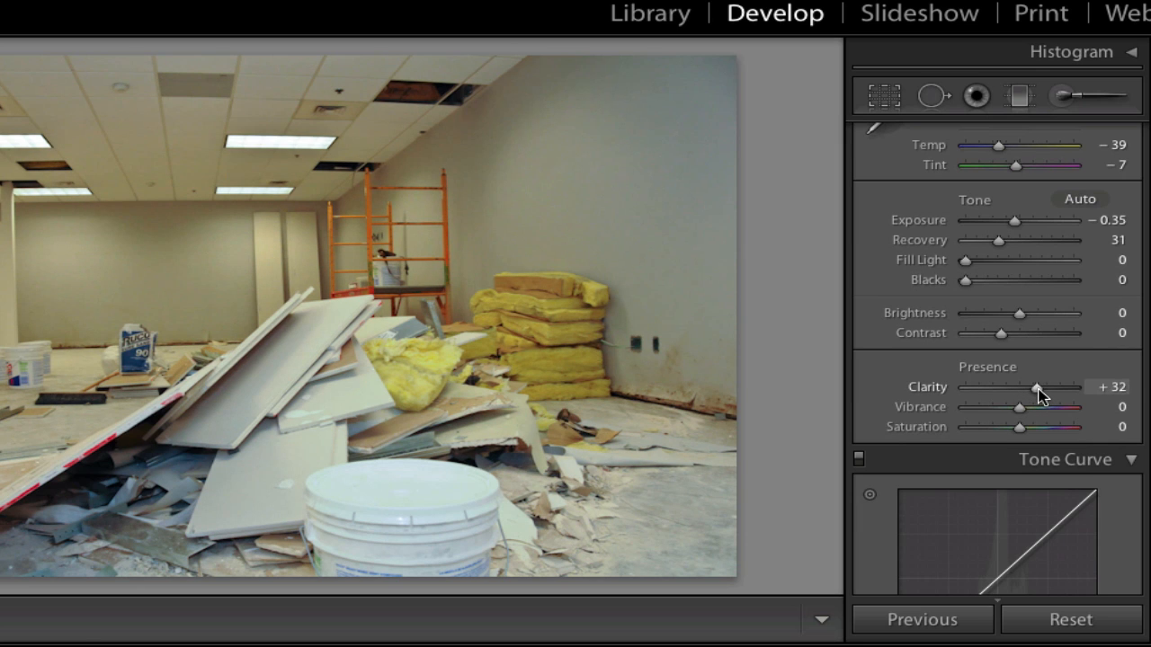
{"action": "left_click_drag", "start_coordinate": [1018, 407], "coordinate": [1028, 406]}
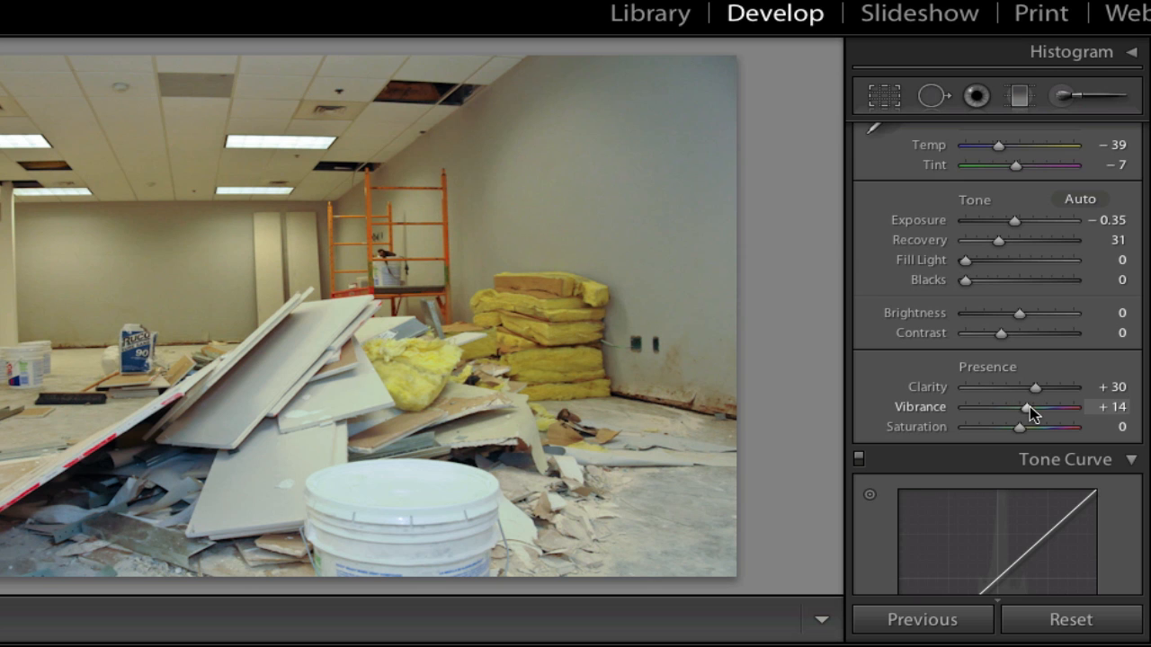
{"action": "left_click_drag", "start_coordinate": [1025, 407], "coordinate": [1034, 407]}
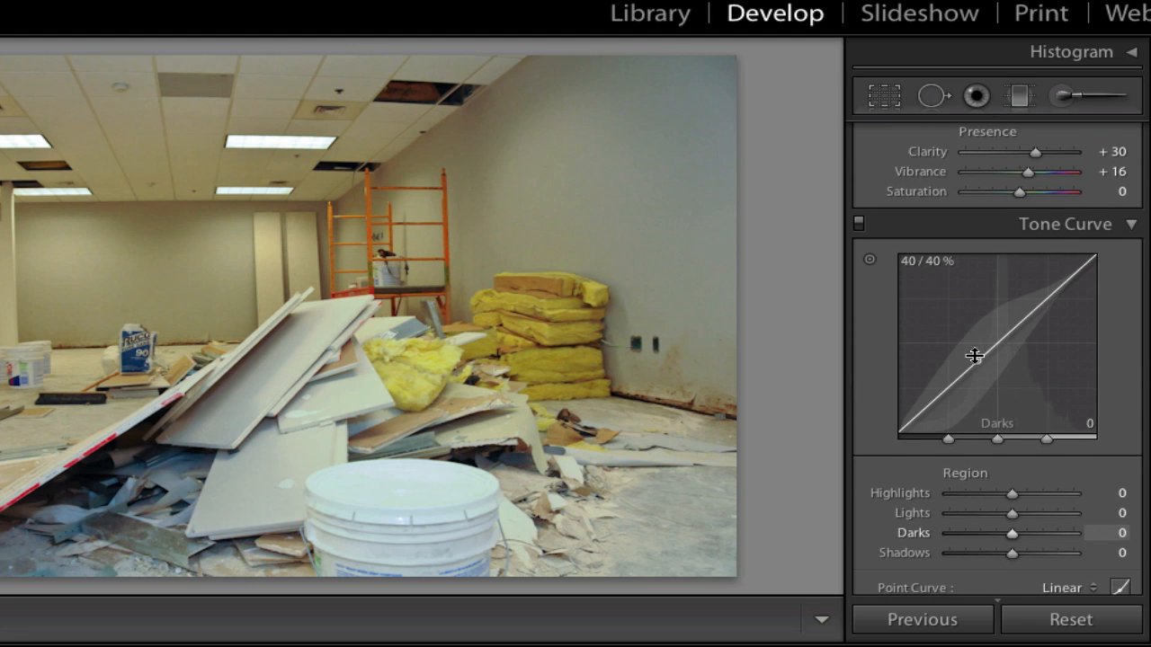
- Shape the tone curve with highlights +21 and lights pulled down to -21, lifting darks initially
{"action": "left_click_drag", "start_coordinate": [975, 356], "coordinate": [980, 431]}
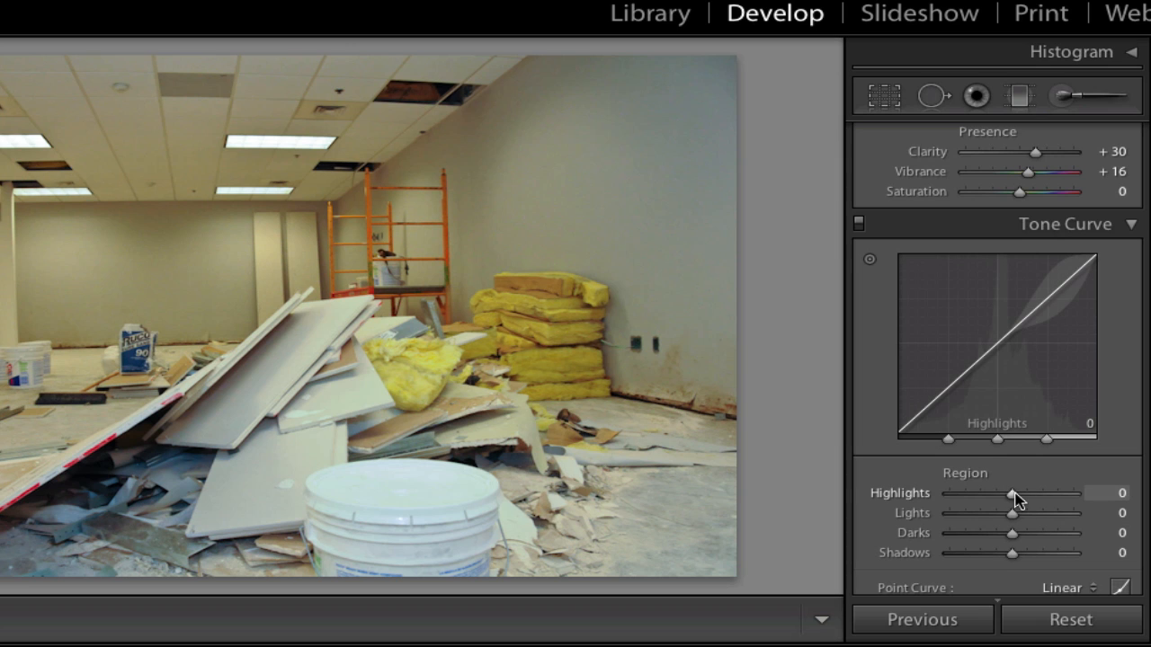
{"action": "left_click_drag", "start_coordinate": [1014, 492], "coordinate": [1028, 493]}
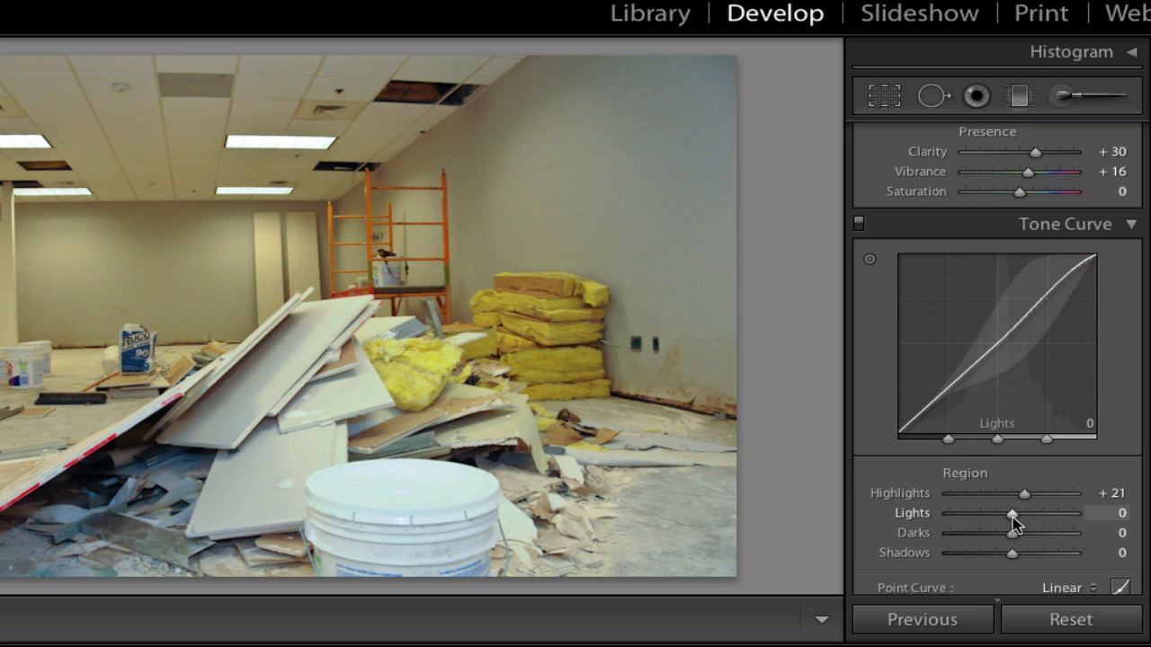
{"action": "left_click_drag", "start_coordinate": [1021, 512], "coordinate": [999, 512]}
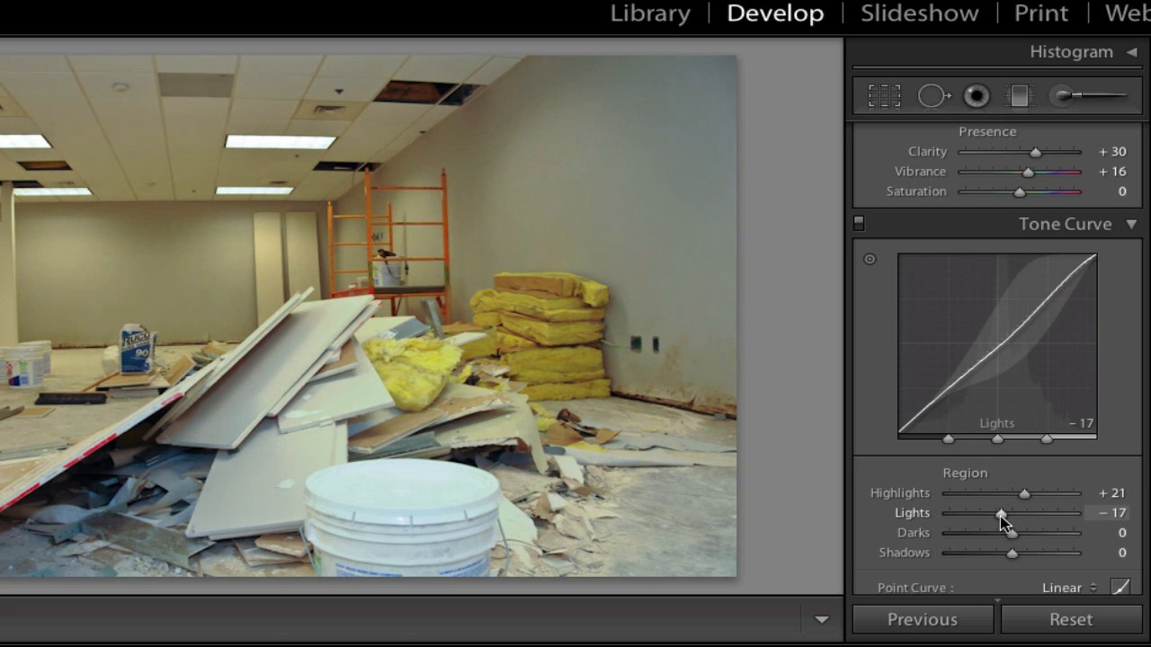
{"action": "left_click_drag", "start_coordinate": [1000, 513], "coordinate": [996, 512]}
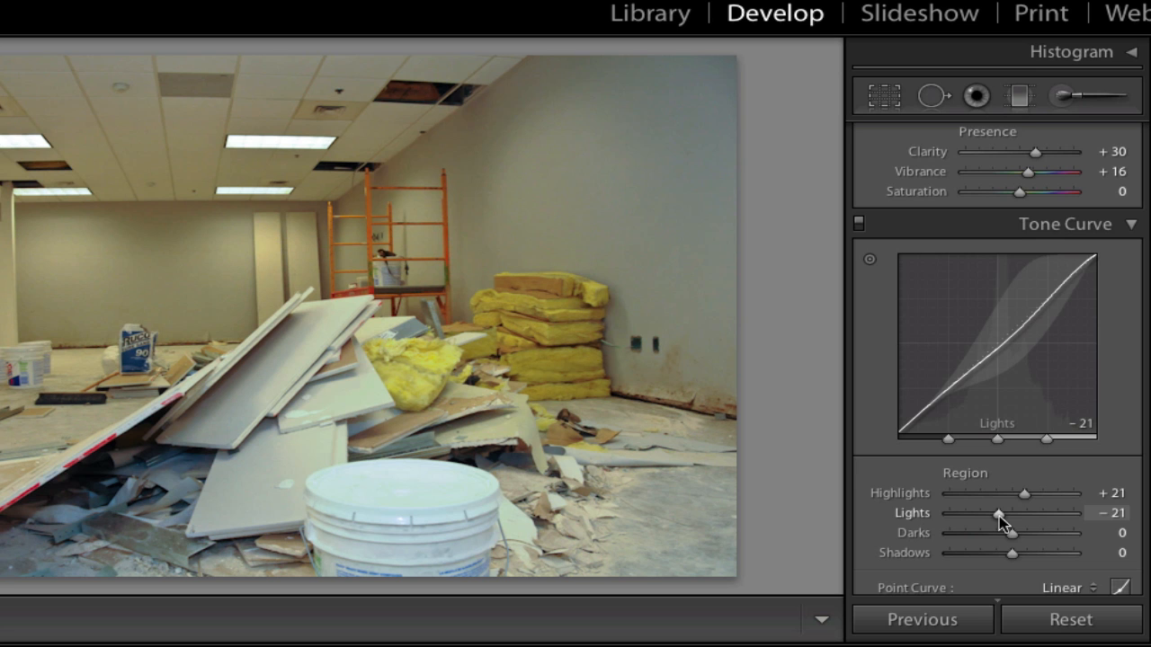
{"action": "left_click_drag", "start_coordinate": [1010, 553], "coordinate": [1016, 554]}
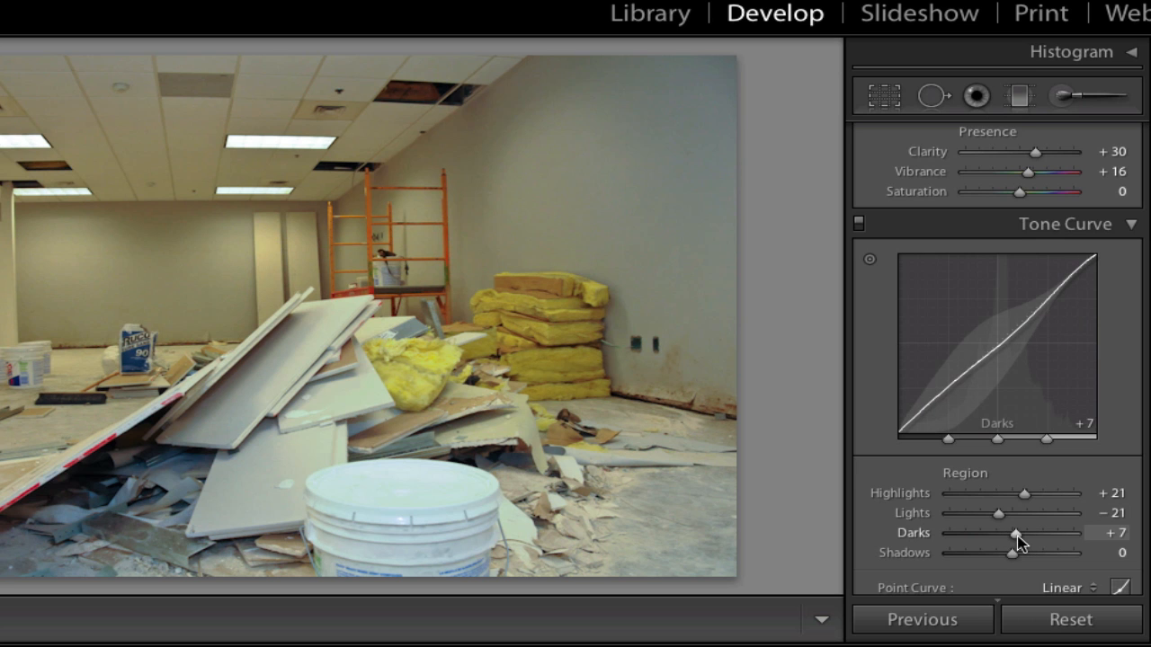
{"action": "left_click_drag", "start_coordinate": [1014, 533], "coordinate": [1021, 532]}
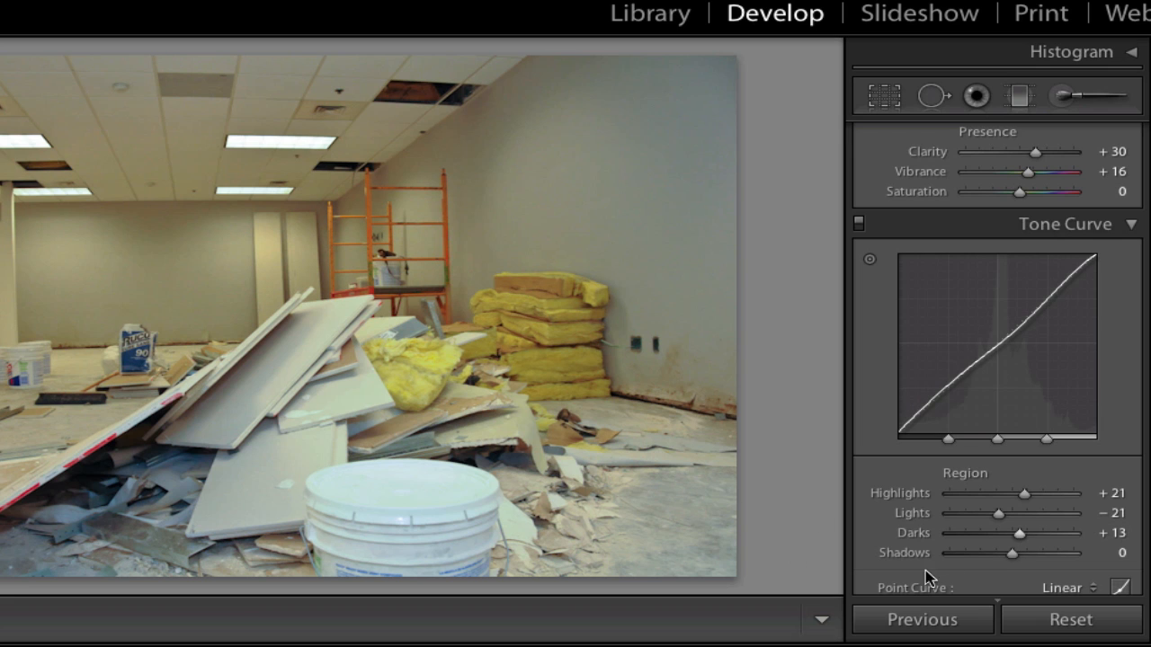
- Deepen shadows to -19 and pull the darks down to -12 on the curve
{"action": "left_click_drag", "start_coordinate": [1011, 554], "coordinate": [1005, 554]}
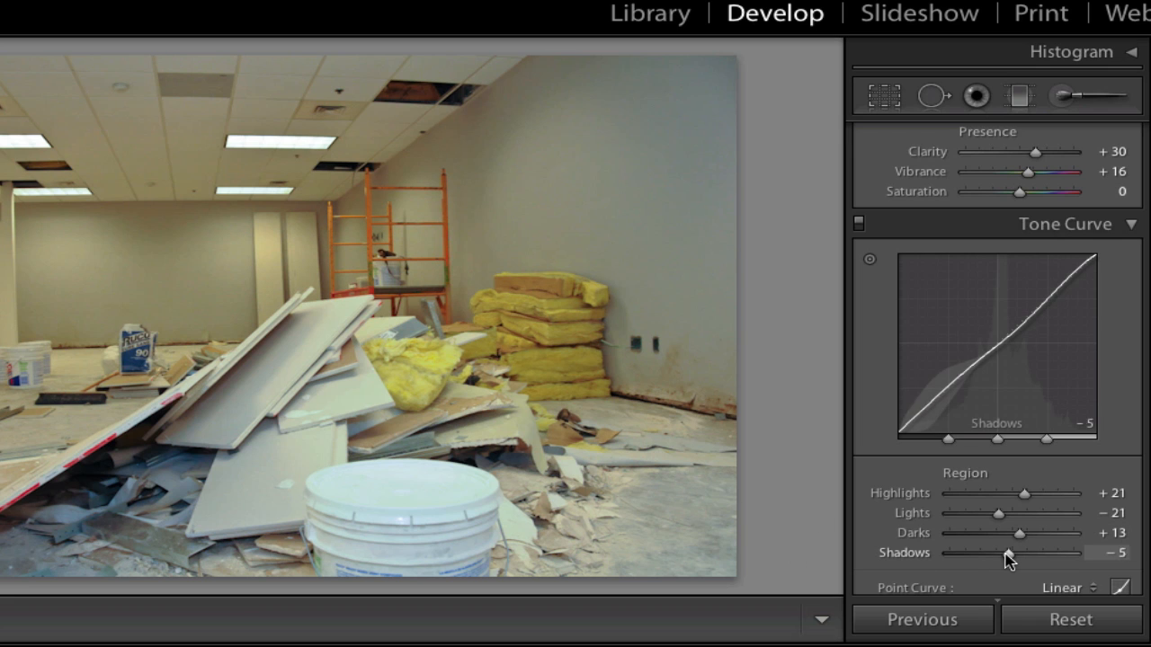
{"action": "left_click_drag", "start_coordinate": [1007, 554], "coordinate": [997, 553]}
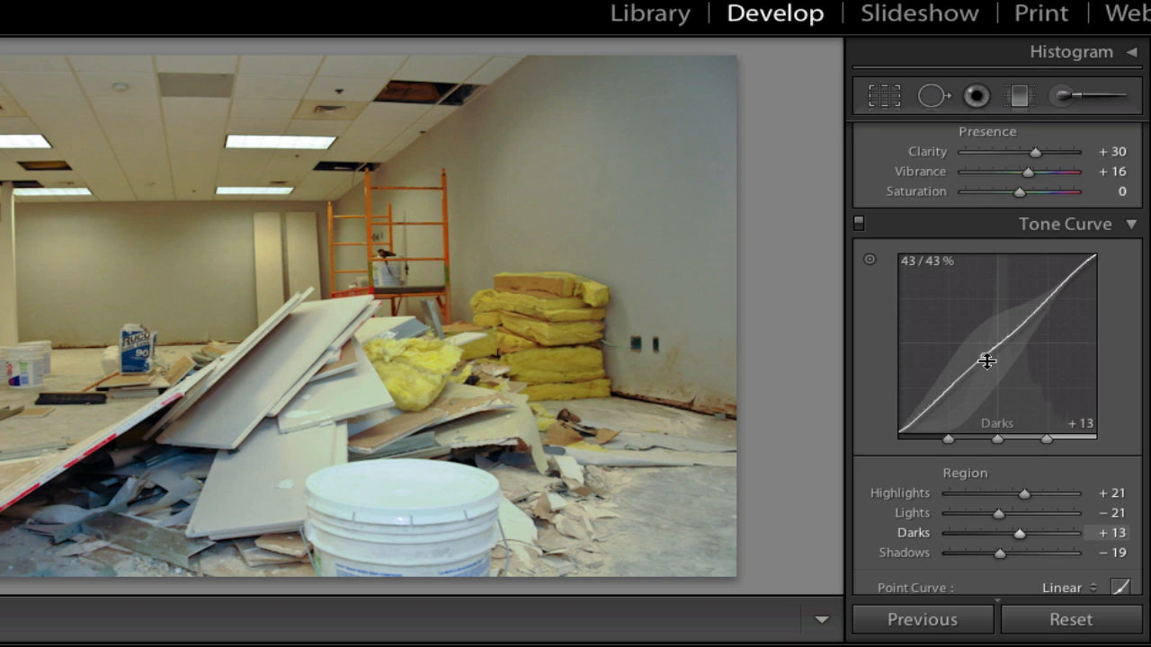
{"action": "left_click_drag", "start_coordinate": [987, 361], "coordinate": [980, 385]}
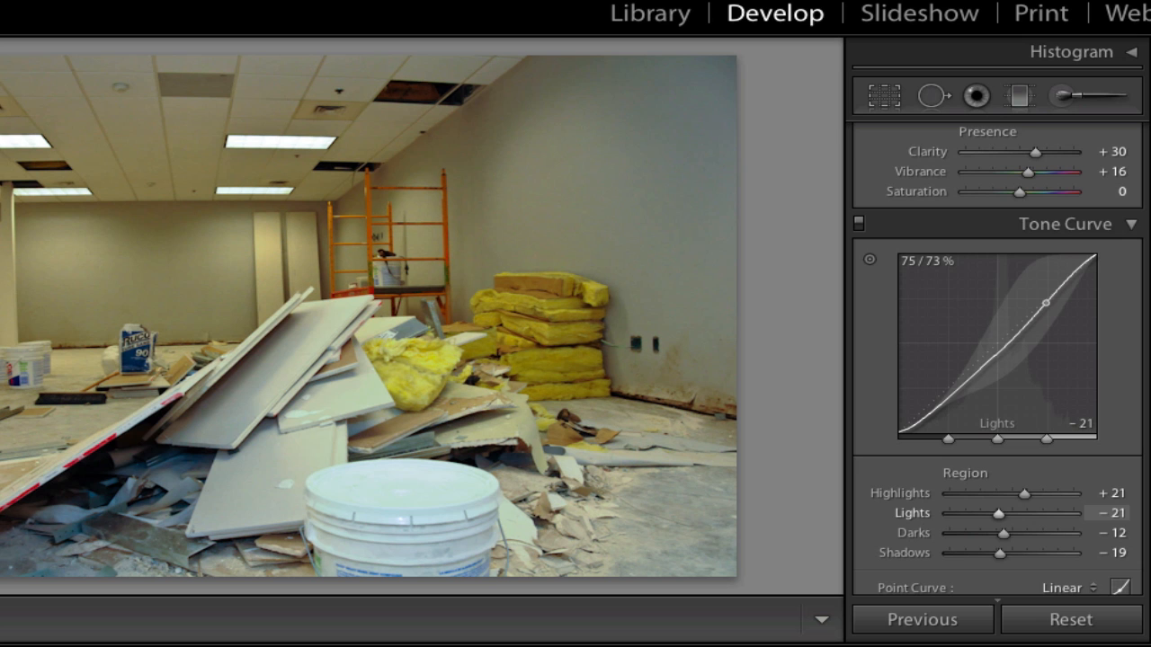
{"action": "left_click_drag", "start_coordinate": [996, 515], "coordinate": [1004, 514]}
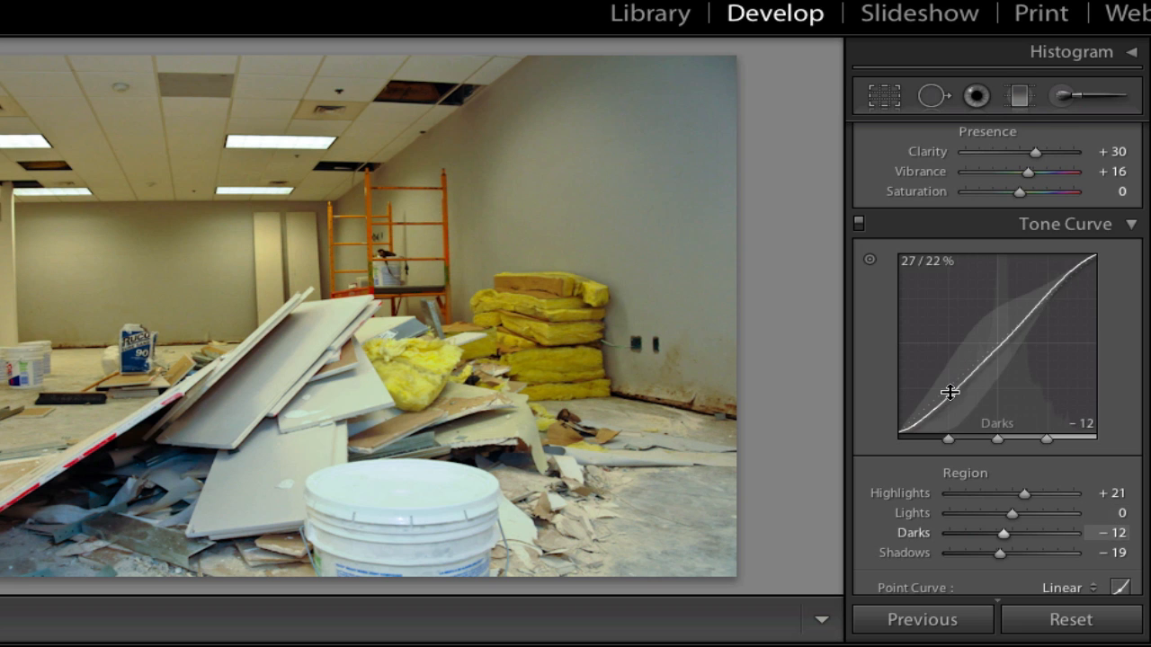
{"action": "left_click_drag", "start_coordinate": [949, 392], "coordinate": [933, 417]}
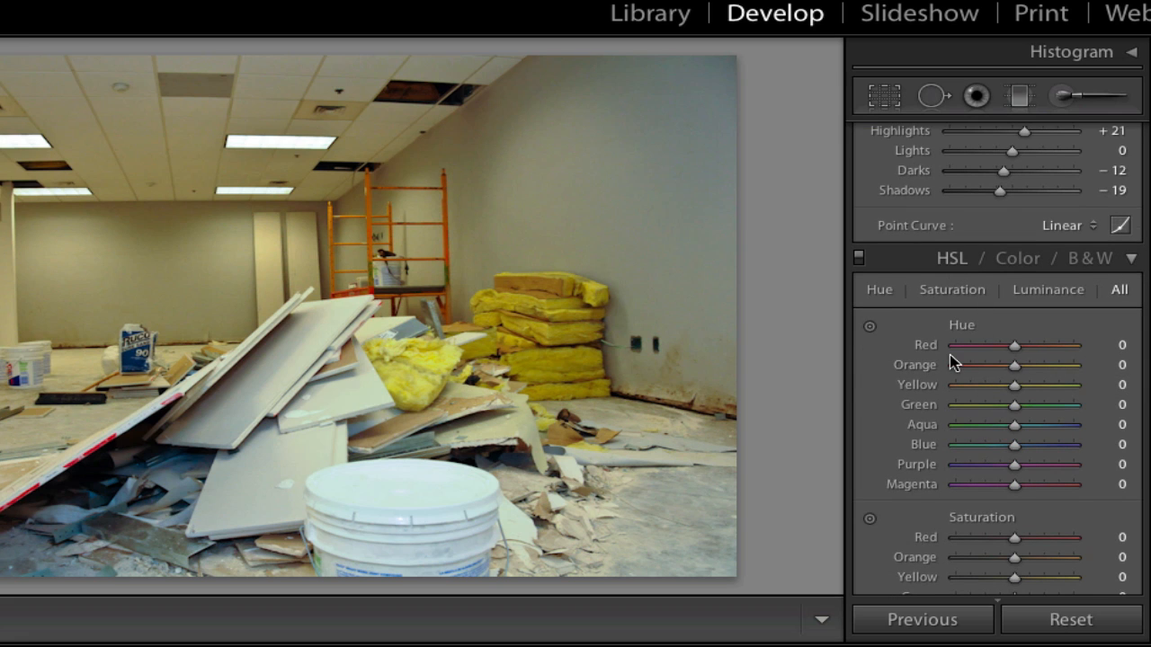
{"action": "mouse_move", "coordinate": [944, 349]}
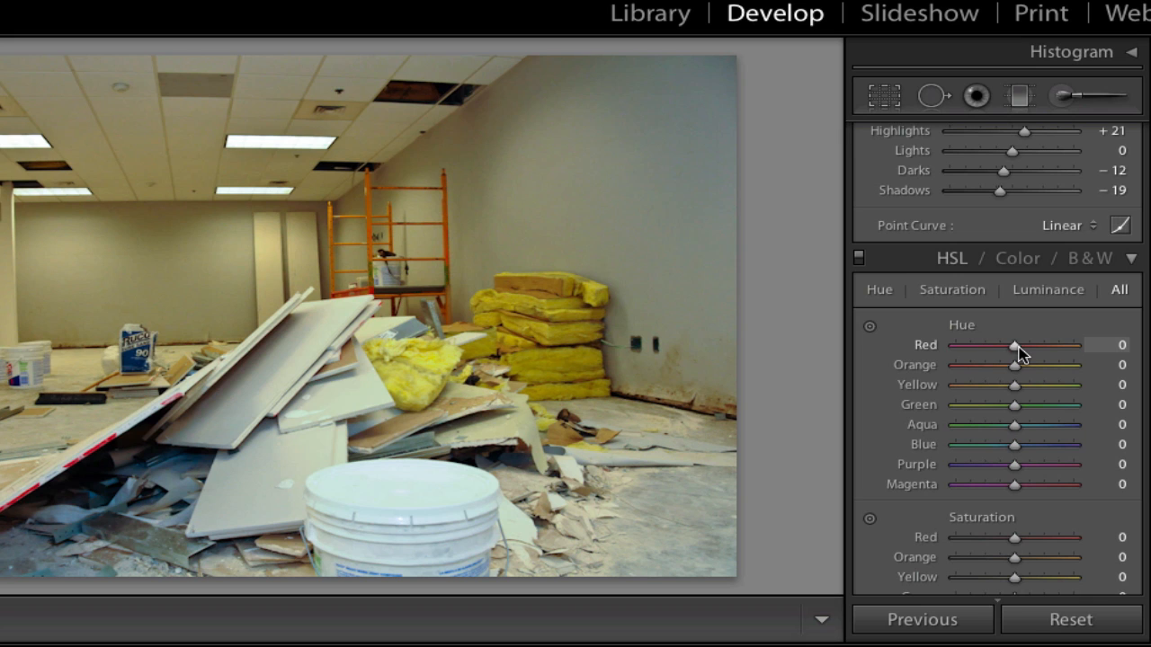
{"action": "mouse_move", "coordinate": [971, 352]}
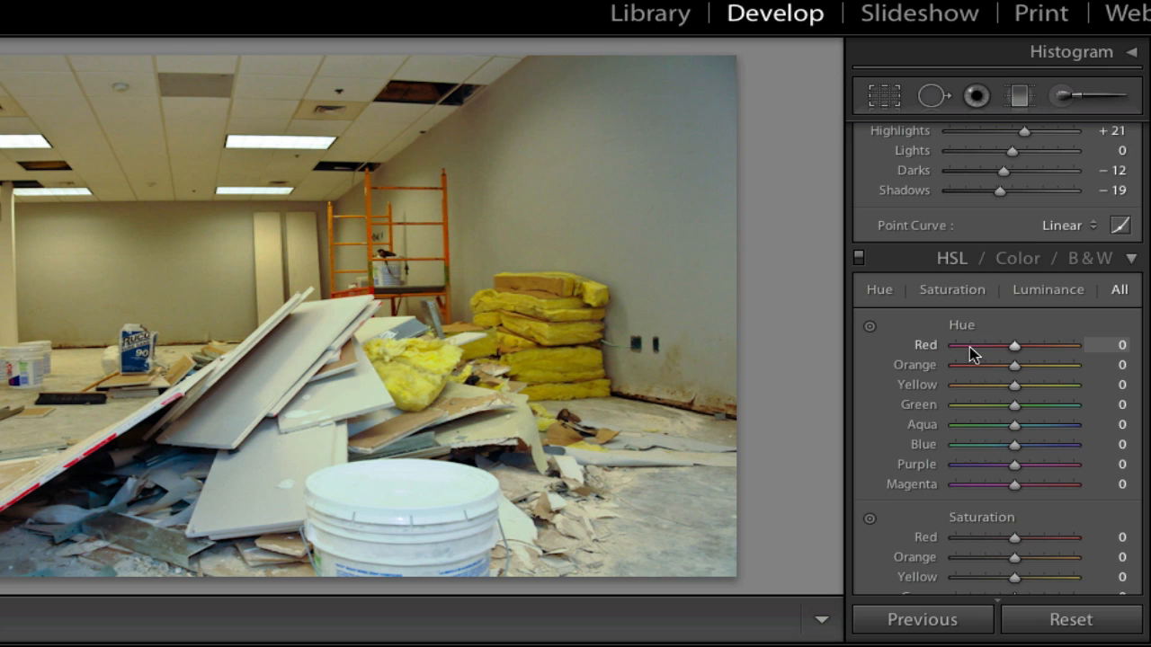
{"action": "mouse_move", "coordinate": [989, 351]}
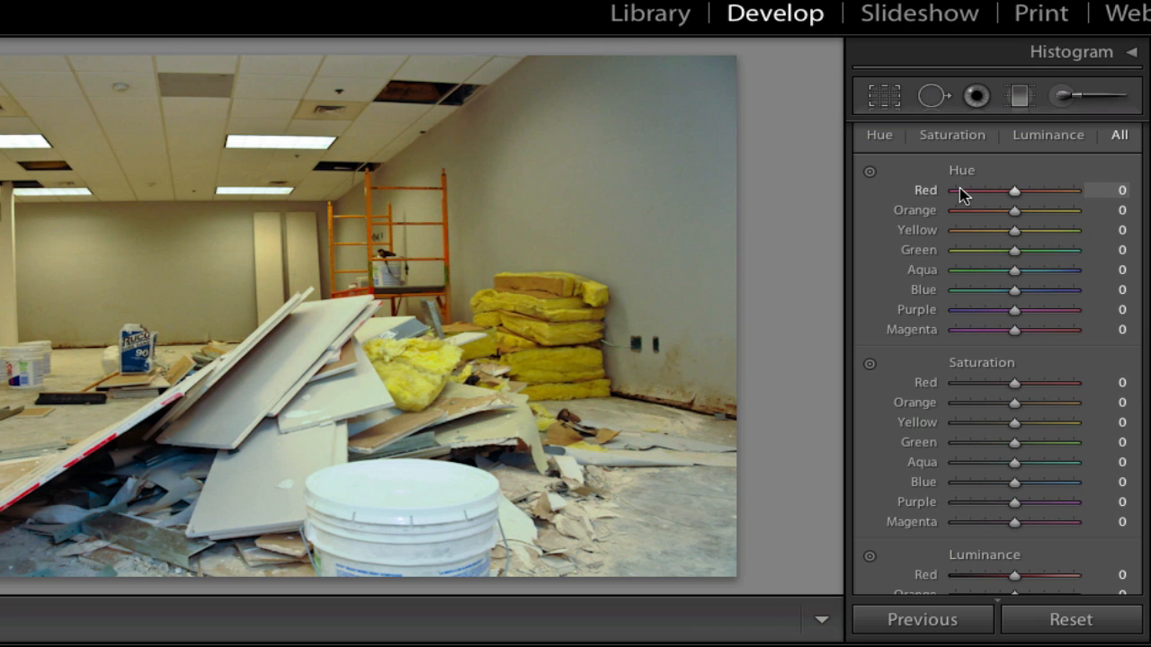
{"action": "mouse_move", "coordinate": [953, 194]}
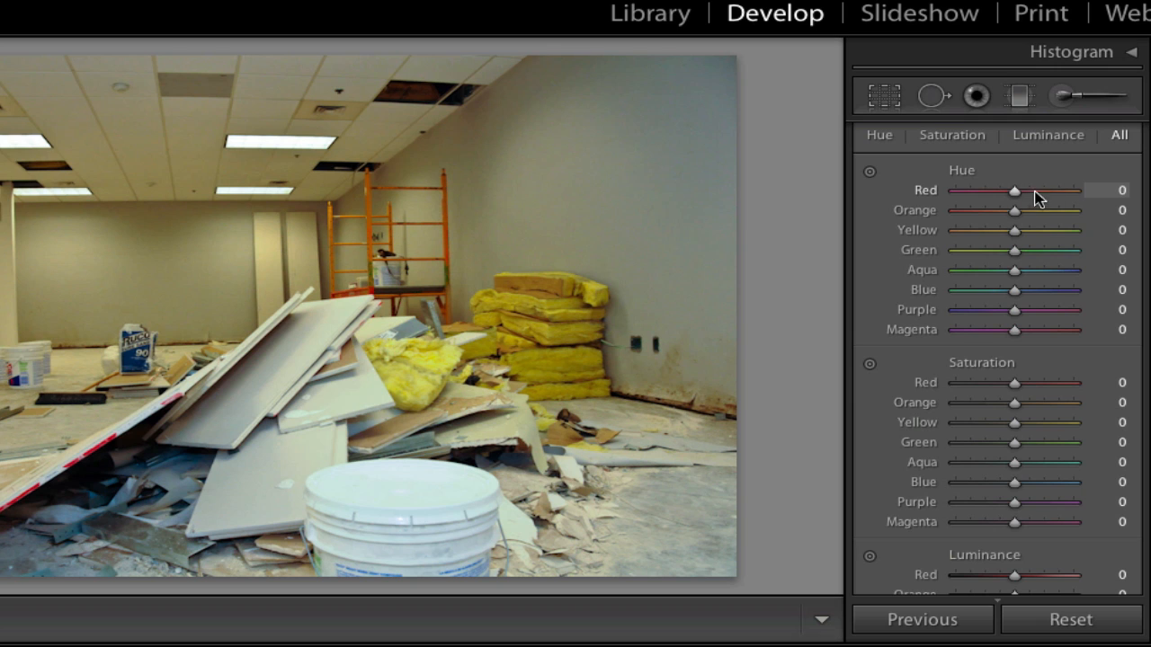
{"action": "mouse_move", "coordinate": [1014, 382]}
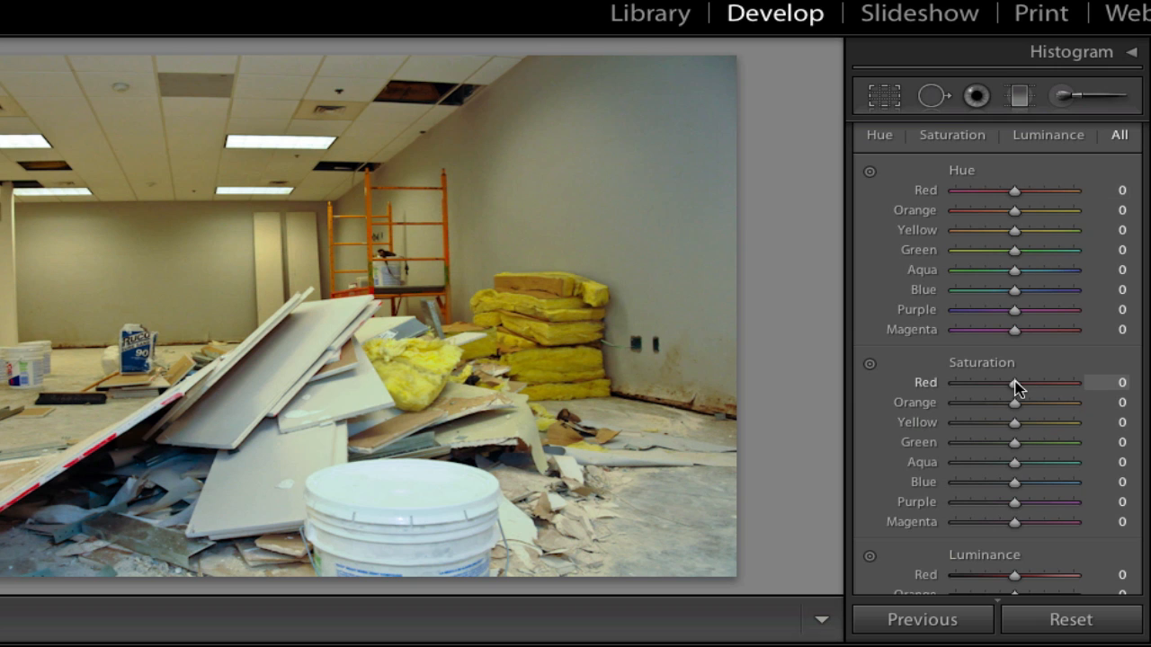
{"action": "scroll", "scroll_direction": "down", "scroll_amount": 3}
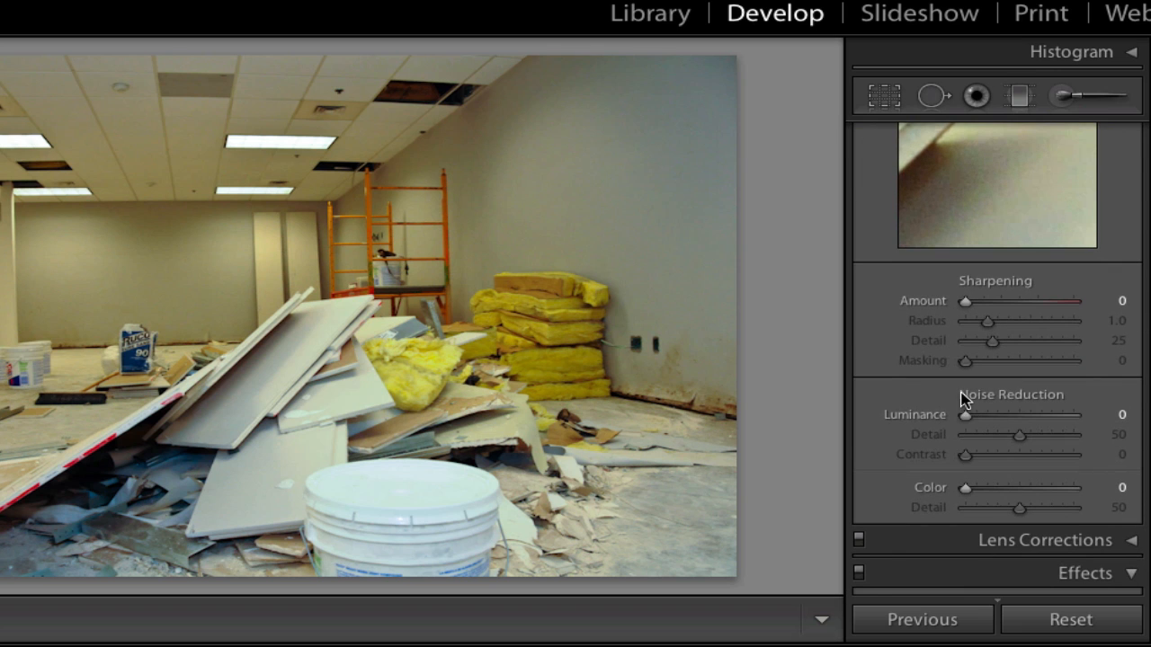
{"action": "mouse_move", "coordinate": [969, 370]}
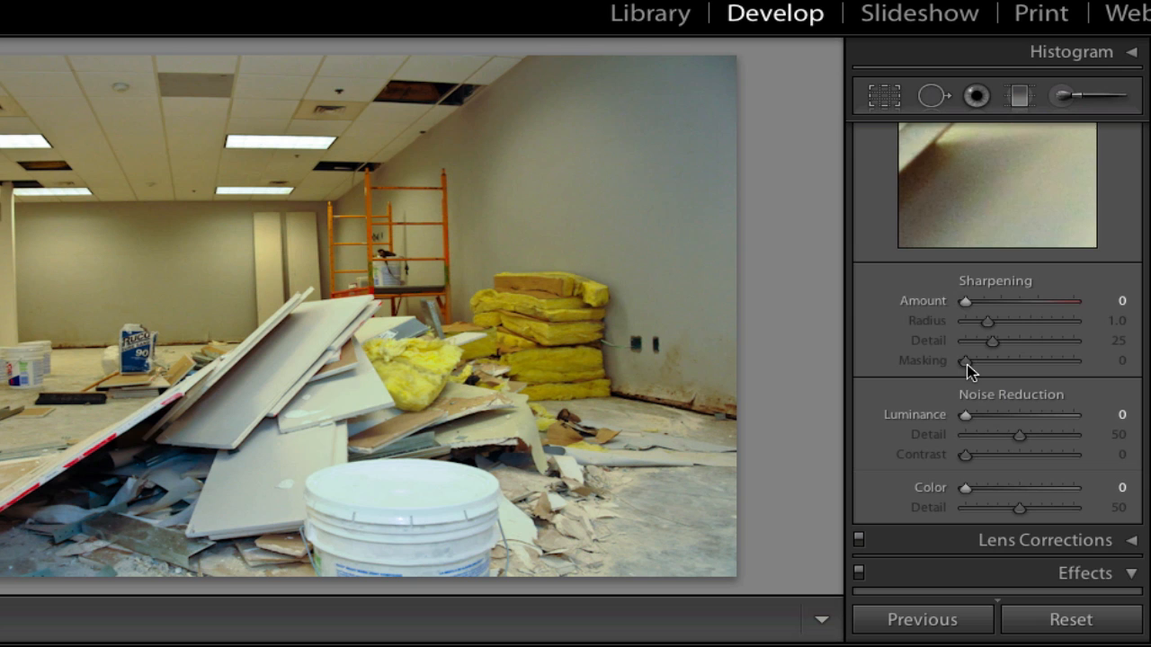
{"action": "mouse_move", "coordinate": [996, 375]}
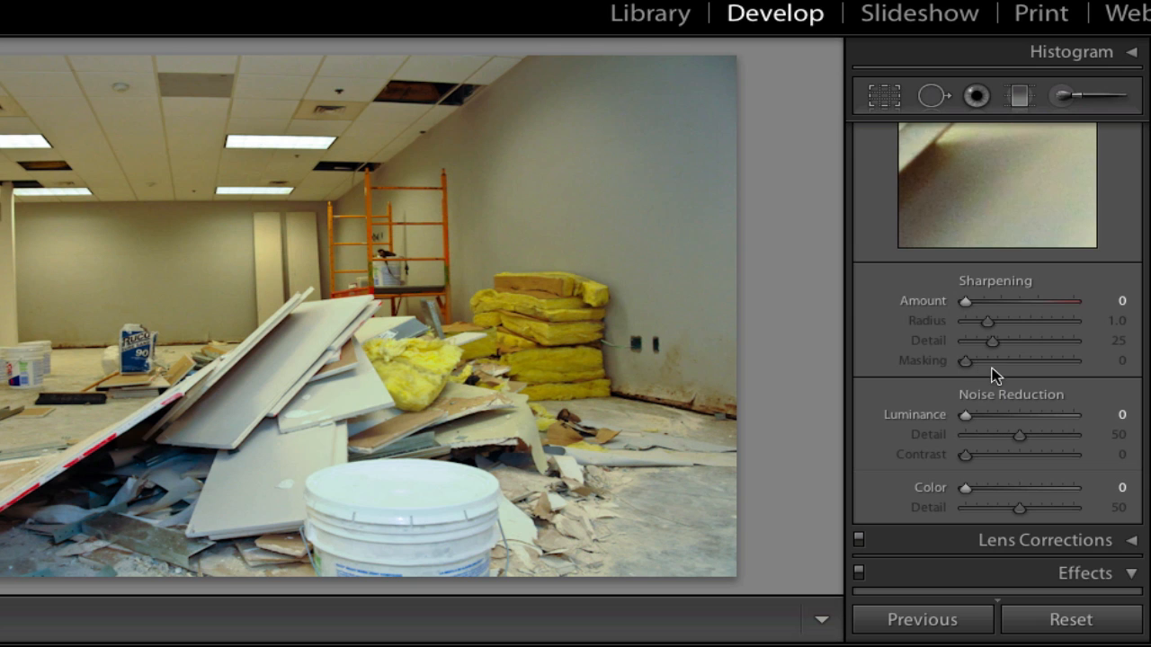
{"action": "mouse_move", "coordinate": [1040, 439]}
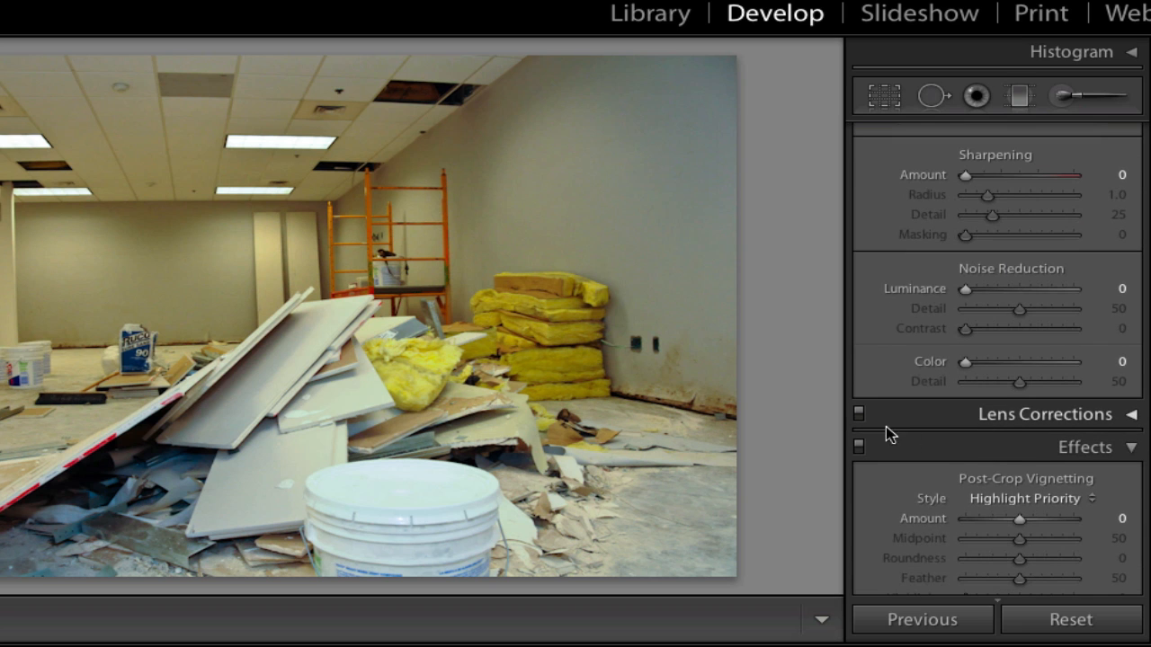
{"action": "scroll", "scroll_direction": "down", "scroll_amount": 3}
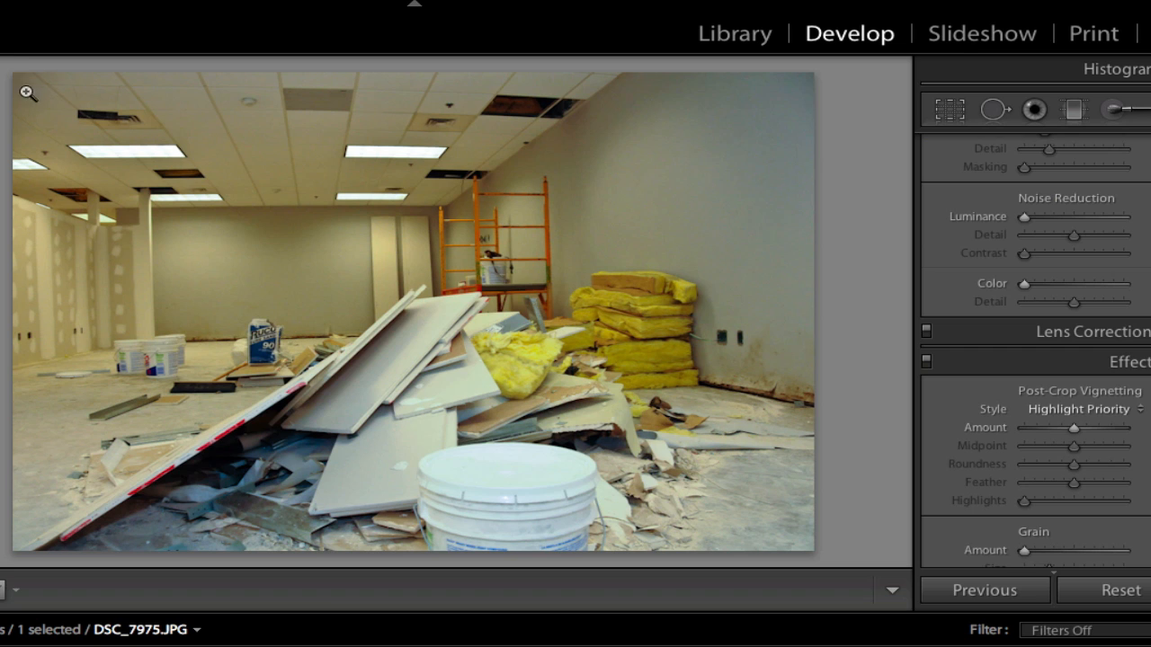
{"action": "mouse_move", "coordinate": [820, 101]}
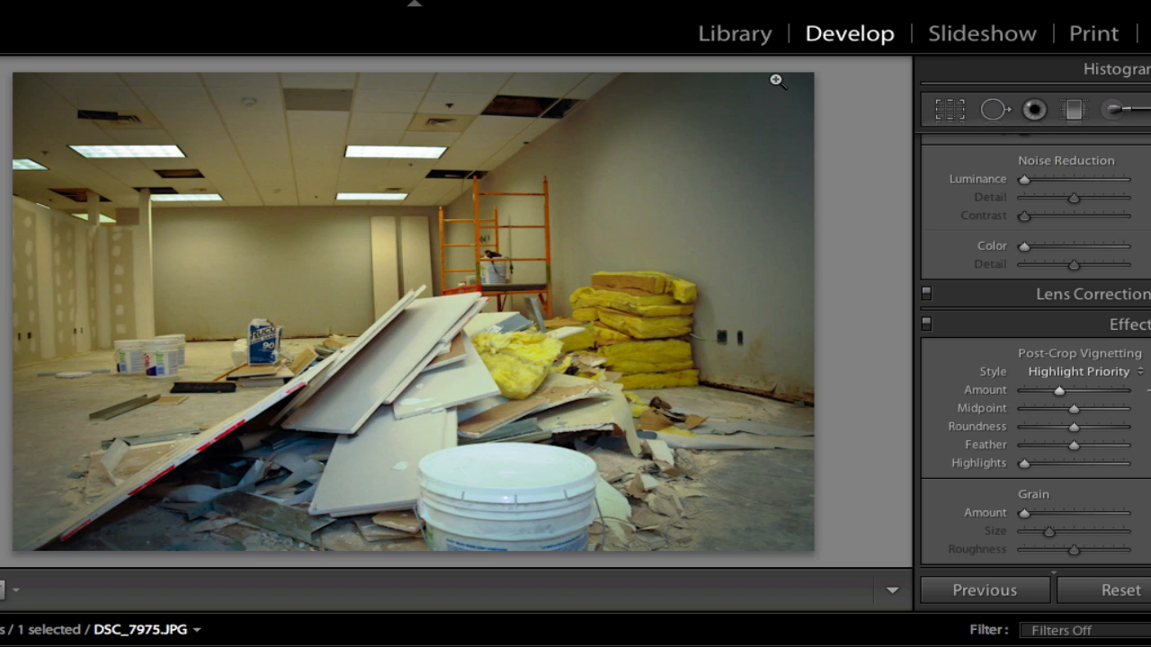
{"action": "mouse_move", "coordinate": [763, 183]}
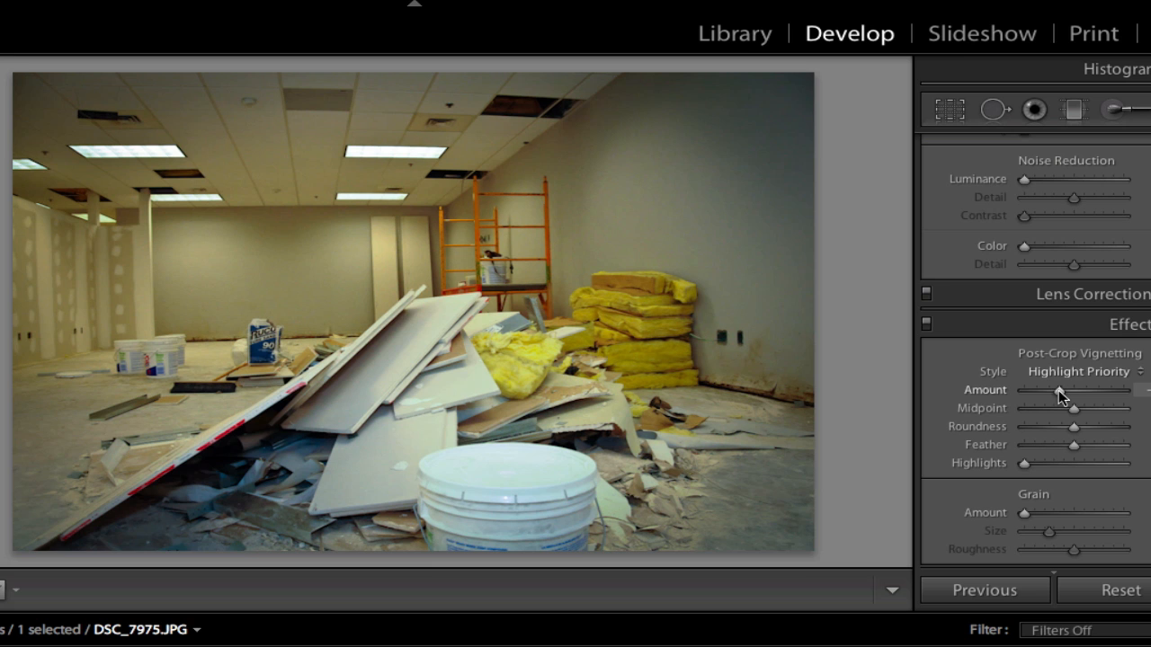
- Adjust the post-crop vignette amount to darken the photo's corners
{"action": "left_click_drag", "start_coordinate": [1057, 390], "coordinate": [1071, 390]}
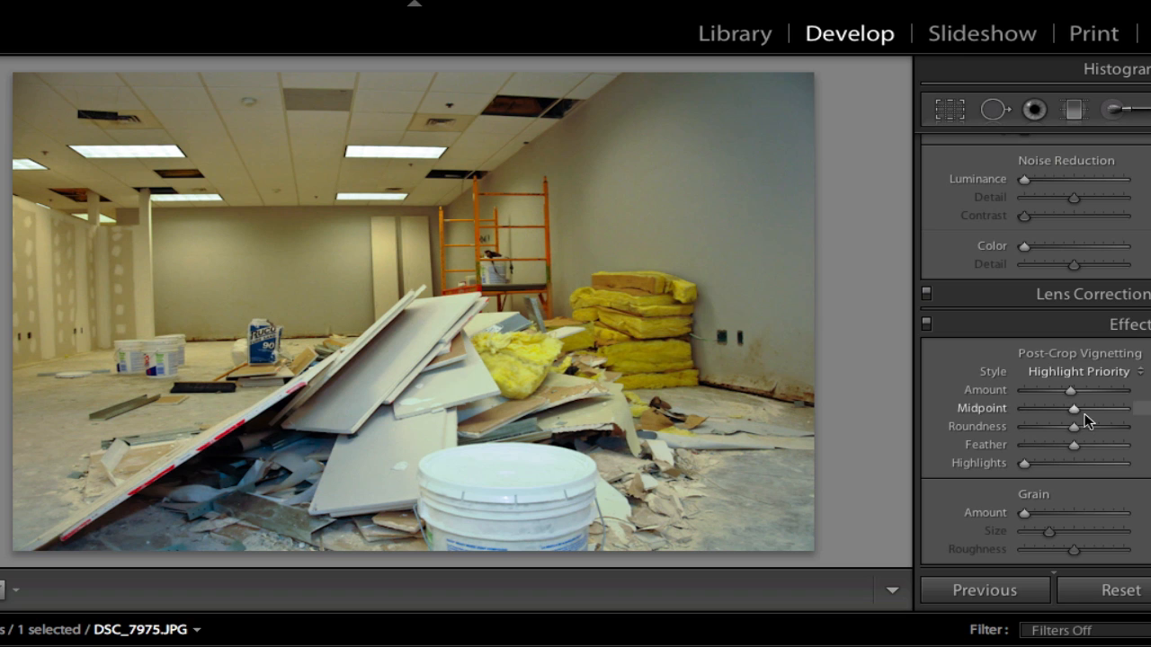
{"action": "mouse_move", "coordinate": [1083, 457]}
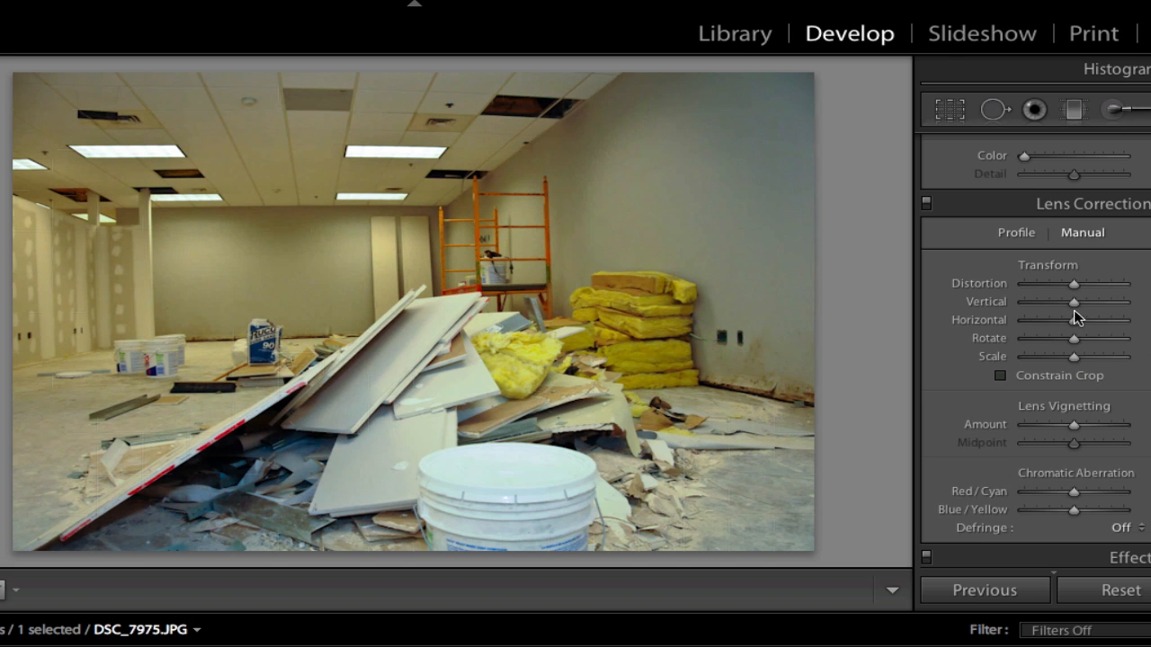
{"action": "left_click_drag", "start_coordinate": [1072, 302], "coordinate": [1076, 302]}
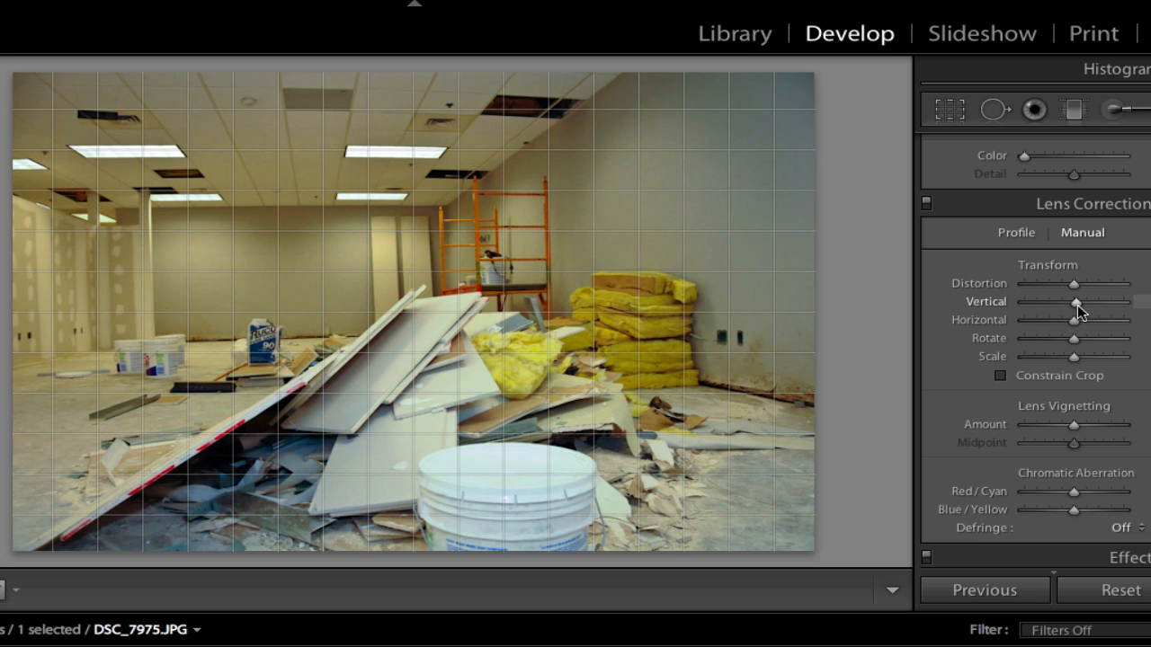
{"action": "left_click_drag", "start_coordinate": [1075, 302], "coordinate": [1086, 302]}
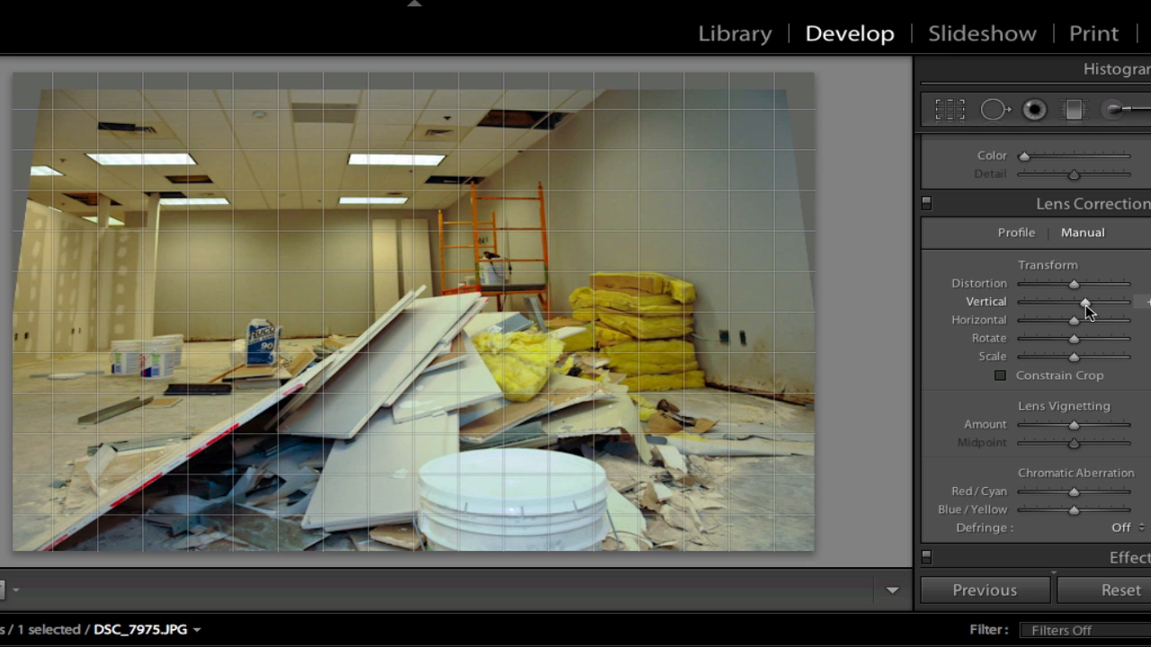
{"action": "mouse_move", "coordinate": [1085, 310]}
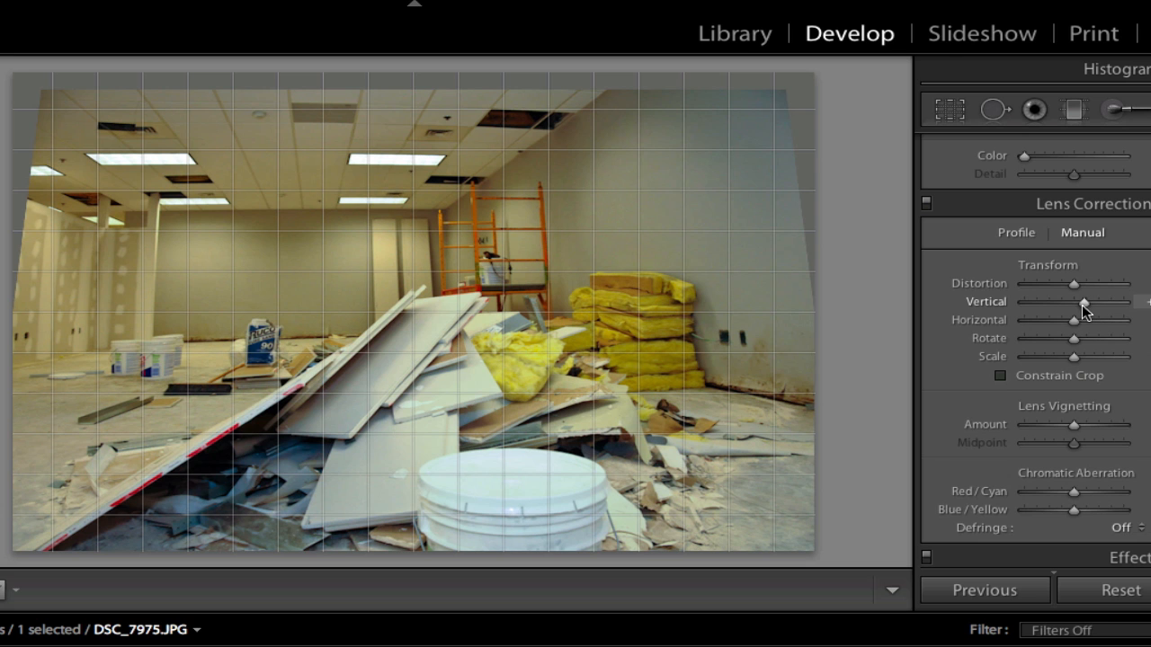
{"action": "left_click_drag", "start_coordinate": [1083, 302], "coordinate": [1072, 302]}
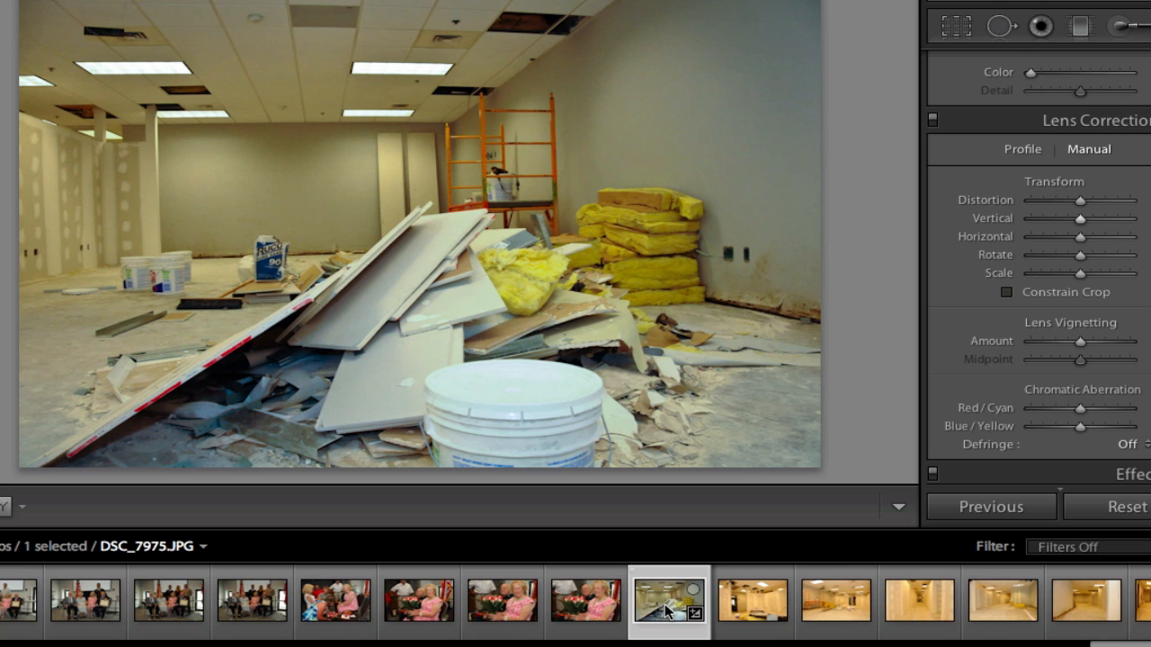
{"action": "mouse_move", "coordinate": [663, 591]}
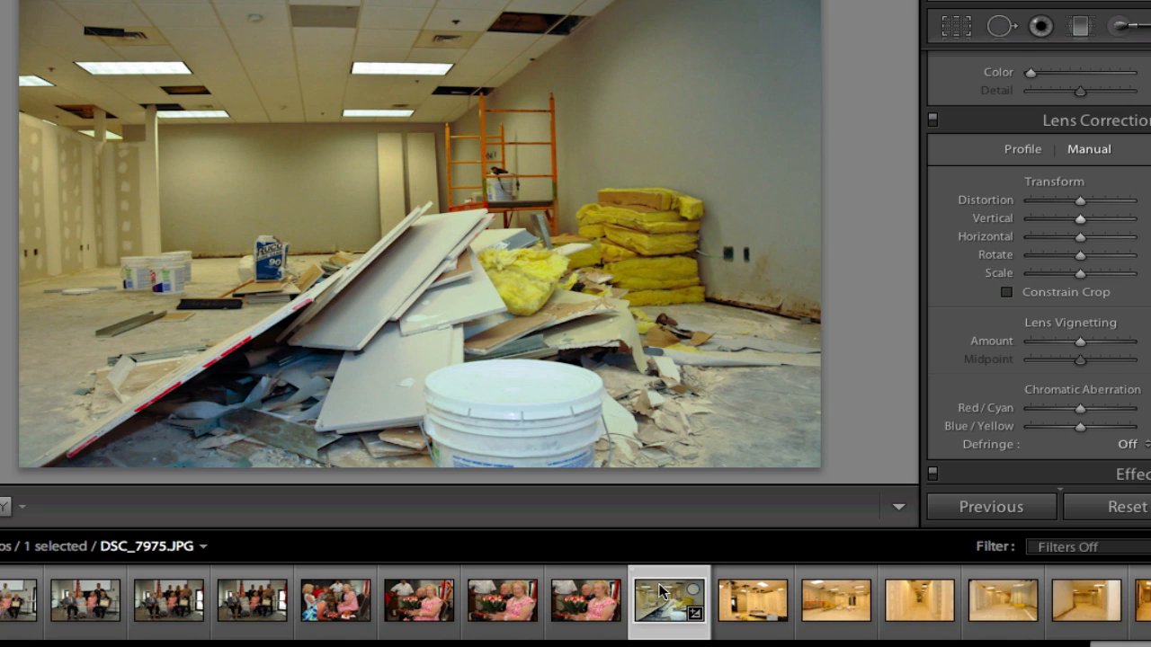
{"action": "mouse_move", "coordinate": [662, 615]}
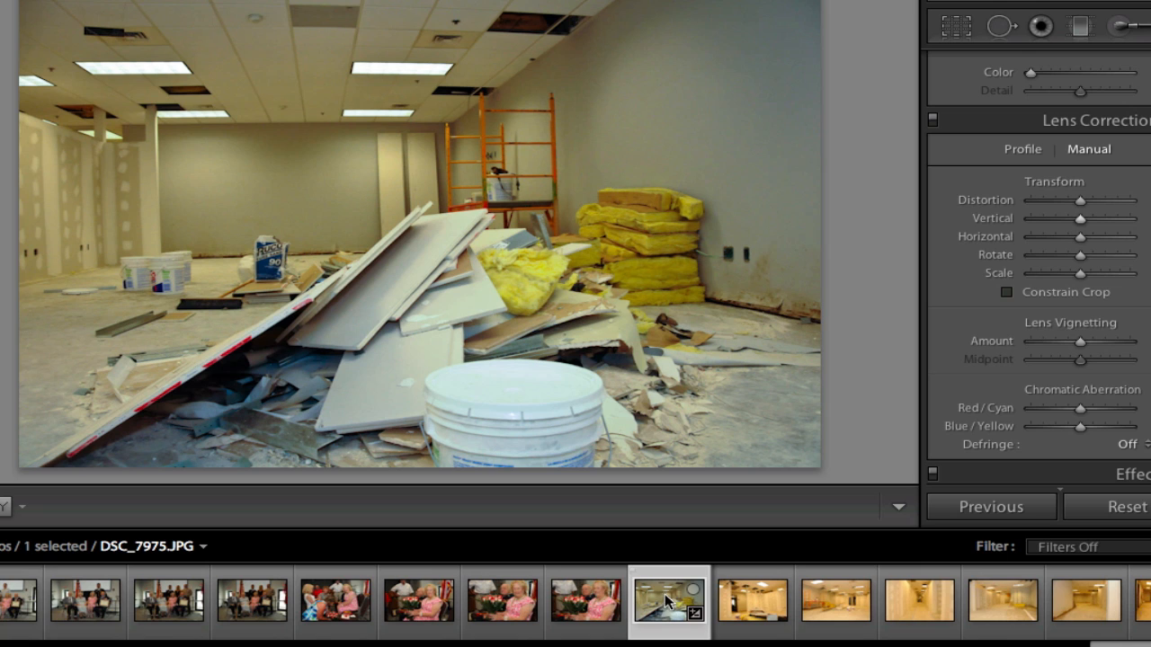
{"action": "mouse_move", "coordinate": [694, 615]}
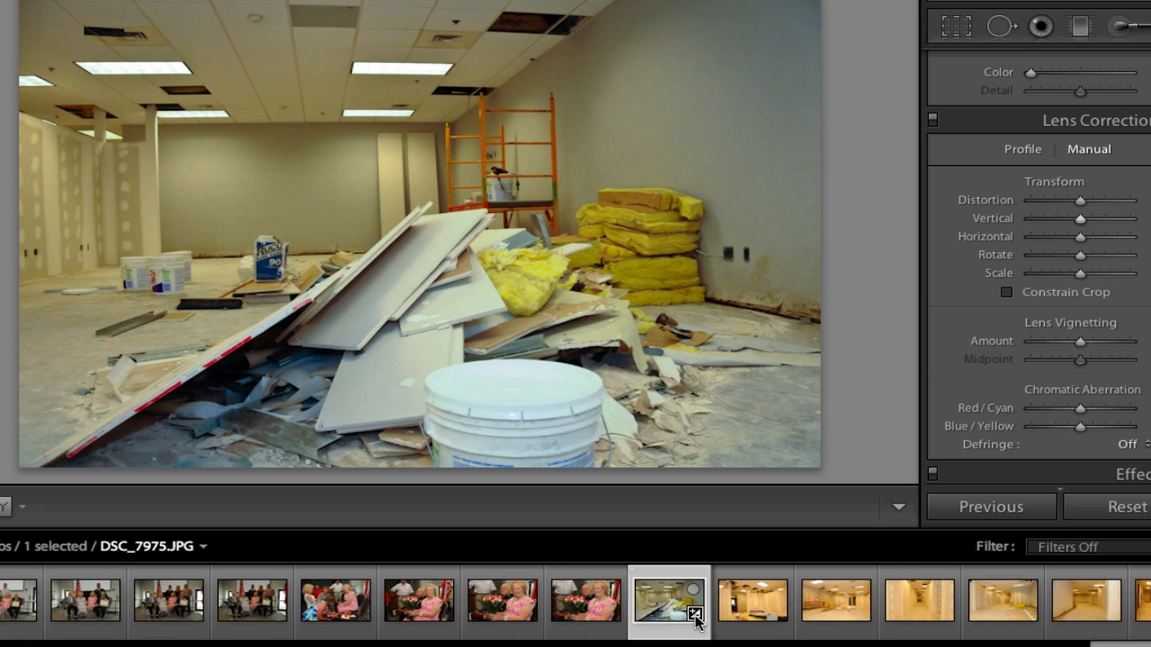
{"action": "mouse_move", "coordinate": [694, 615]}
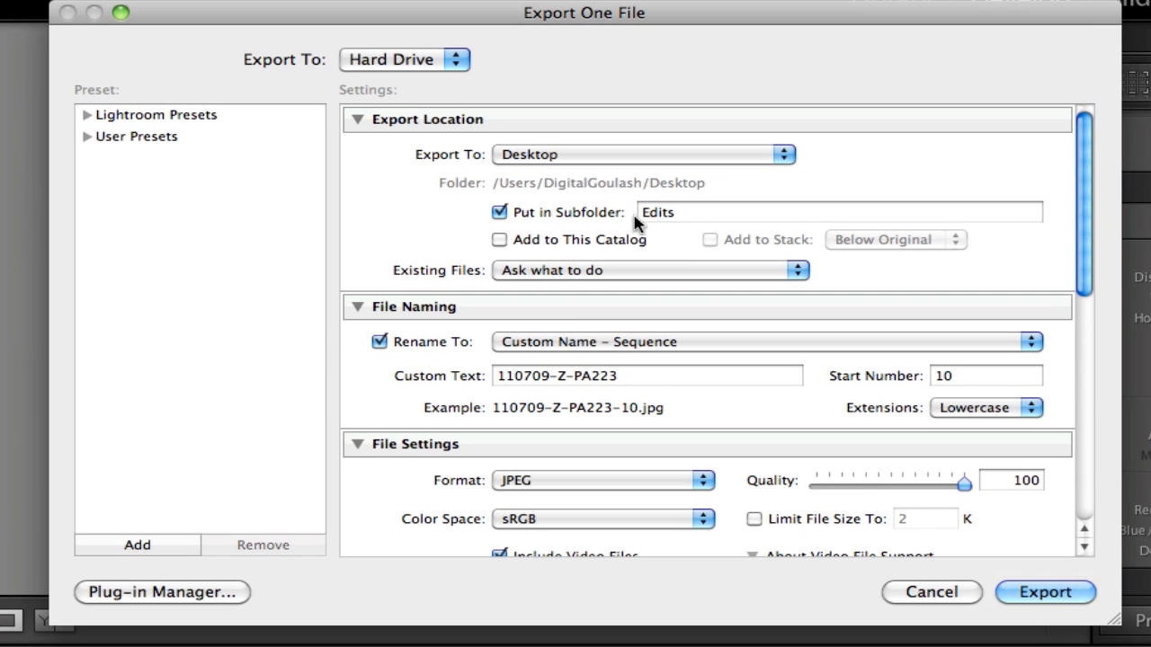
{"action": "mouse_move", "coordinate": [676, 173]}
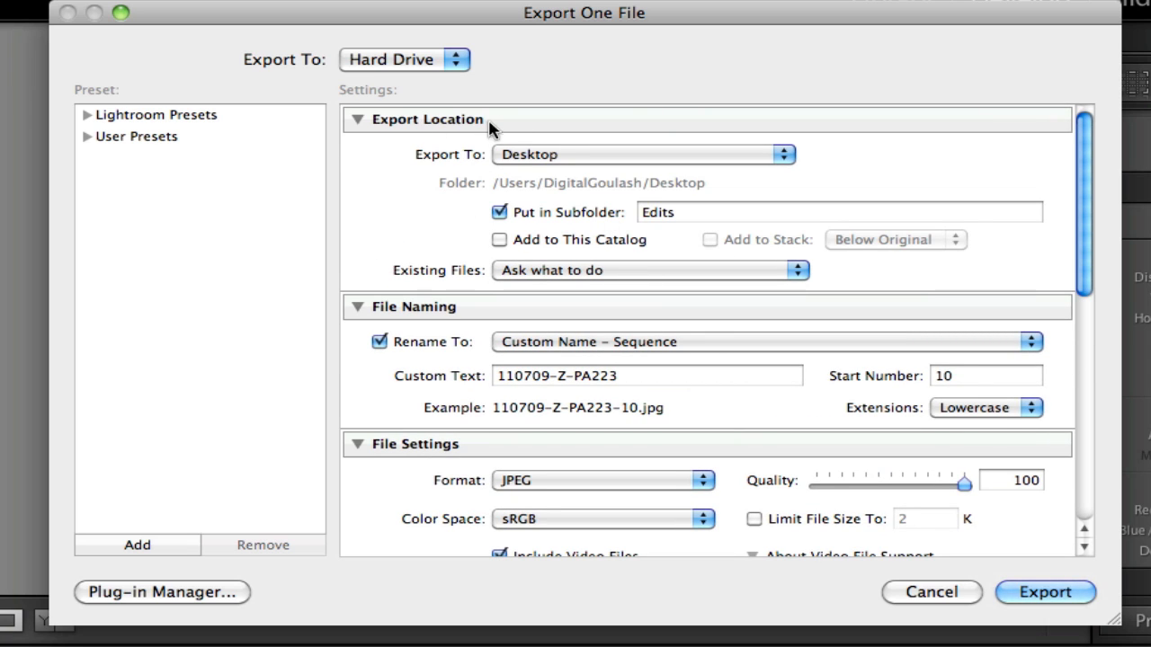
{"action": "mouse_move", "coordinate": [561, 158]}
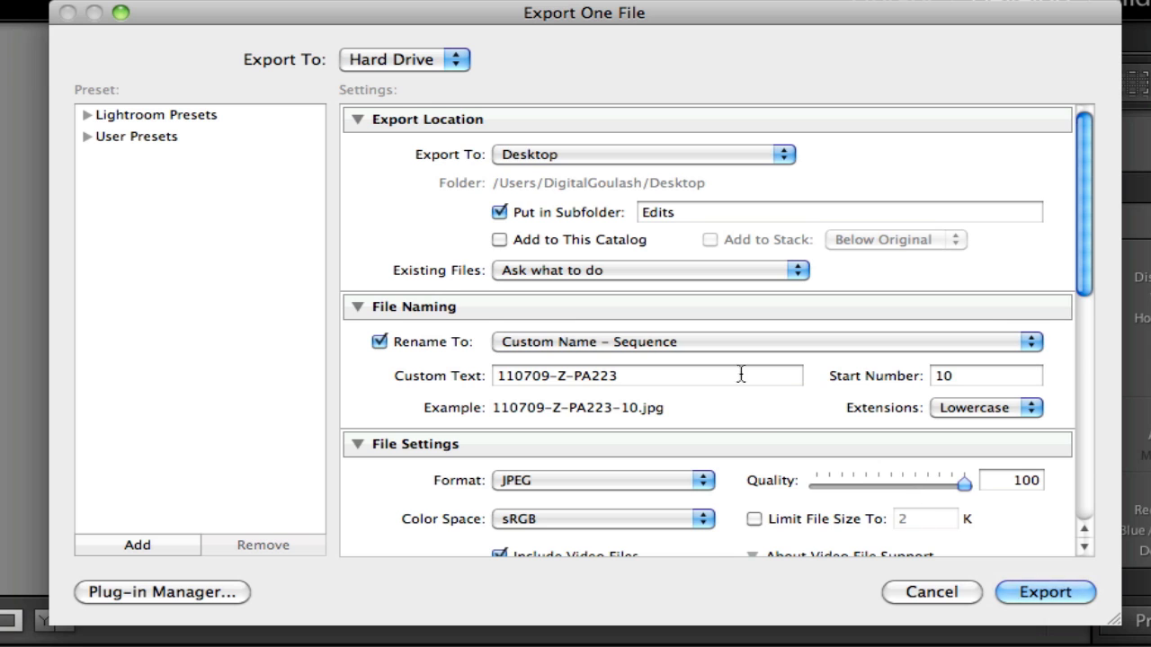
- Enable Limit File Size To for the JPEG export, then cancel back to the photo
{"action": "scroll", "scroll_direction": "down", "scroll_amount": 3}
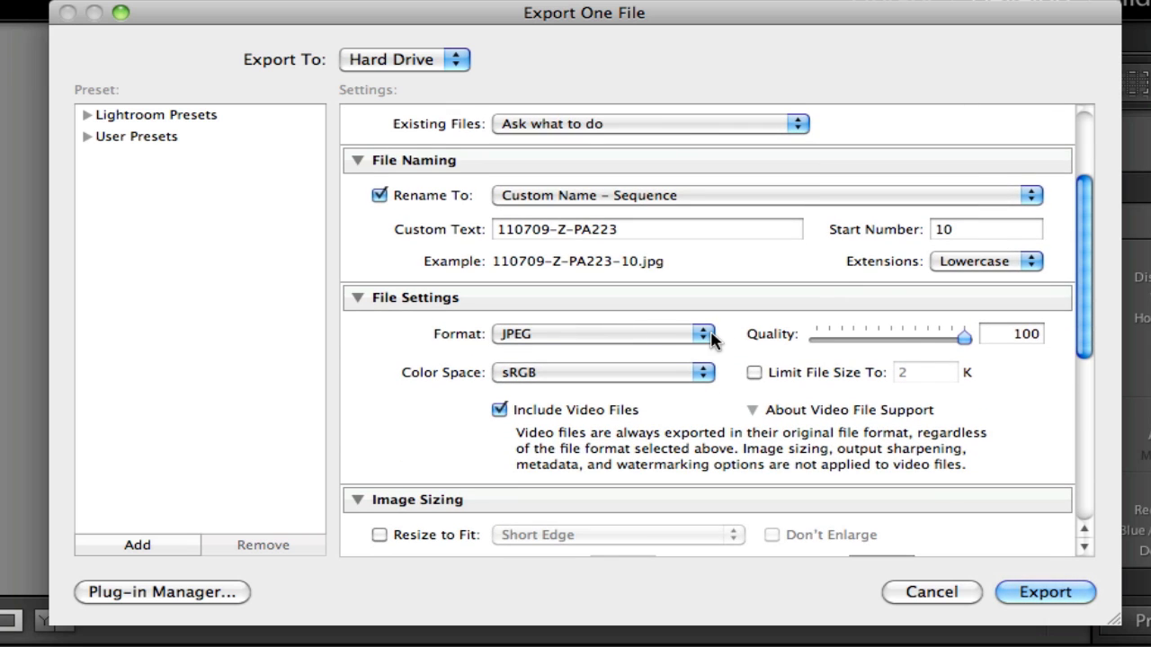
{"action": "mouse_move", "coordinate": [902, 345]}
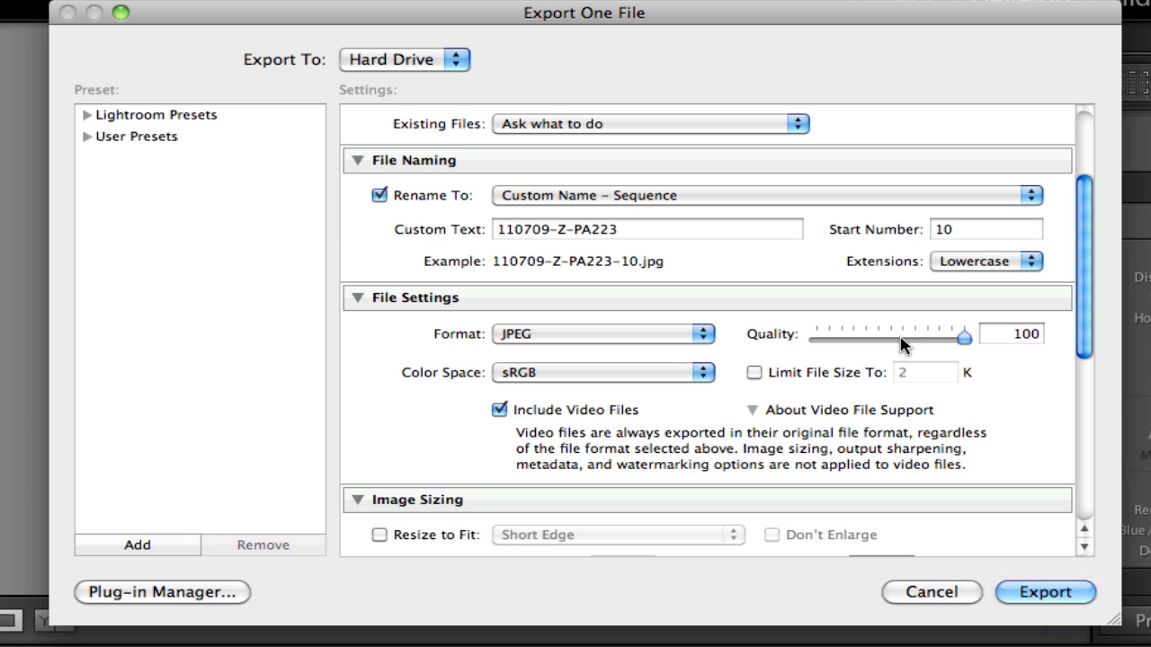
{"action": "mouse_move", "coordinate": [736, 336]}
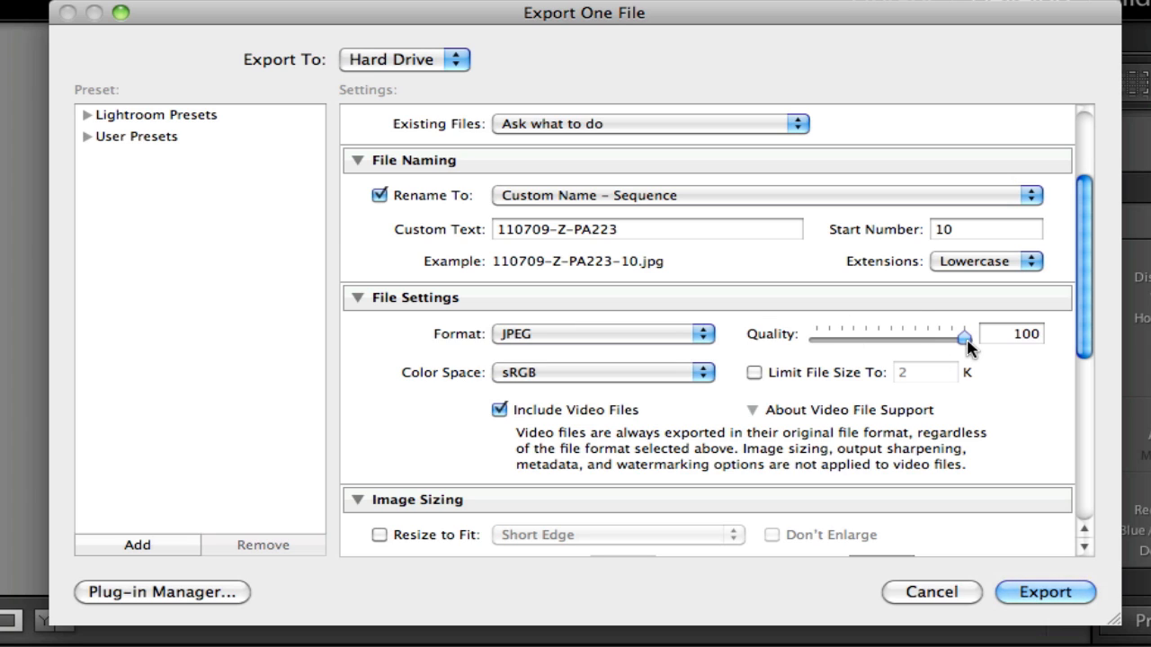
{"action": "left_click", "coordinate": [753, 372]}
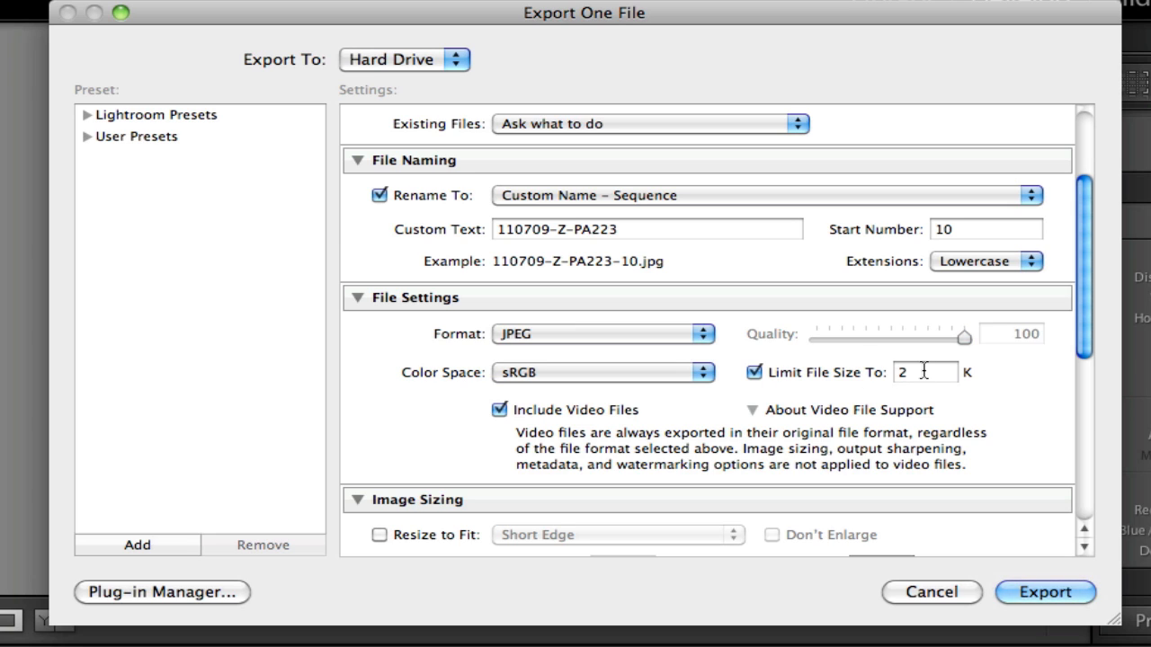
{"action": "mouse_move", "coordinate": [926, 370]}
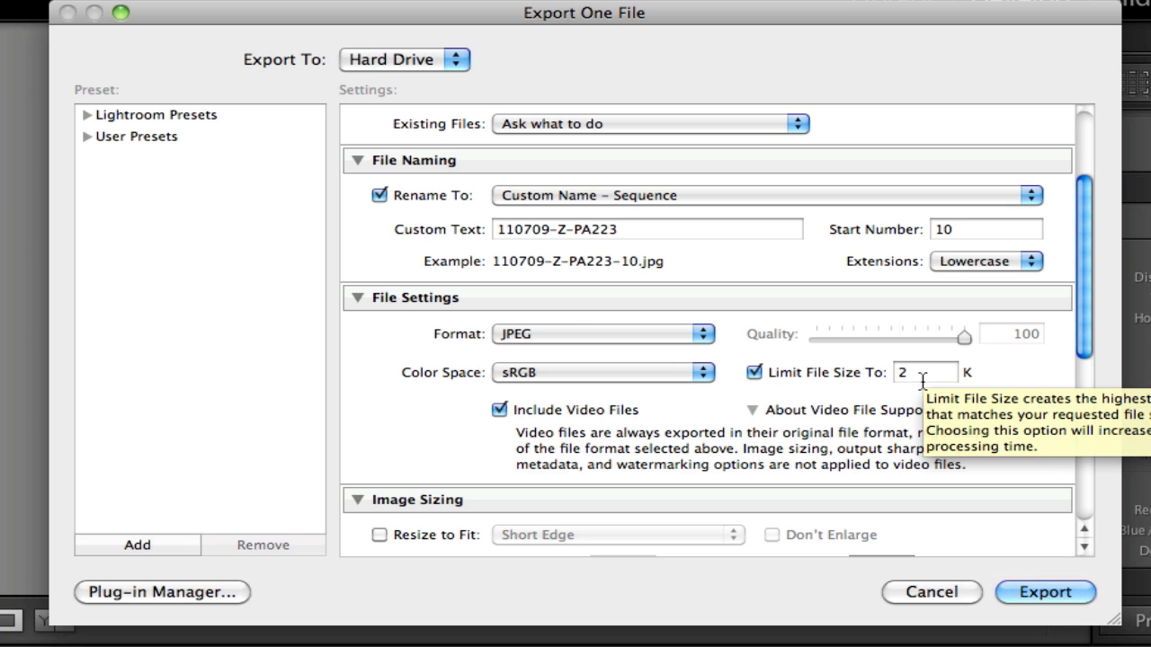
{"action": "mouse_move", "coordinate": [747, 340]}
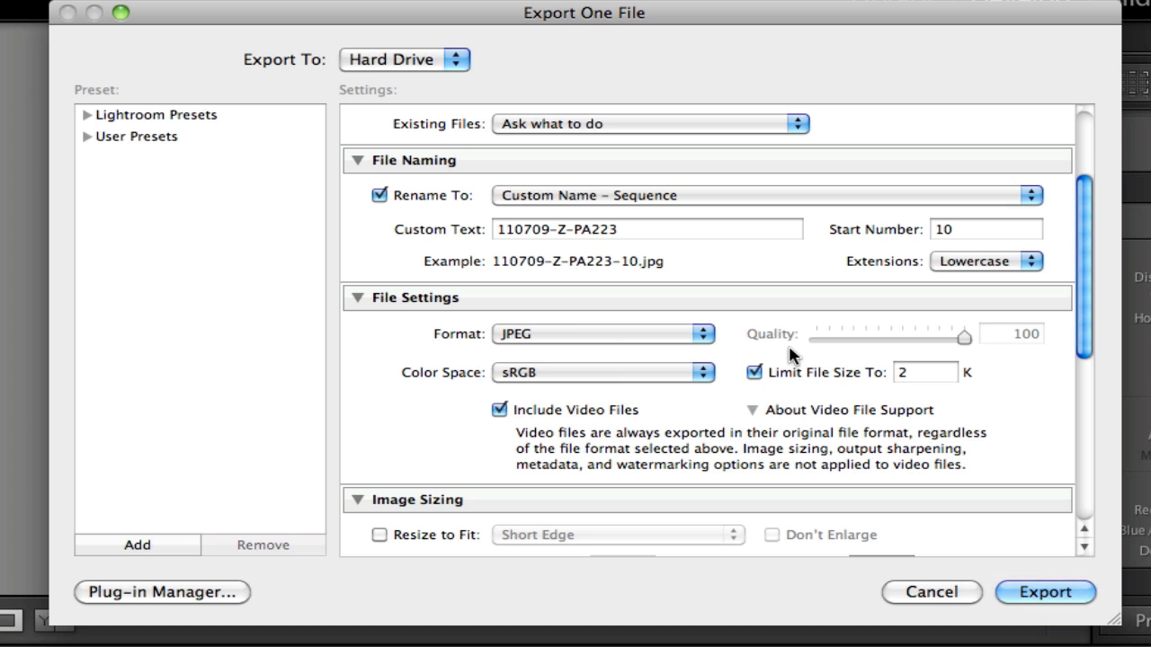
{"action": "mouse_move", "coordinate": [812, 377]}
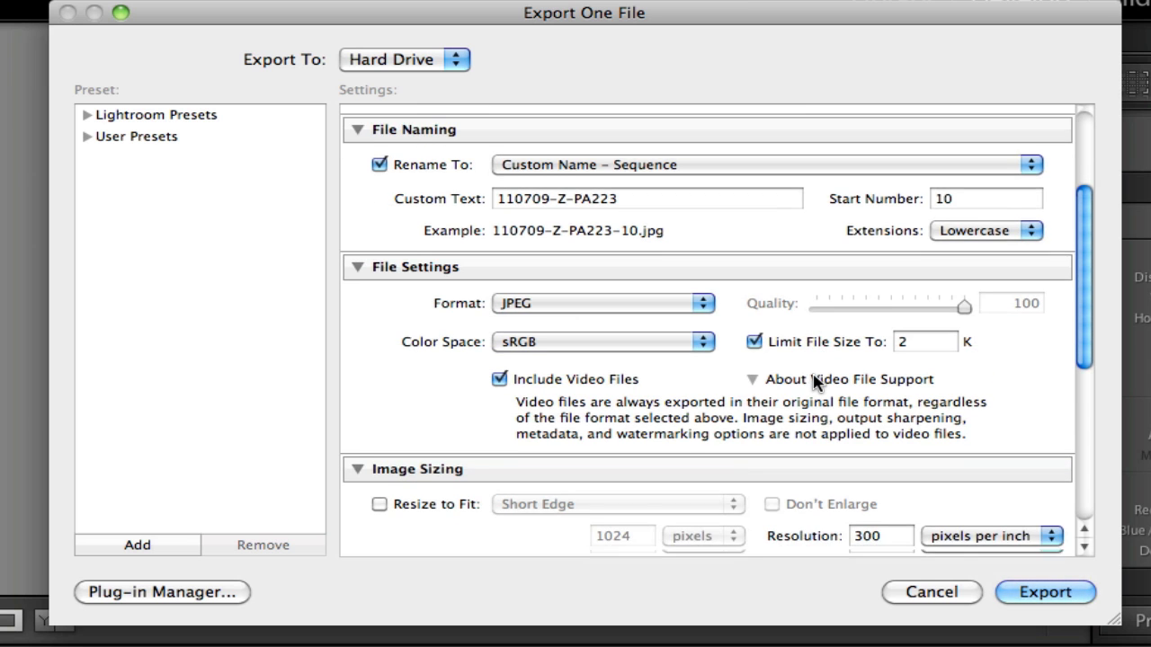
{"action": "left_click", "coordinate": [932, 592]}
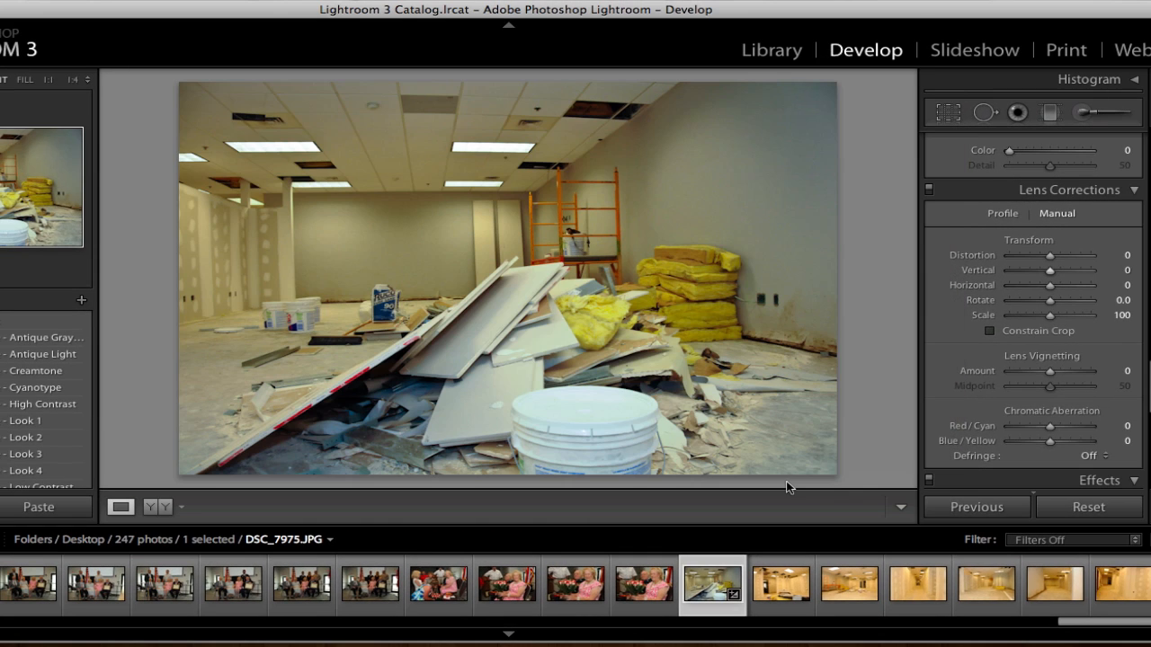
{"action": "mouse_move", "coordinate": [770, 50]}
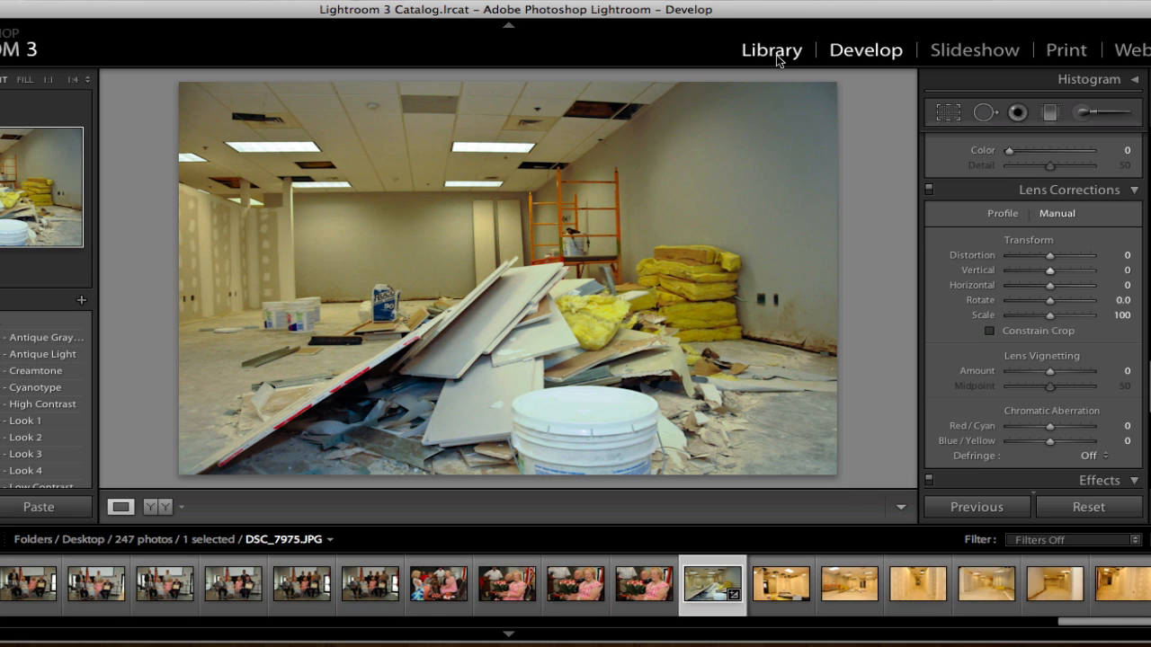
- In the Library's Import window choose Copy, look through the Destination panel, then cancel
{"action": "left_click", "coordinate": [769, 50]}
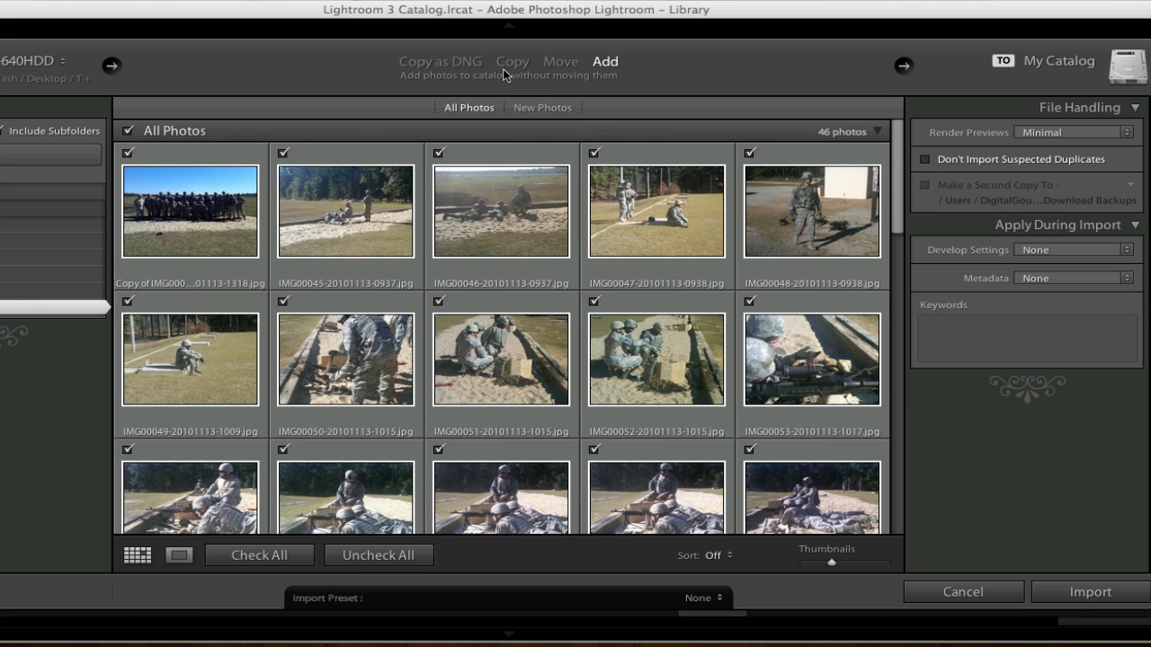
{"action": "left_click", "coordinate": [513, 61]}
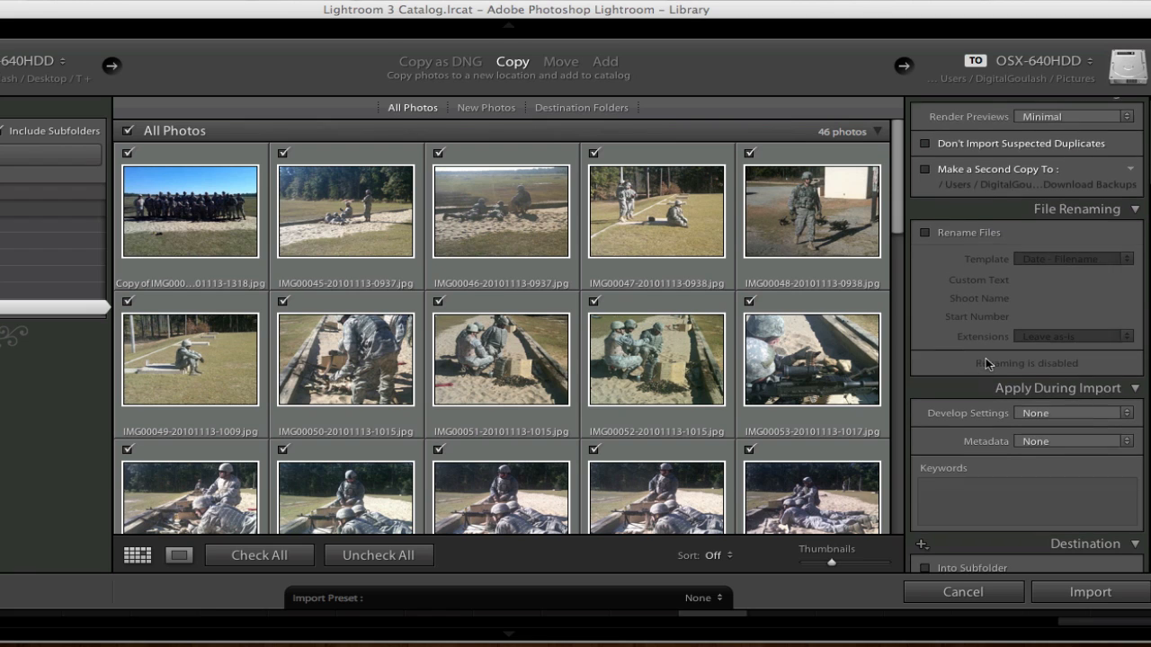
{"action": "scroll", "scroll_direction": "down", "scroll_amount": 3}
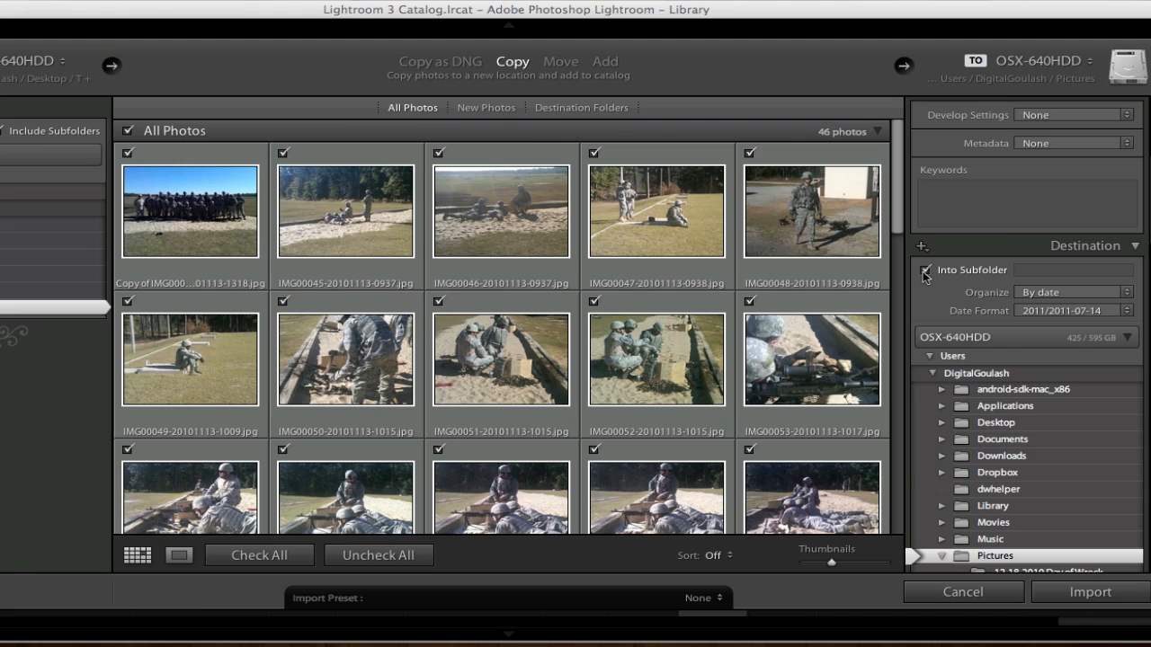
{"action": "left_click", "coordinate": [925, 270]}
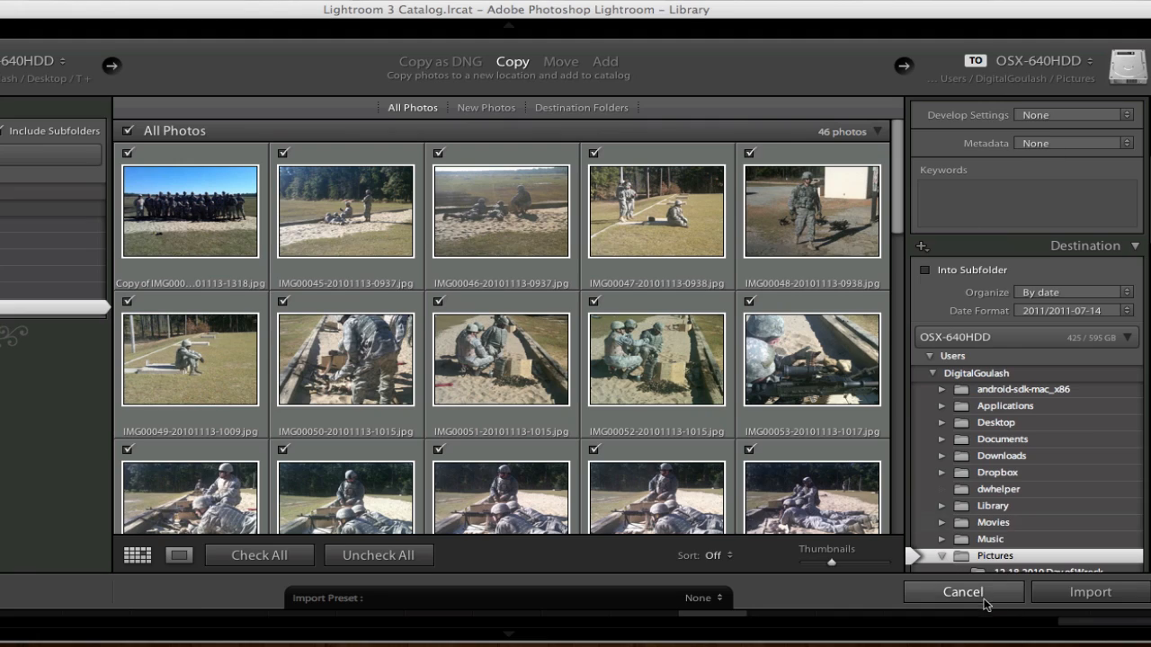
{"action": "left_click", "coordinate": [962, 592]}
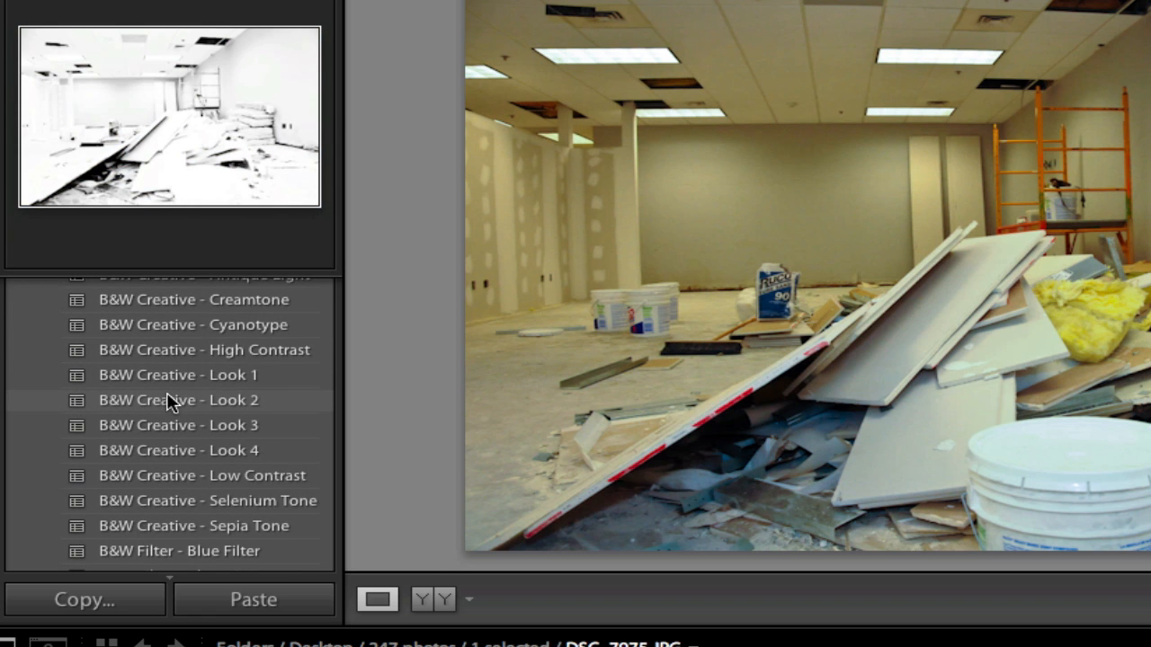
{"action": "mouse_move", "coordinate": [173, 499]}
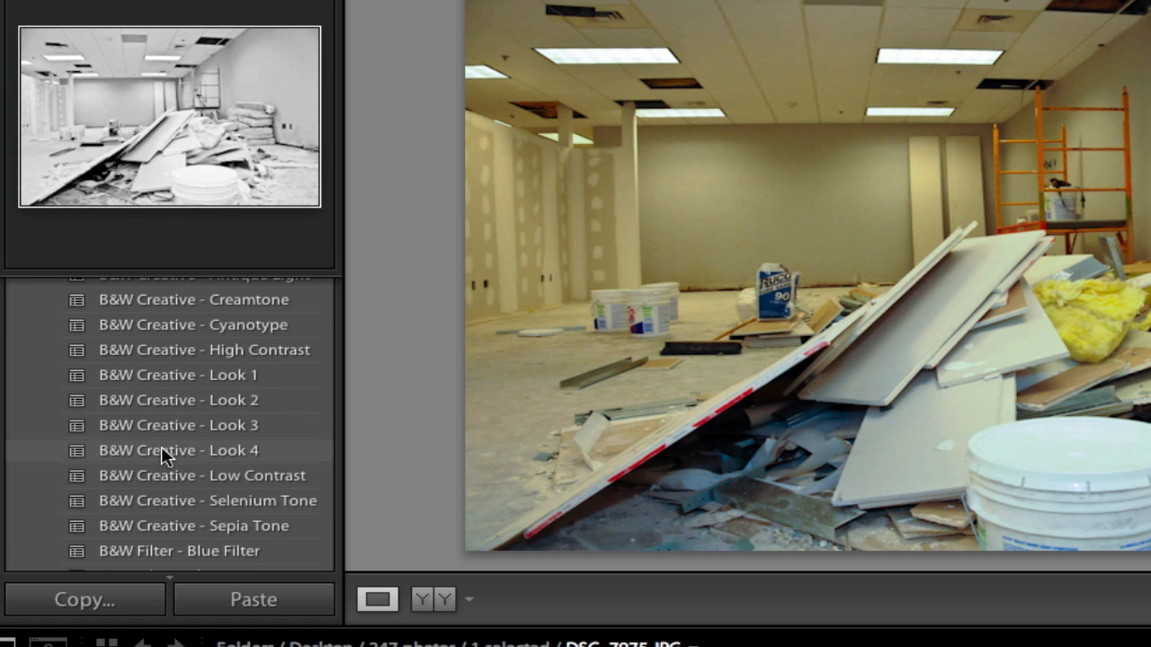
- Apply the General - Punch develop preset to the photo and return to the Library module
{"action": "scroll", "scroll_direction": "down", "scroll_amount": 3}
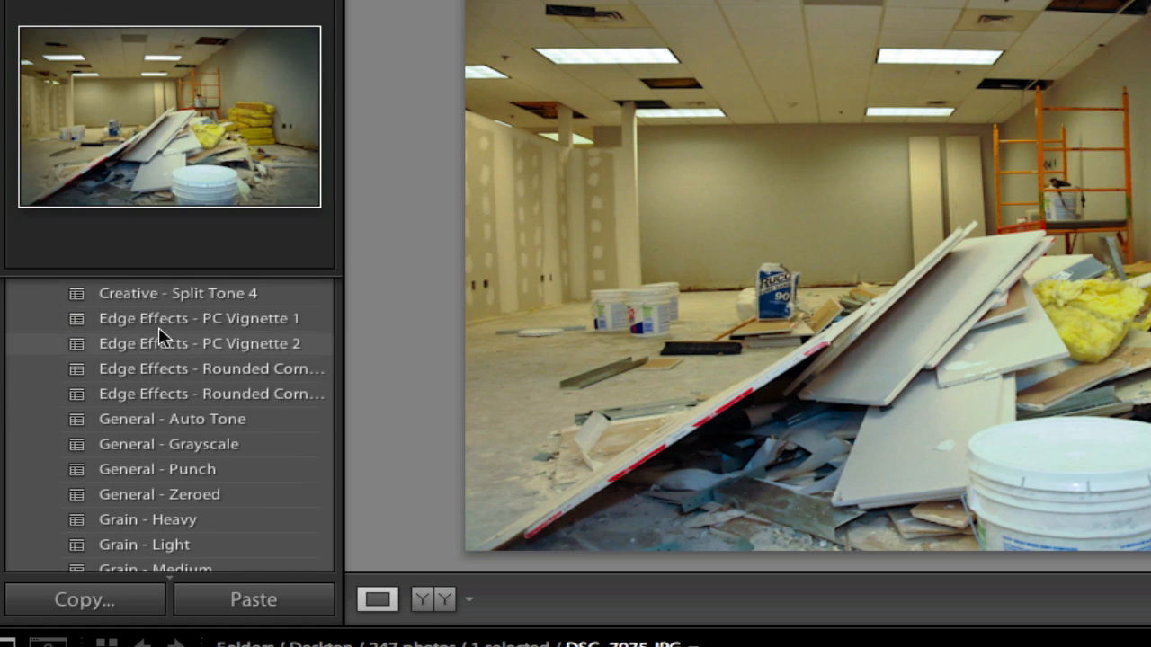
{"action": "scroll", "scroll_direction": "down", "scroll_amount": 3}
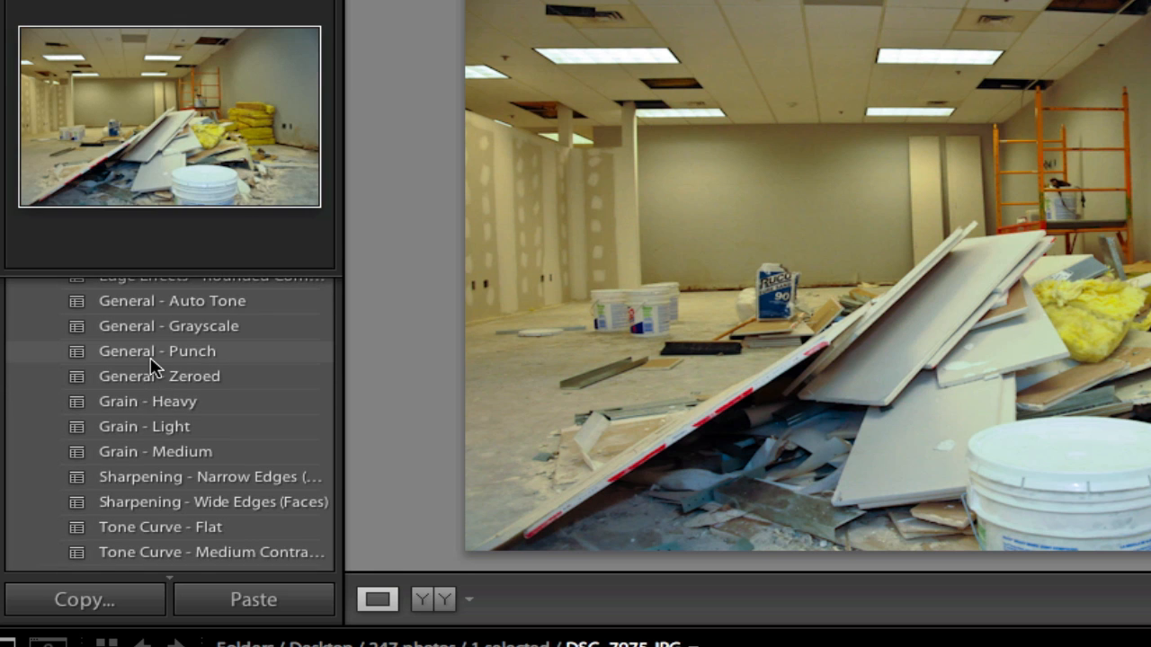
{"action": "left_click", "coordinate": [158, 351]}
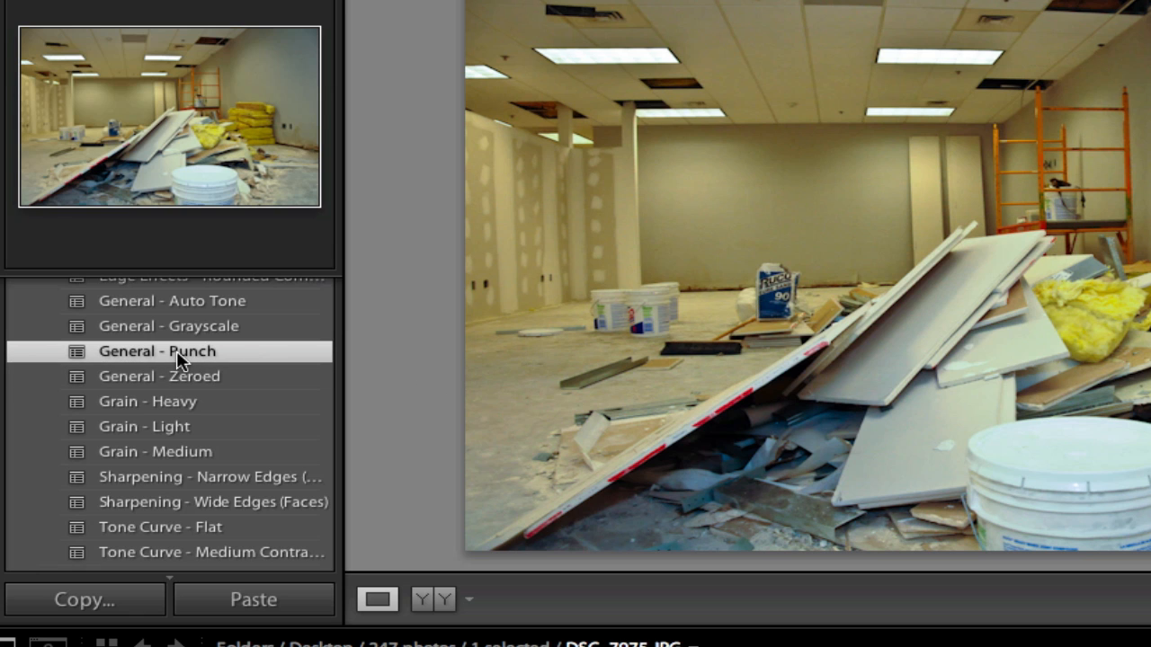
{"action": "left_click", "coordinate": [158, 350]}
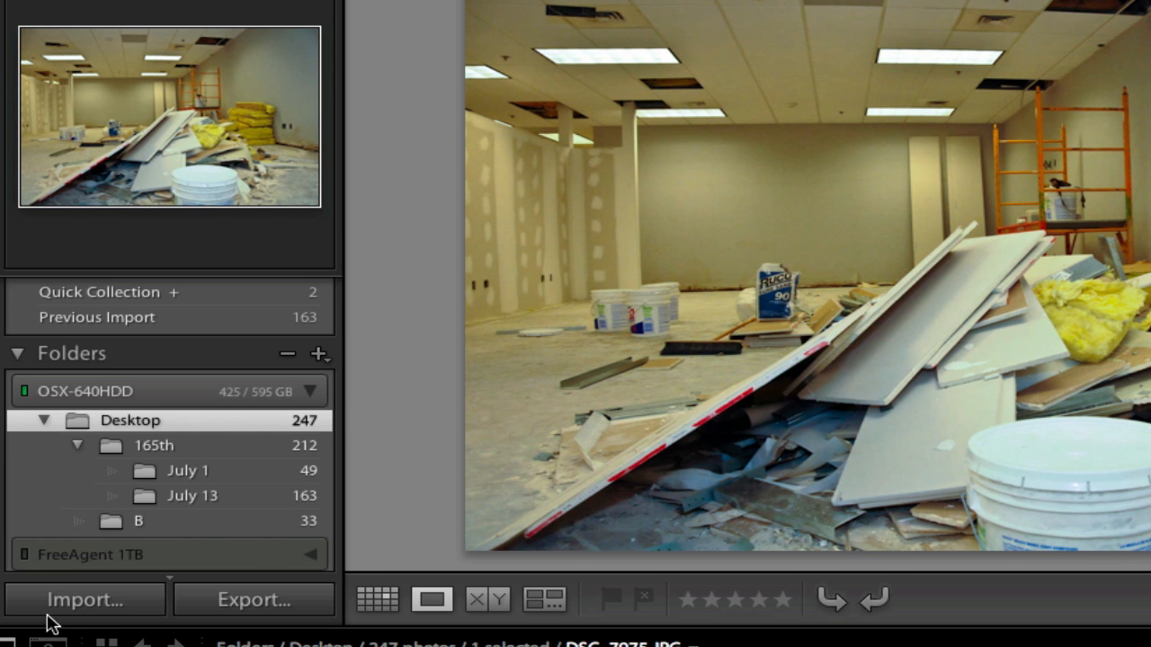
- In the Import window set Apply During Import's Develop Settings to General - Punch
{"action": "left_click", "coordinate": [84, 600]}
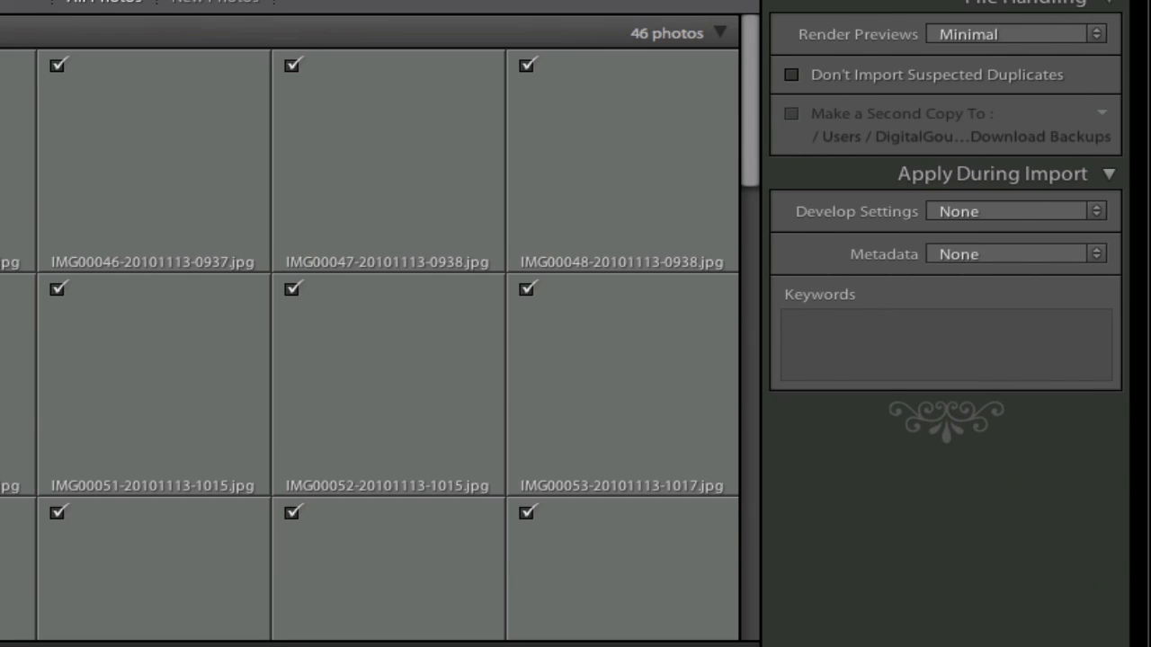
{"action": "left_click", "coordinate": [1014, 210]}
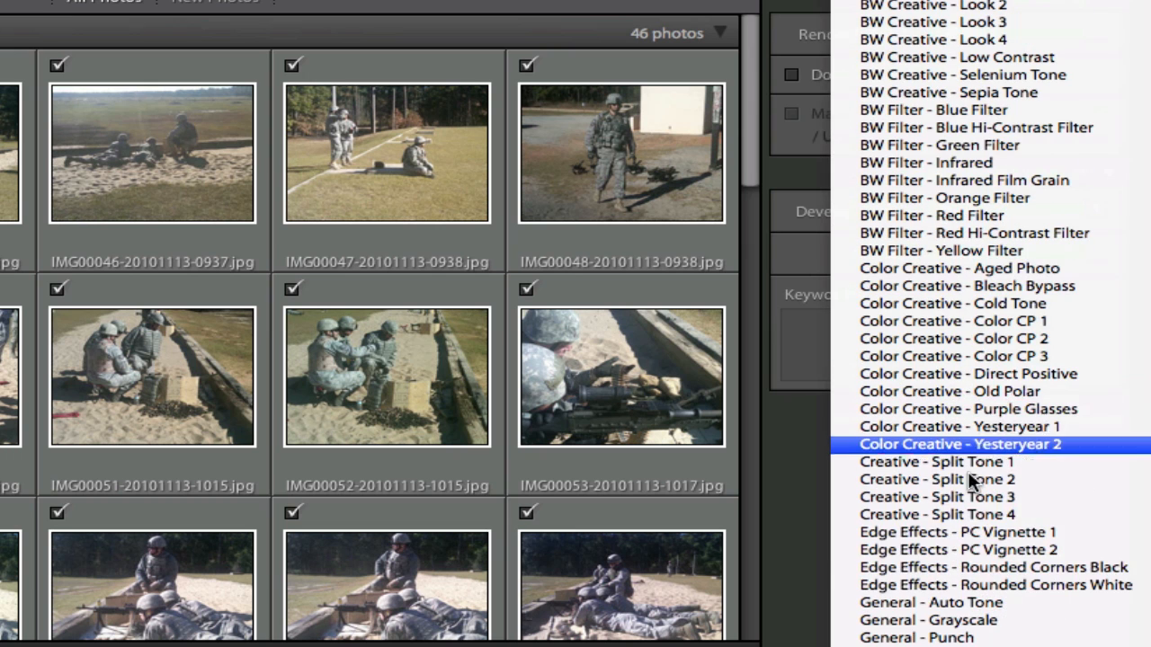
{"action": "mouse_move", "coordinate": [917, 637]}
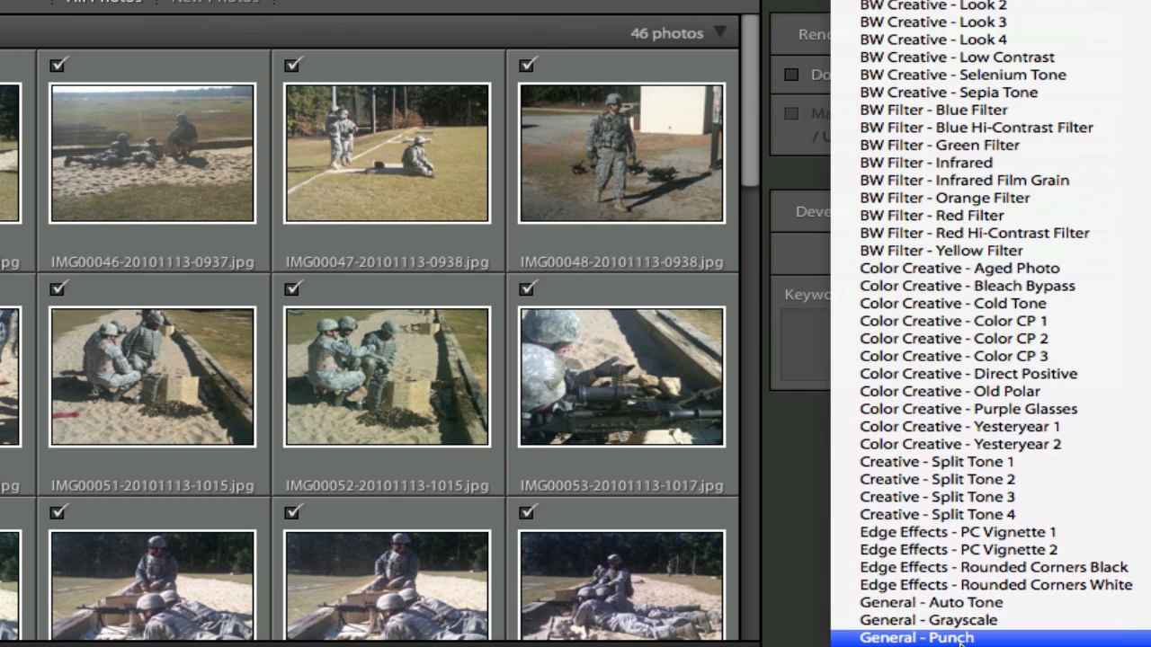
{"action": "left_click", "coordinate": [916, 636]}
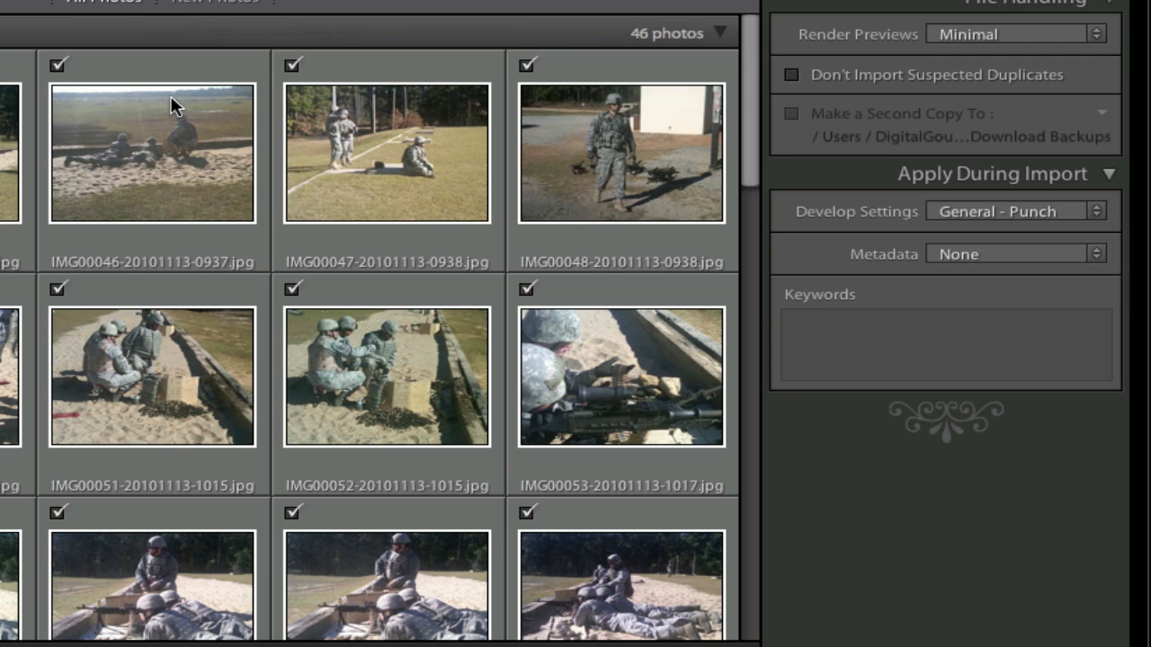
{"action": "mouse_move", "coordinate": [762, 227]}
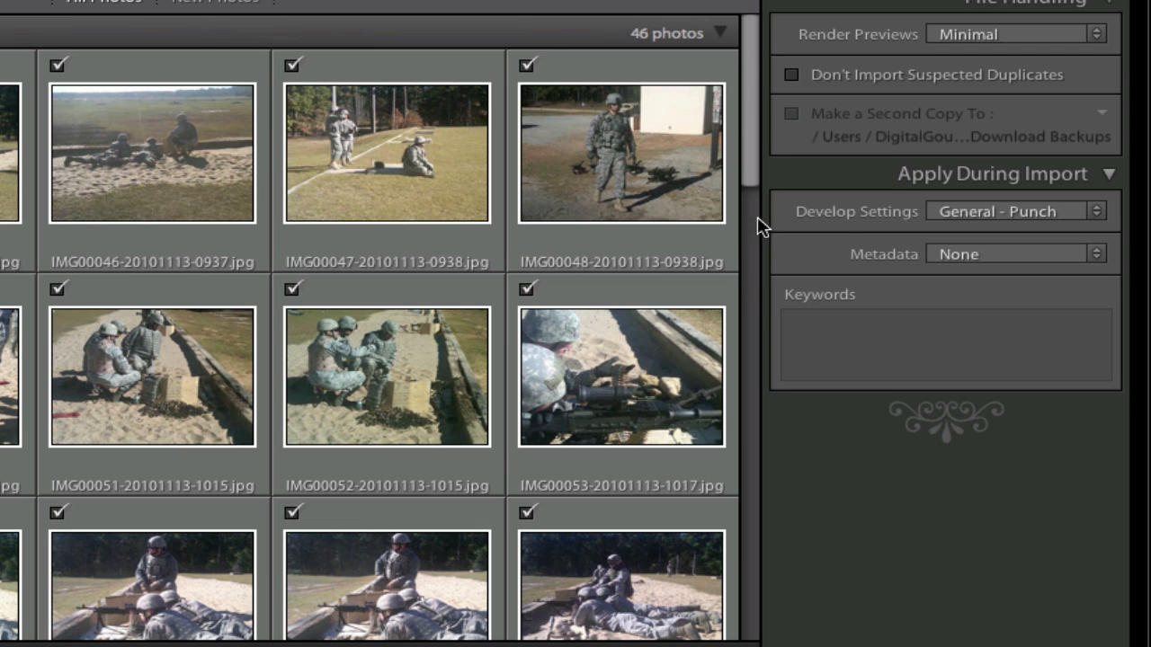
{"action": "mouse_move", "coordinate": [889, 233]}
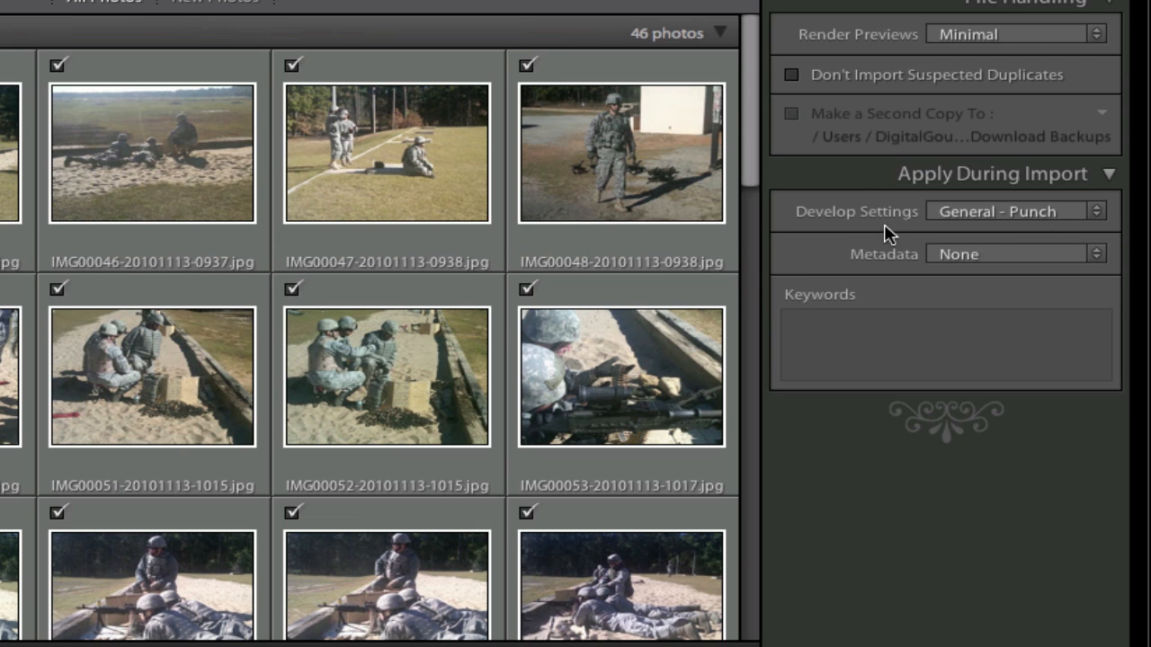
{"action": "mouse_move", "coordinate": [76, 151]}
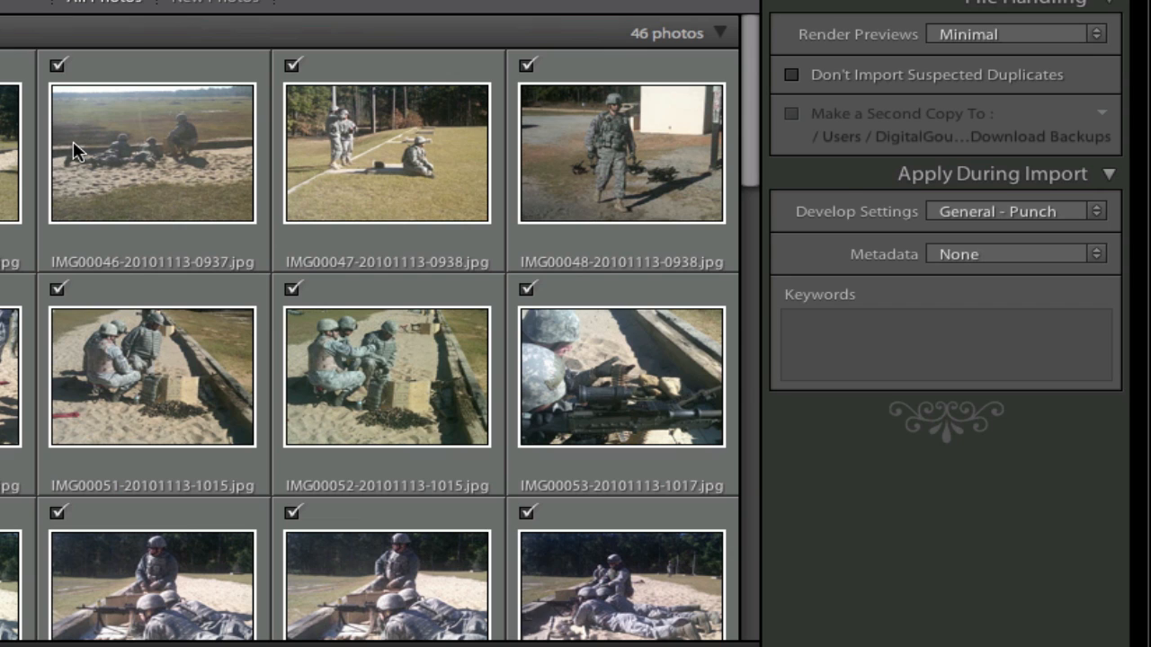